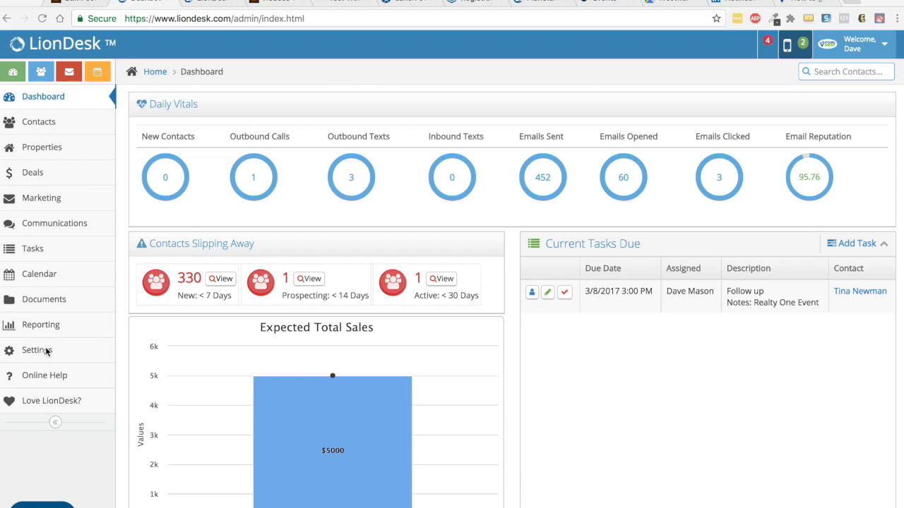
Browse the LionDesk help center's Training Videos category.
{"action": "left_click", "coordinate": [44, 375]}
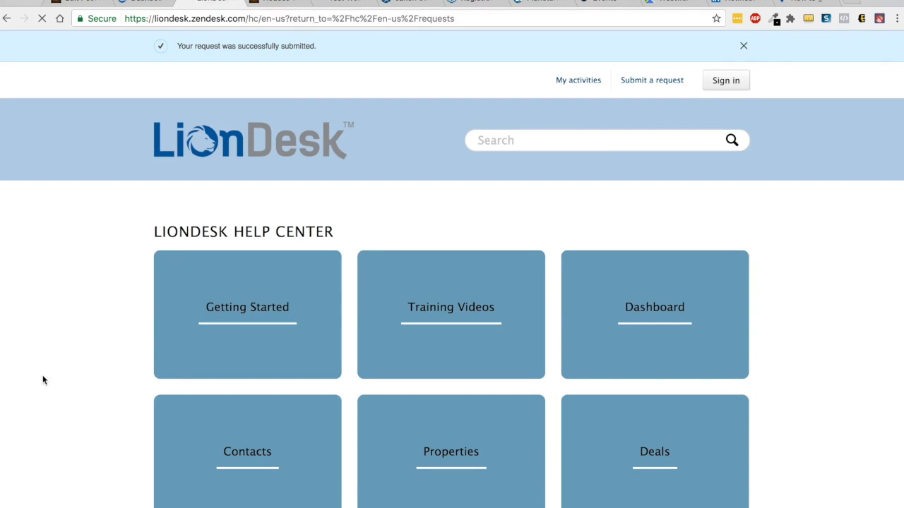
{"action": "left_click", "coordinate": [744, 45]}
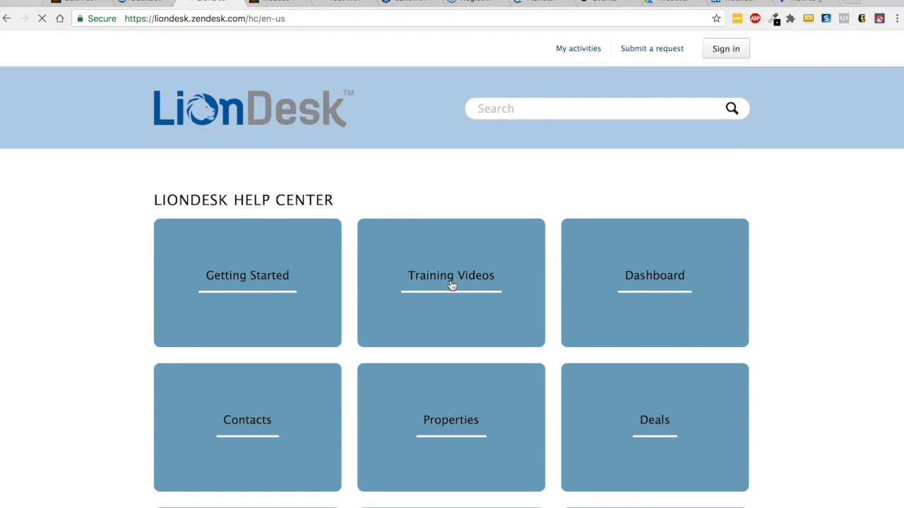
{"action": "left_click", "coordinate": [450, 275]}
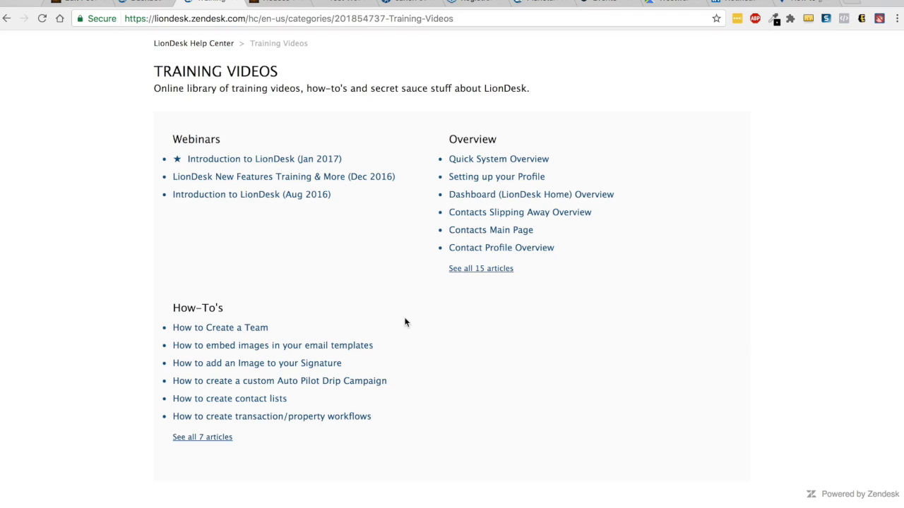
{"action": "mouse_move", "coordinate": [315, 304]}
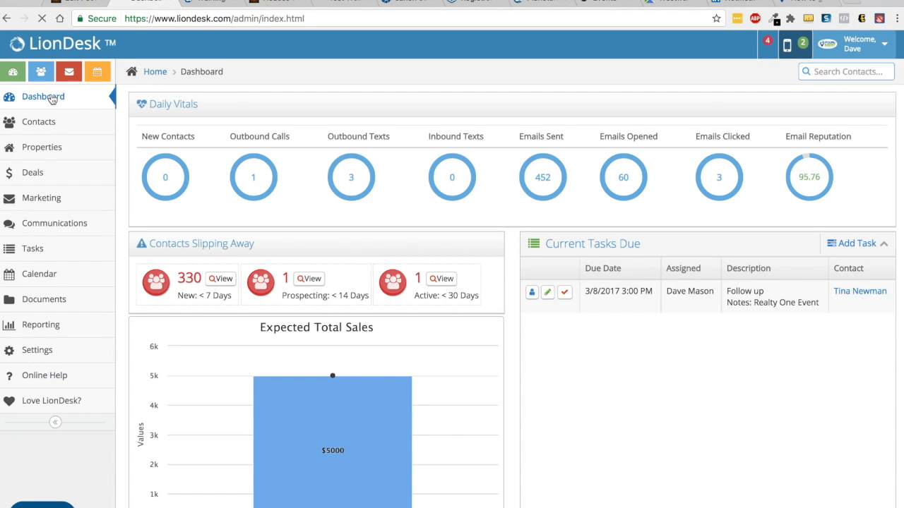
Reload the LionDesk dashboard and filter contact activity by opened emails, clicked links and texts.
{"action": "left_click", "coordinate": [43, 97]}
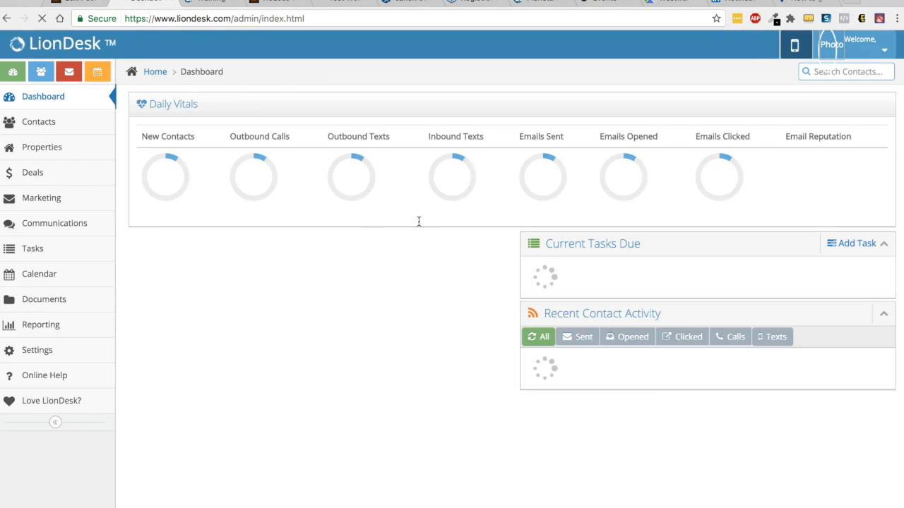
{"action": "scroll", "scroll_direction": "down", "scroll_amount": 3}
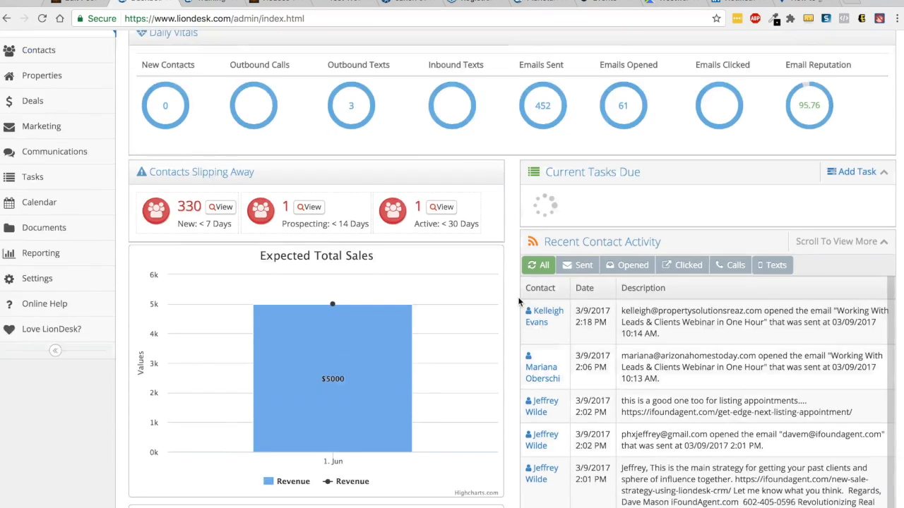
{"action": "scroll", "scroll_direction": "down", "scroll_amount": 3}
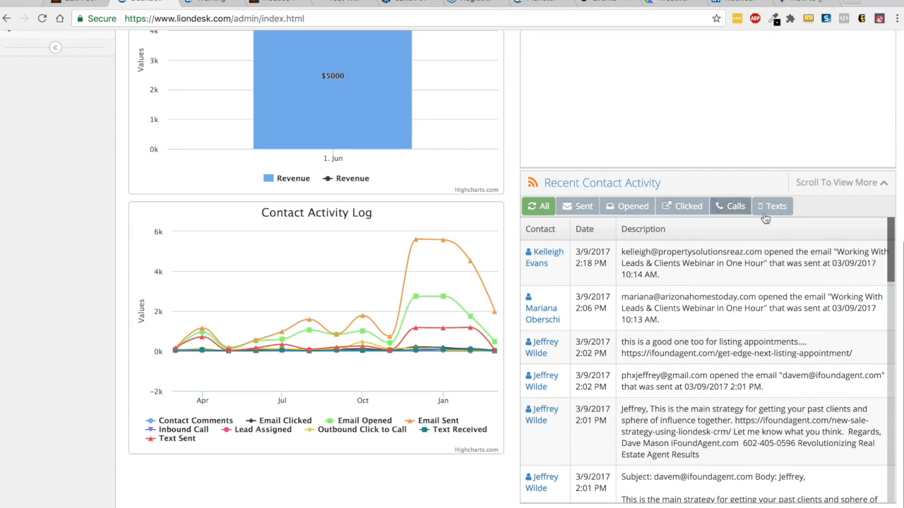
{"action": "left_click", "coordinate": [626, 206]}
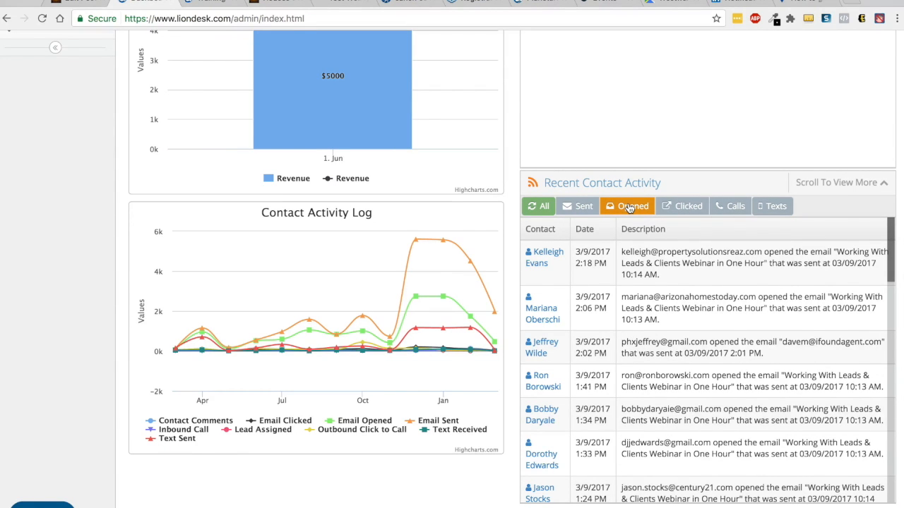
{"action": "left_click", "coordinate": [681, 210]}
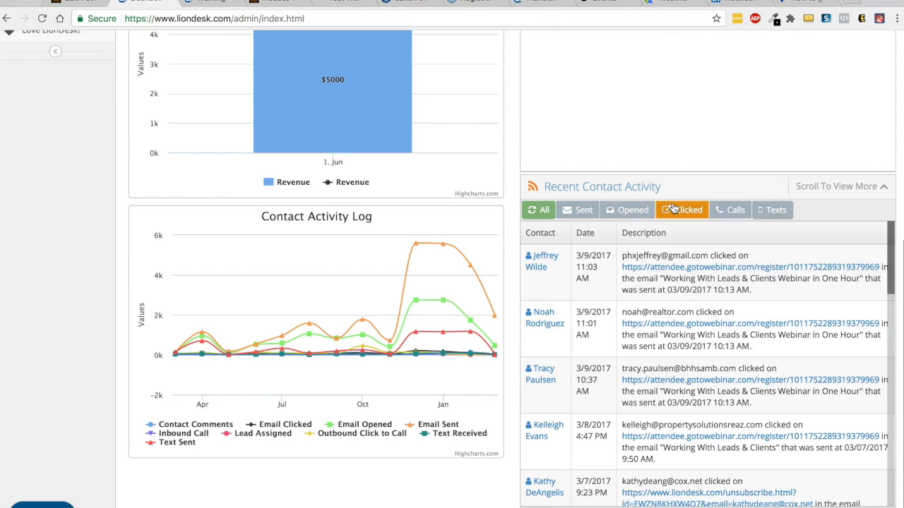
{"action": "left_click", "coordinate": [771, 209]}
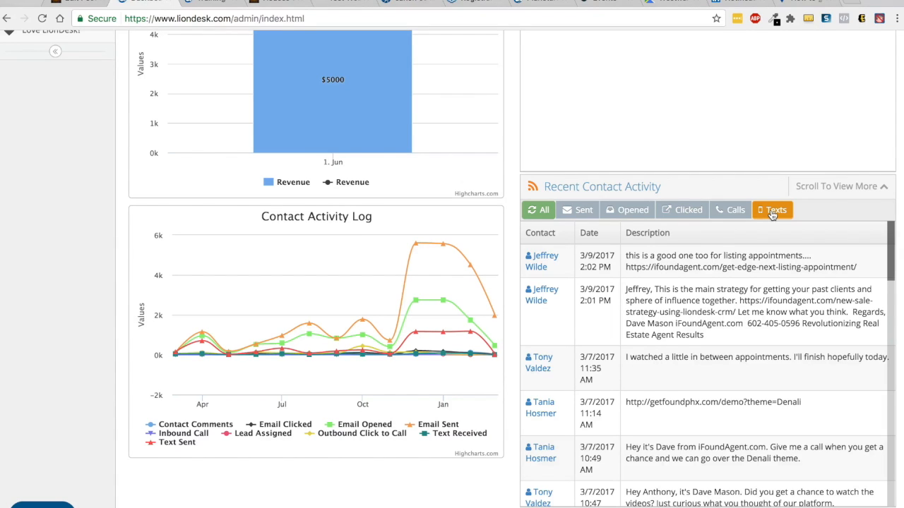
{"action": "mouse_move", "coordinate": [657, 209]}
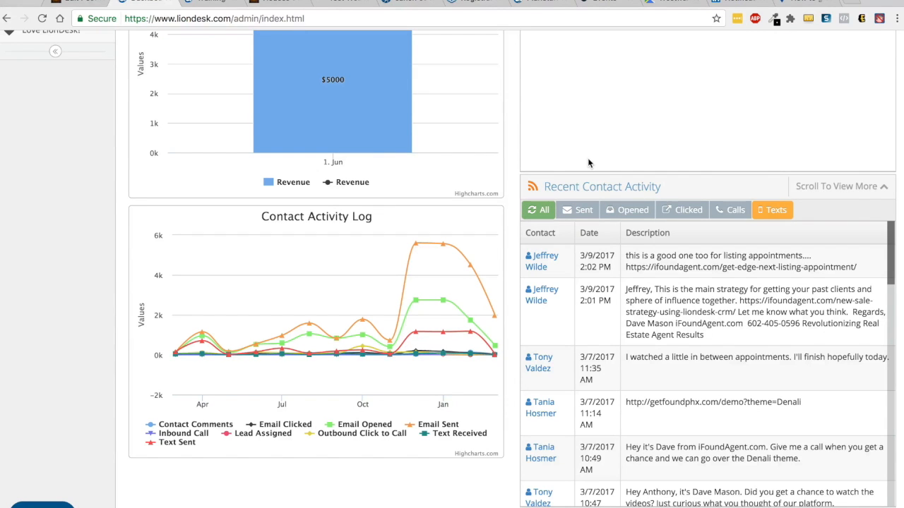
{"action": "mouse_move", "coordinate": [542, 110]}
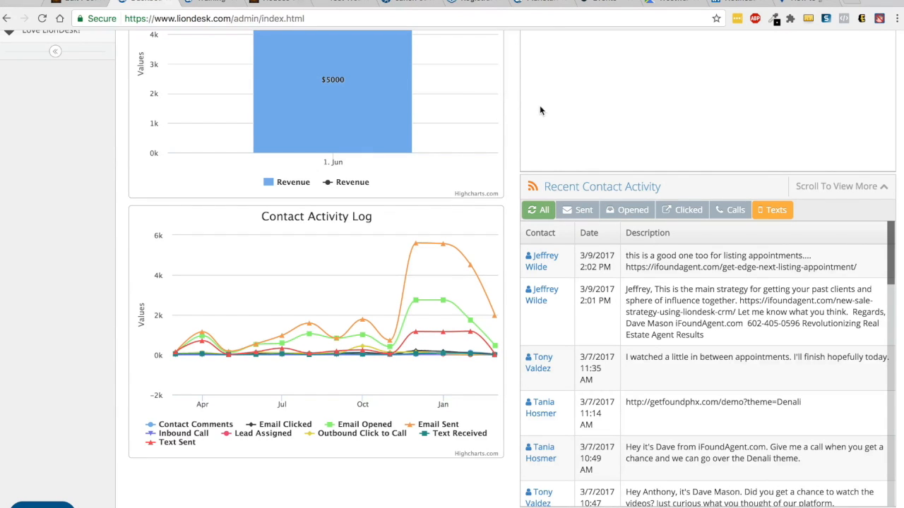
{"action": "scroll", "scroll_direction": "up", "scroll_amount": 3}
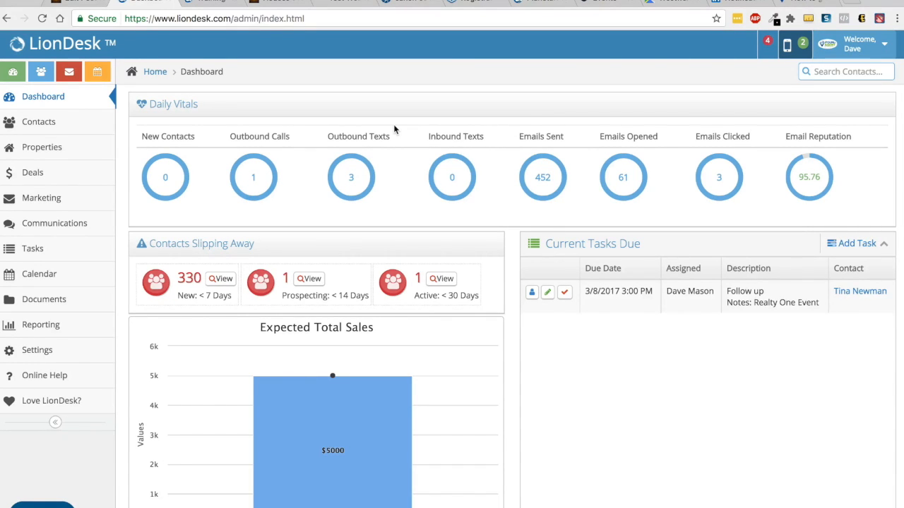
{"action": "mouse_move", "coordinate": [316, 107]}
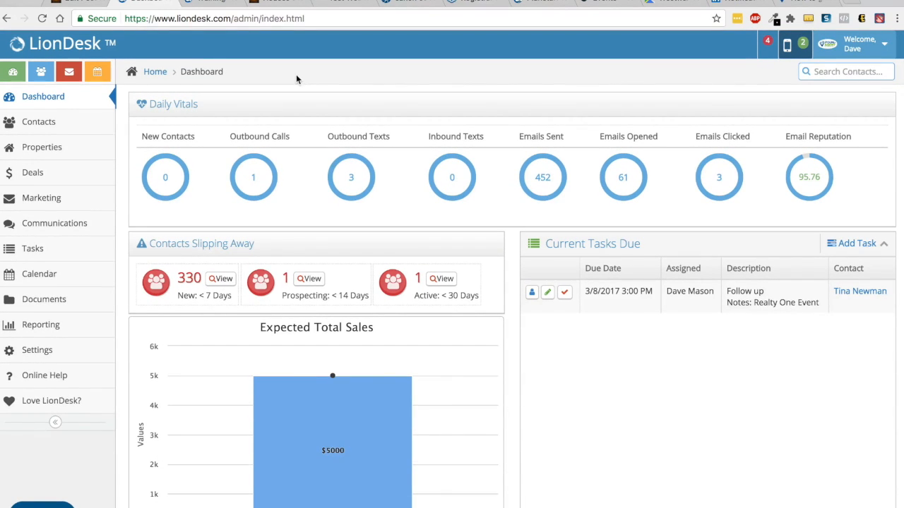
In the WordPress post's IDX email page, preview the Past Client and Home Valuation templates.
{"action": "left_click", "coordinate": [74, 2]}
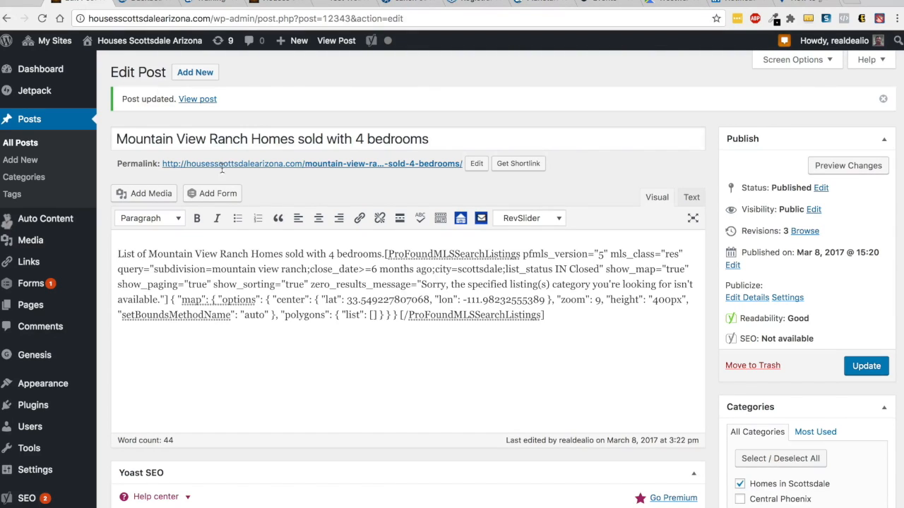
{"action": "mouse_move", "coordinate": [481, 217]}
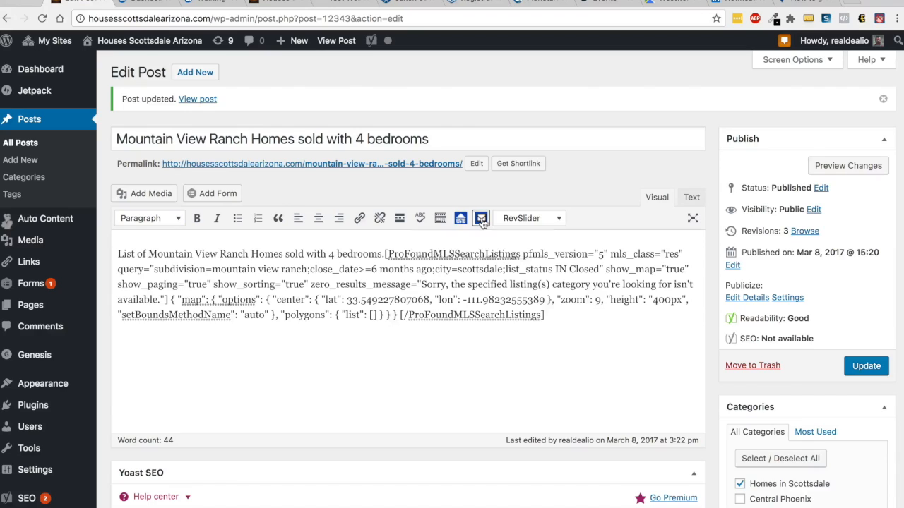
{"action": "left_click", "coordinate": [480, 218]}
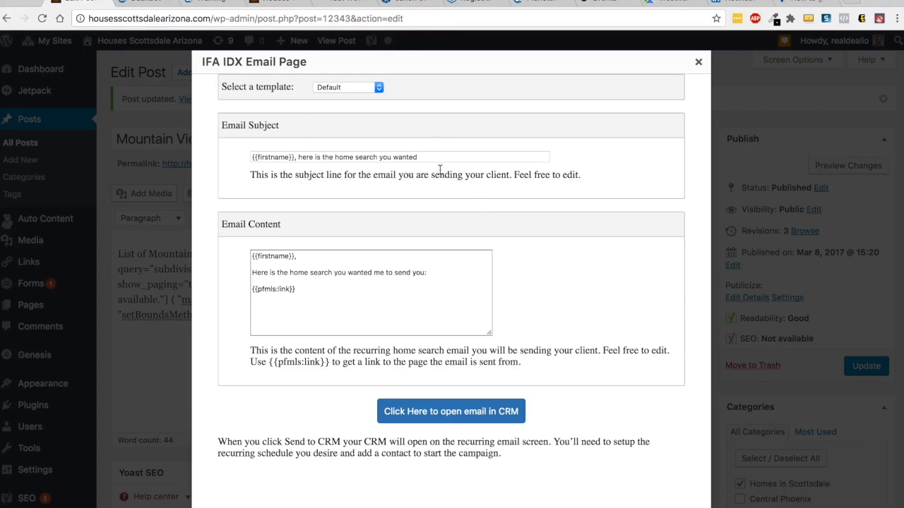
{"action": "mouse_move", "coordinate": [353, 232]}
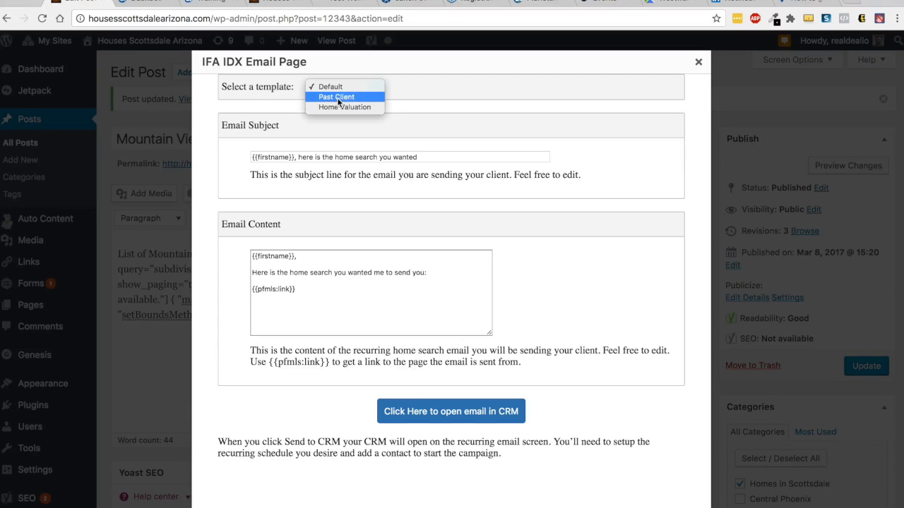
{"action": "left_click", "coordinate": [336, 97]}
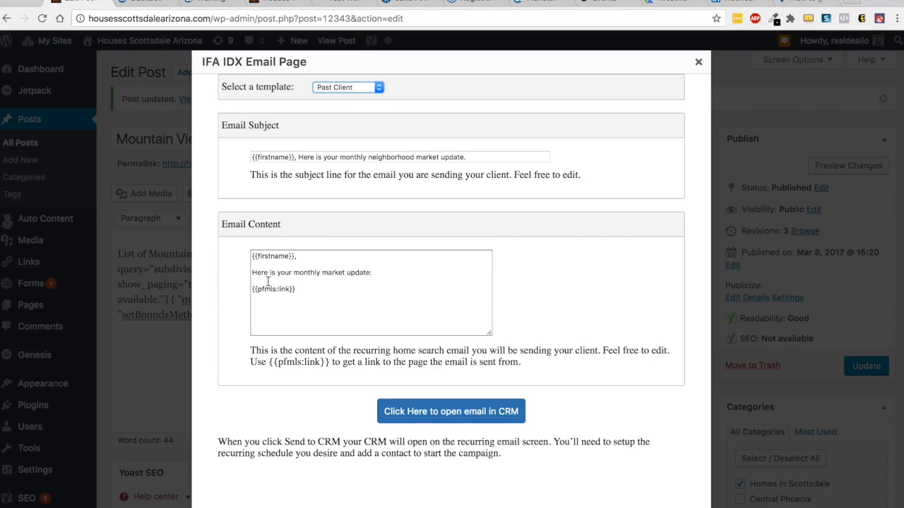
{"action": "left_click", "coordinate": [346, 87]}
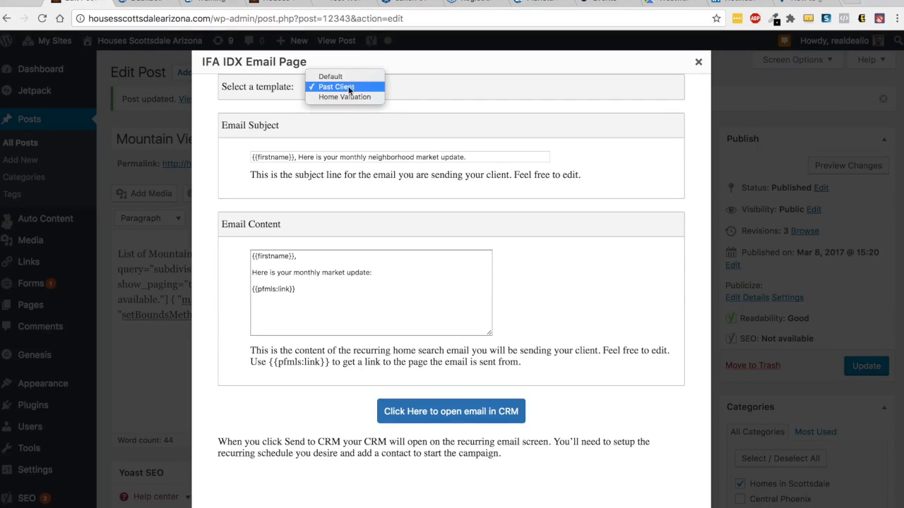
{"action": "left_click", "coordinate": [343, 97]}
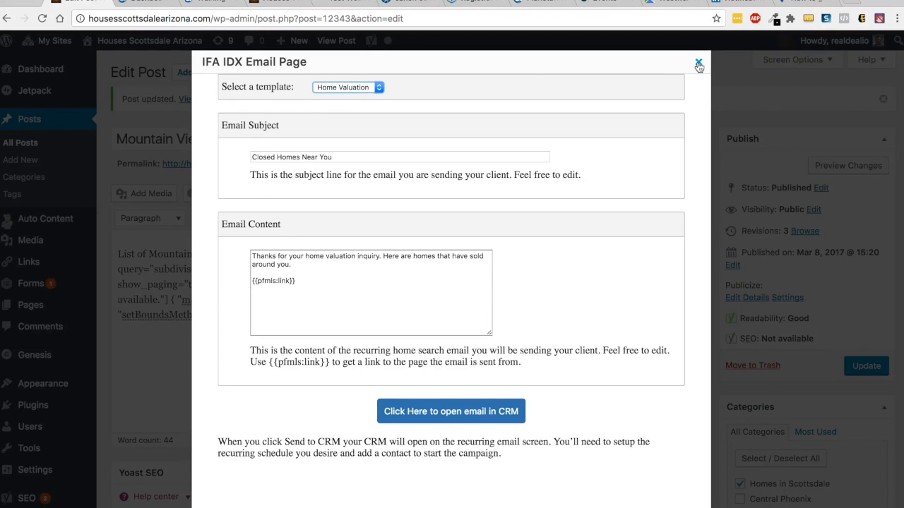
{"action": "left_click", "coordinate": [699, 63]}
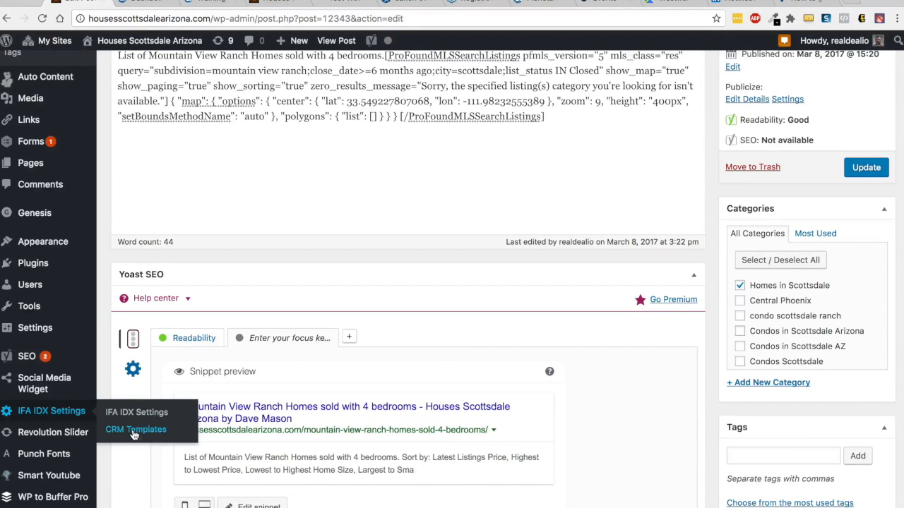
Scroll the CRM Templates settings page and select Template 2's {{pfmls:link}} tag.
{"action": "left_click", "coordinate": [135, 429]}
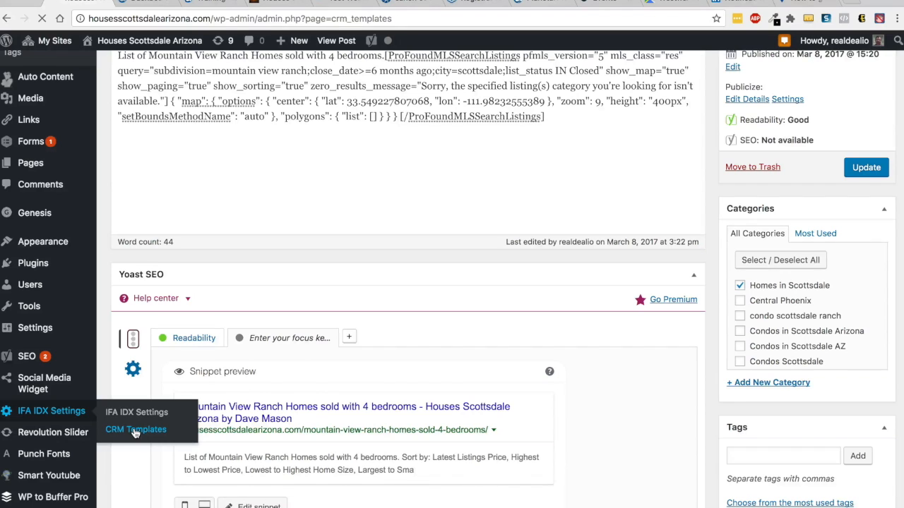
{"action": "left_click", "coordinate": [136, 429]}
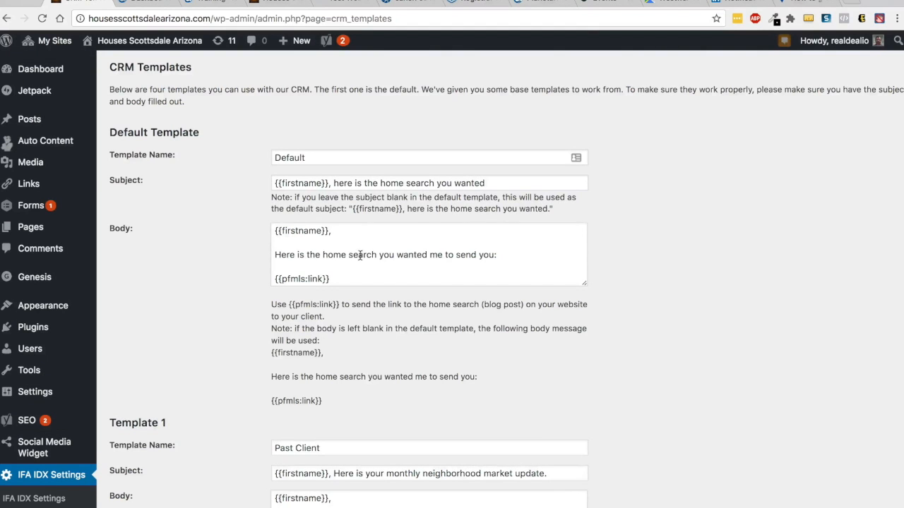
{"action": "scroll", "scroll_direction": "down", "scroll_amount": 3}
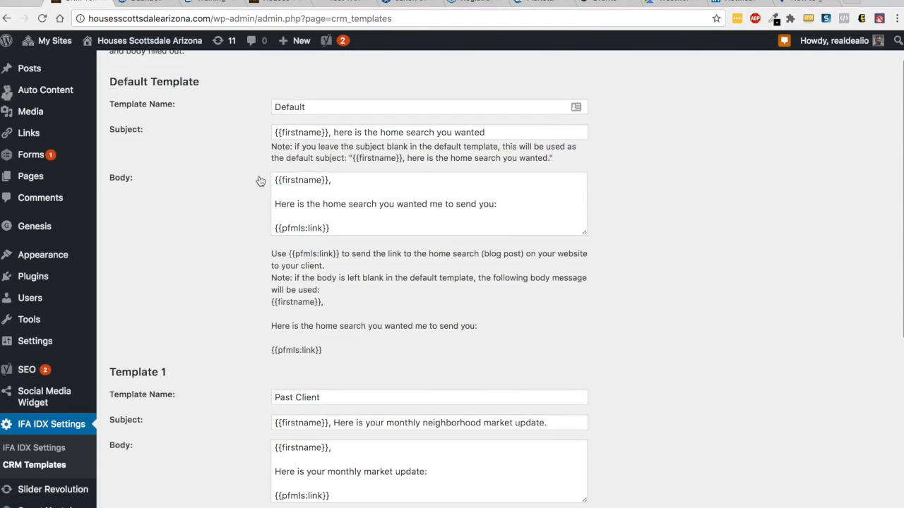
{"action": "scroll", "scroll_direction": "down", "scroll_amount": 3}
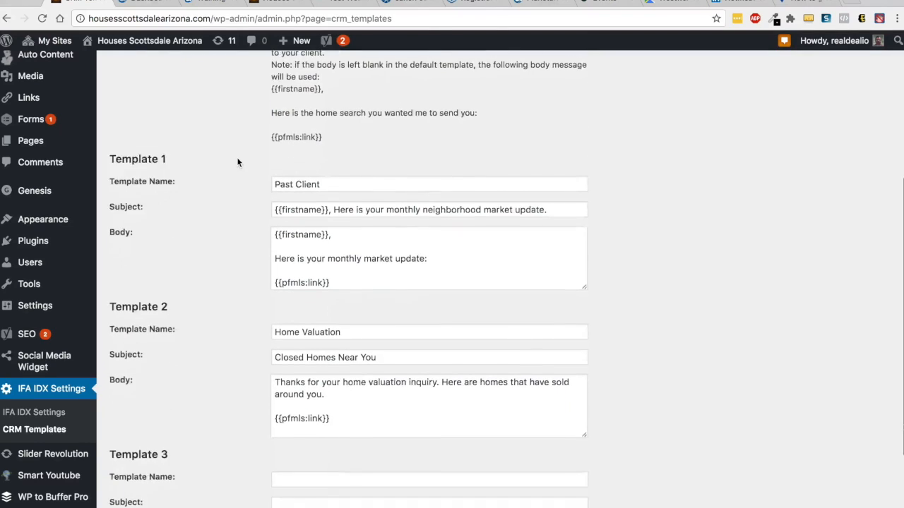
{"action": "scroll", "scroll_direction": "down", "scroll_amount": 3}
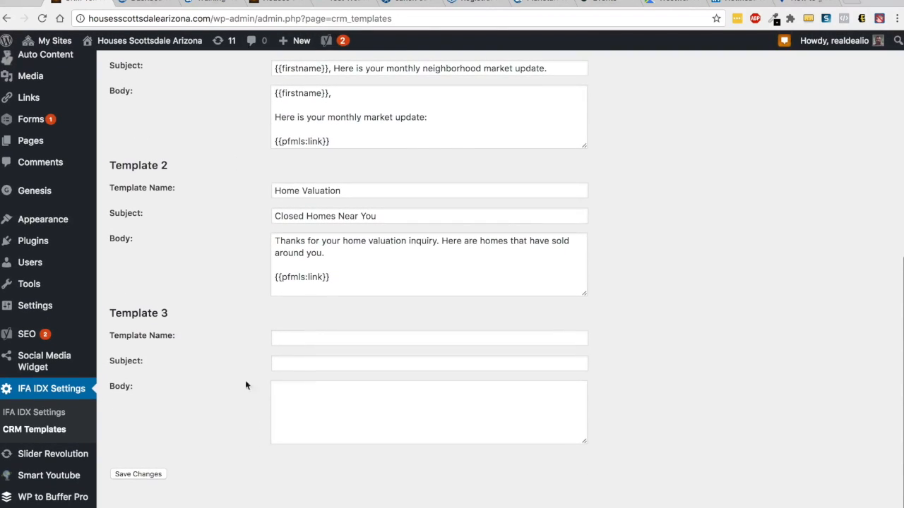
{"action": "mouse_move", "coordinate": [208, 376]}
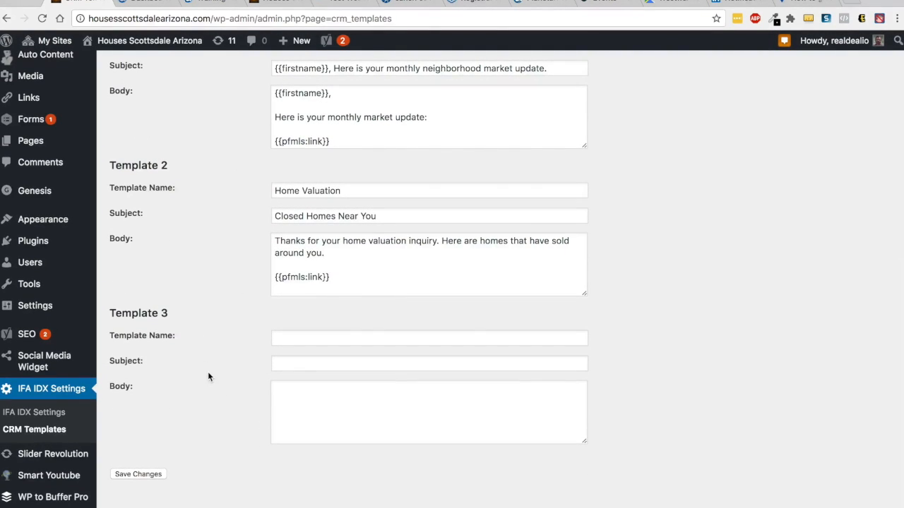
{"action": "scroll", "scroll_direction": "up", "scroll_amount": 3}
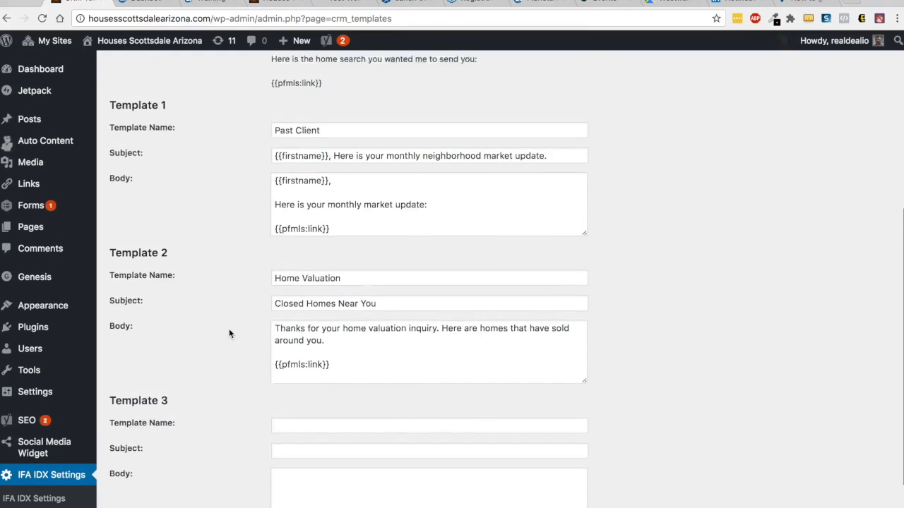
{"action": "scroll", "scroll_direction": "up", "scroll_amount": 3}
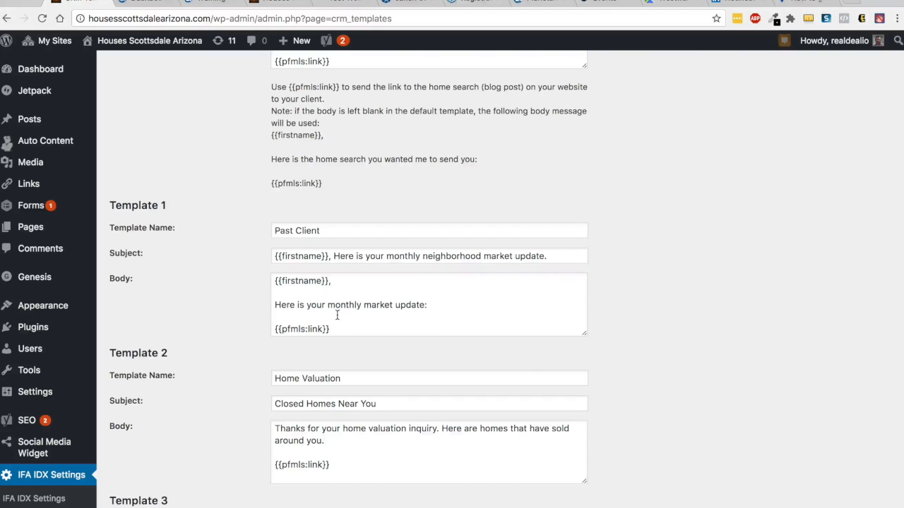
{"action": "double_click", "coordinate": [301, 464]}
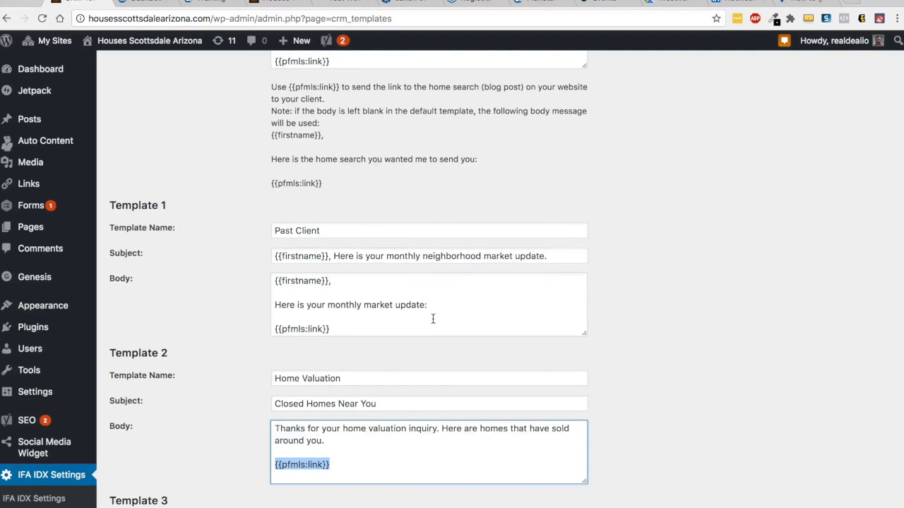
{"action": "scroll", "scroll_direction": "up", "scroll_amount": 3}
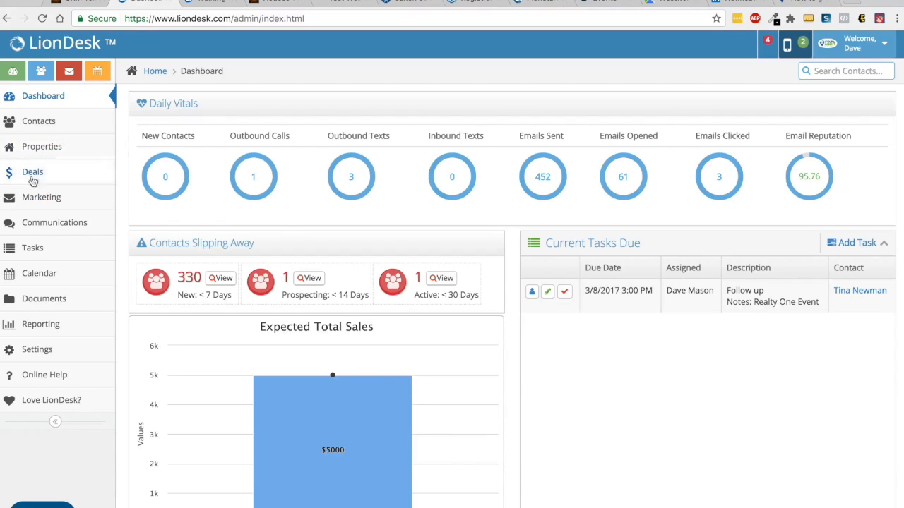
Under Marketing, add a folder named 'demo template dave' described 'video demo liondesk'.
{"action": "left_click", "coordinate": [41, 197]}
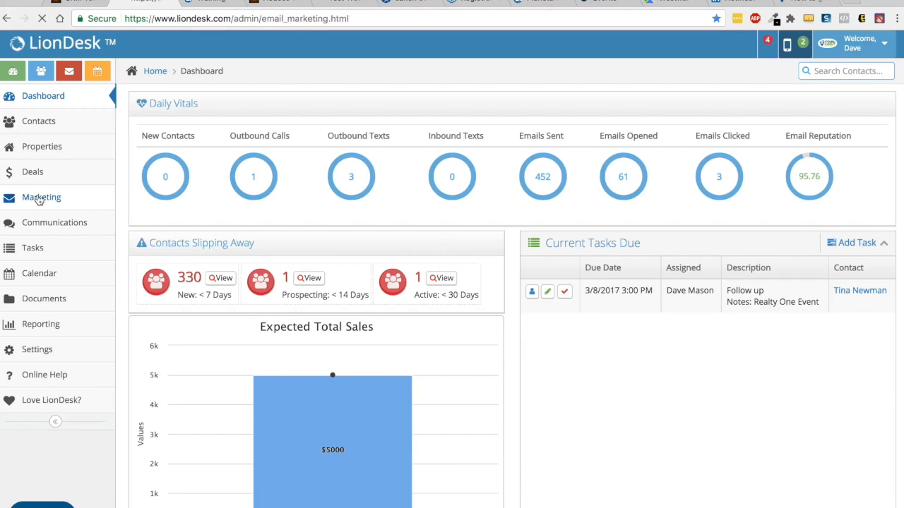
{"action": "left_click", "coordinate": [41, 198]}
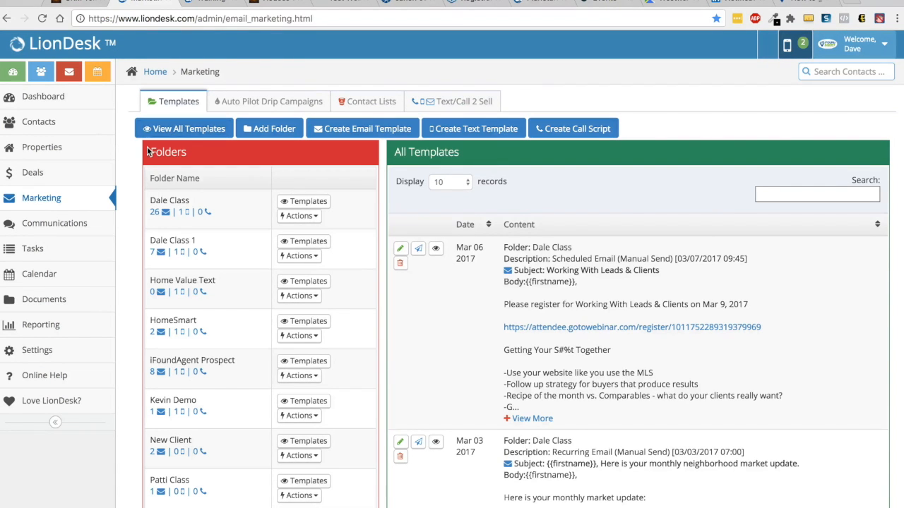
{"action": "left_click", "coordinate": [268, 128]}
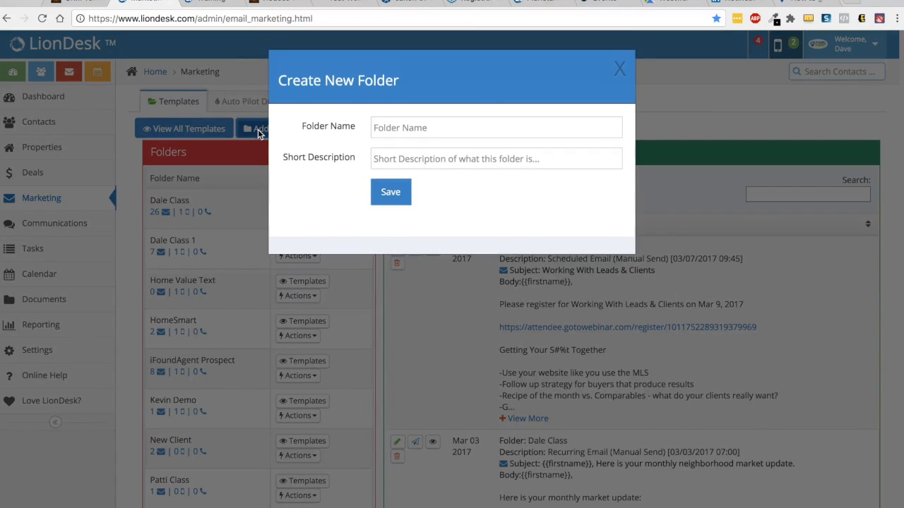
{"action": "left_click", "coordinate": [494, 128]}
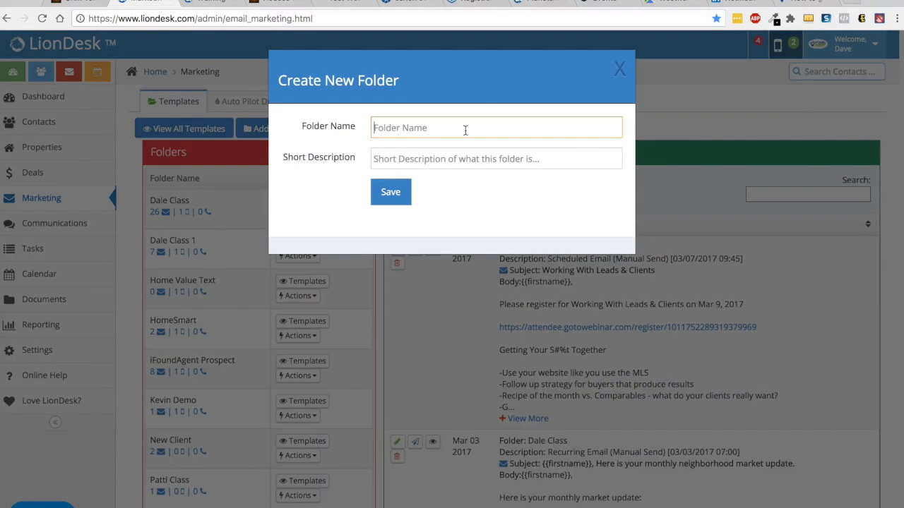
{"action": "type", "text": "demo"}
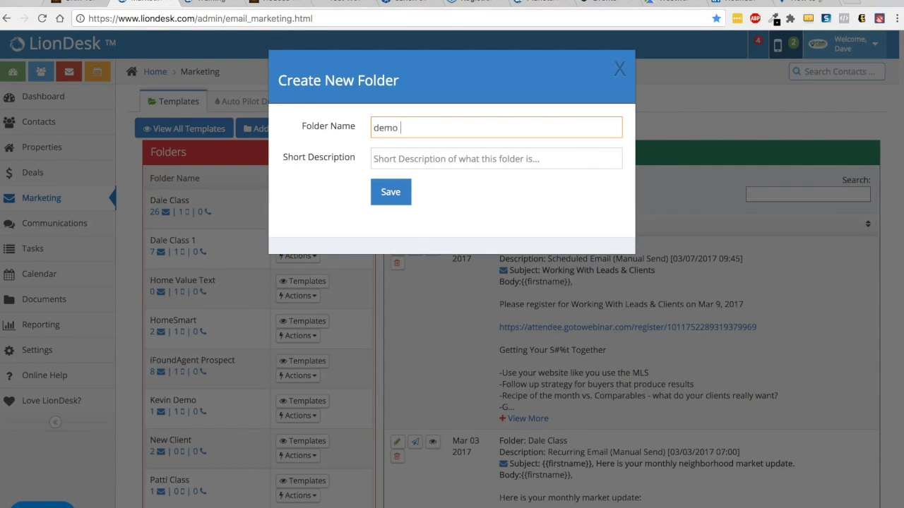
{"action": "type", "text": "templat"}
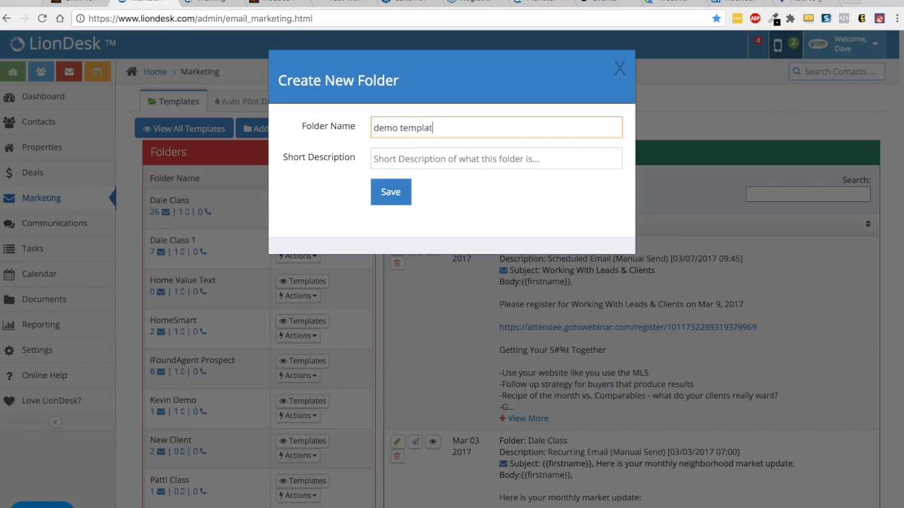
{"action": "type", "text": "e dave"}
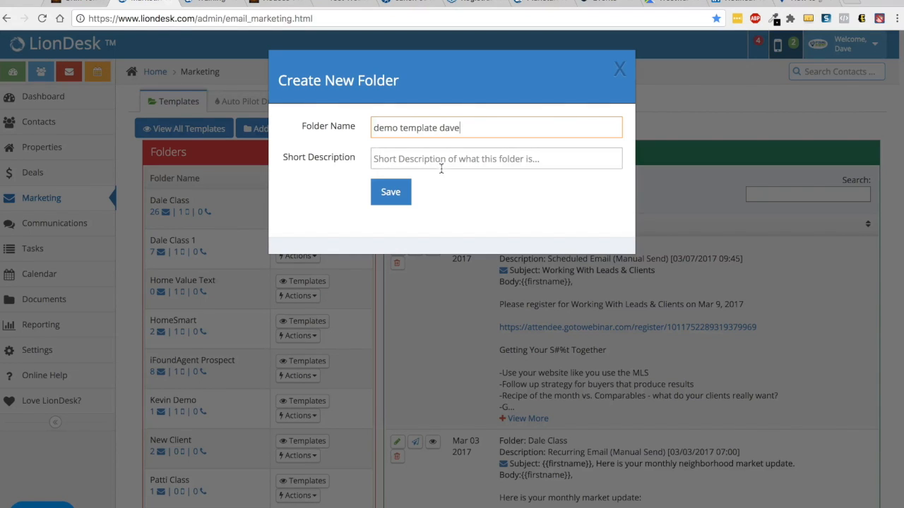
{"action": "left_click", "coordinate": [495, 158]}
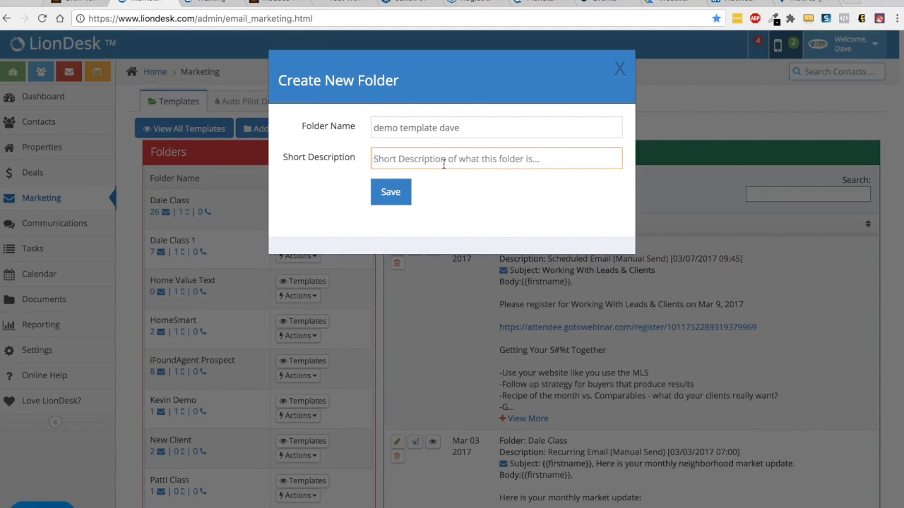
{"action": "type", "text": "video"}
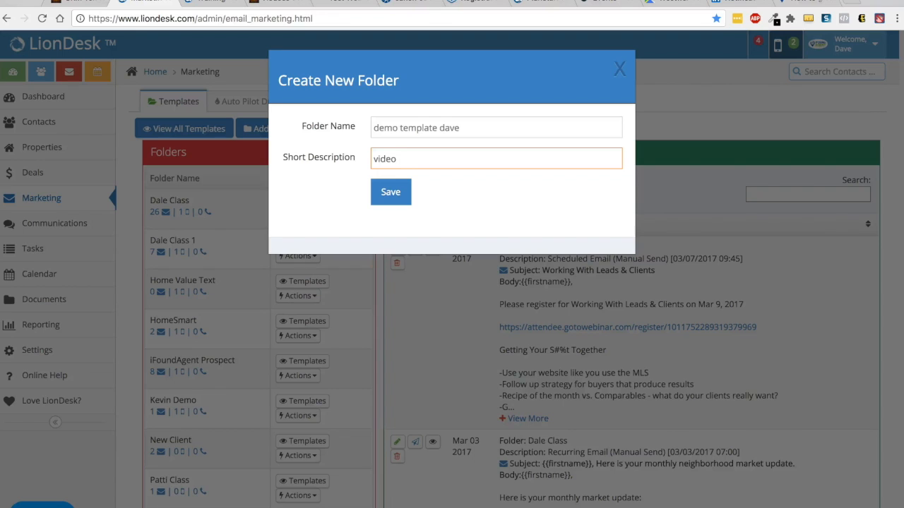
{"action": "type", "text": "demo liondesk"}
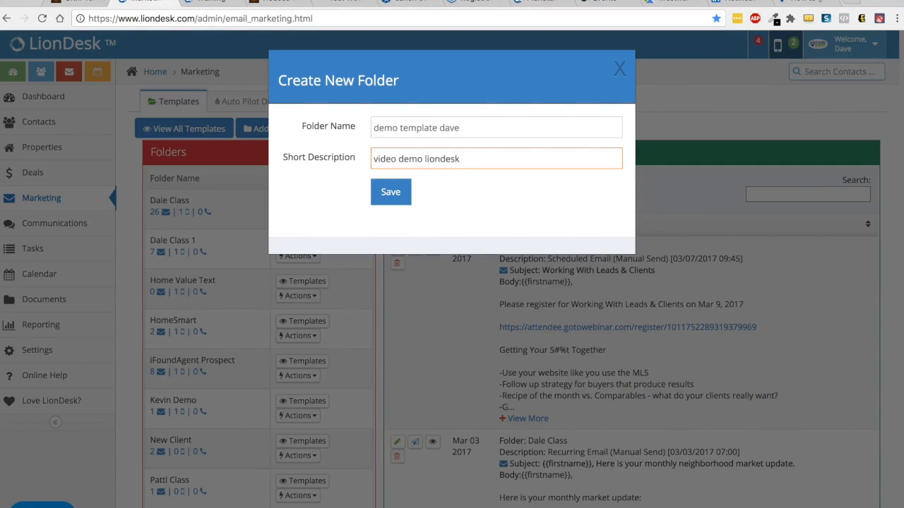
Save the 'demo template dave' folder and show its empty templates list.
{"action": "left_click", "coordinate": [391, 191]}
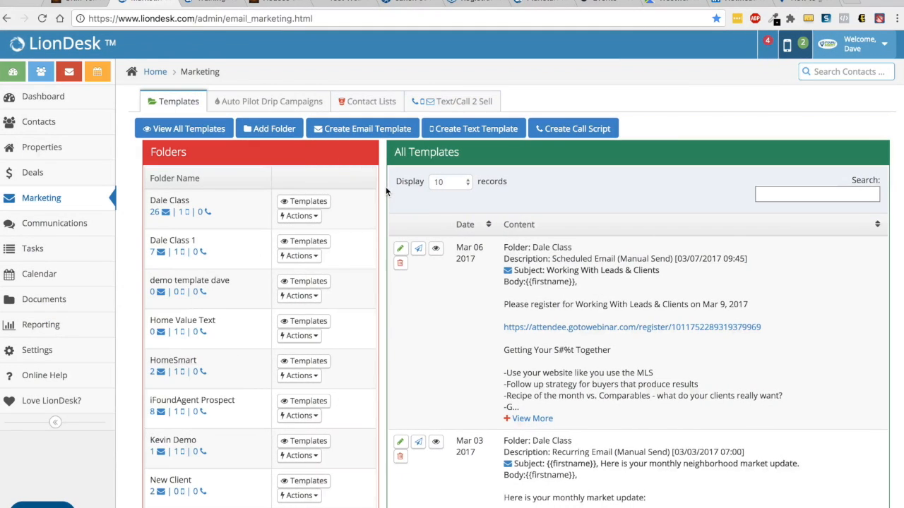
{"action": "mouse_move", "coordinate": [183, 286]}
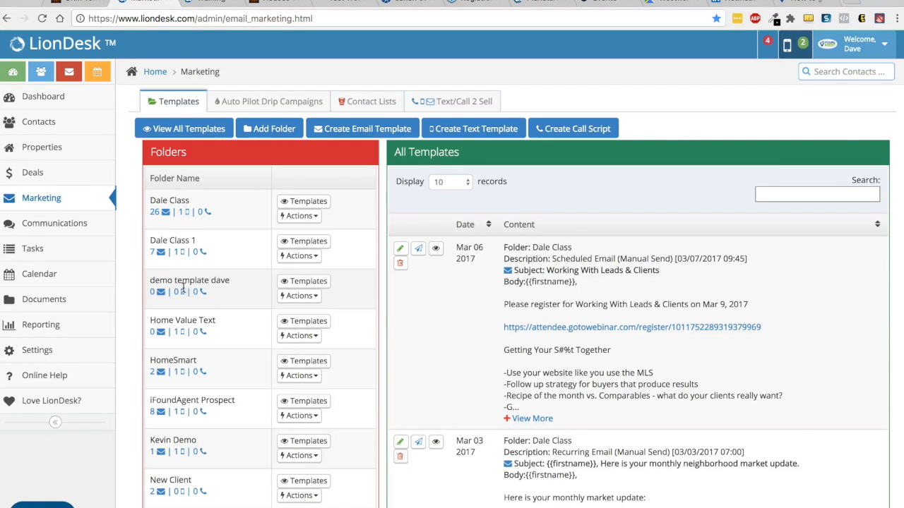
{"action": "mouse_move", "coordinate": [178, 289]}
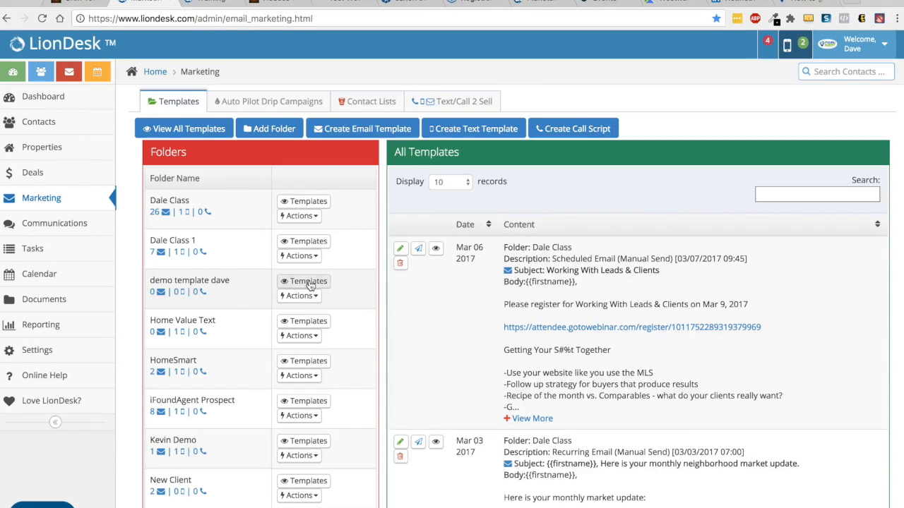
{"action": "left_click", "coordinate": [304, 281]}
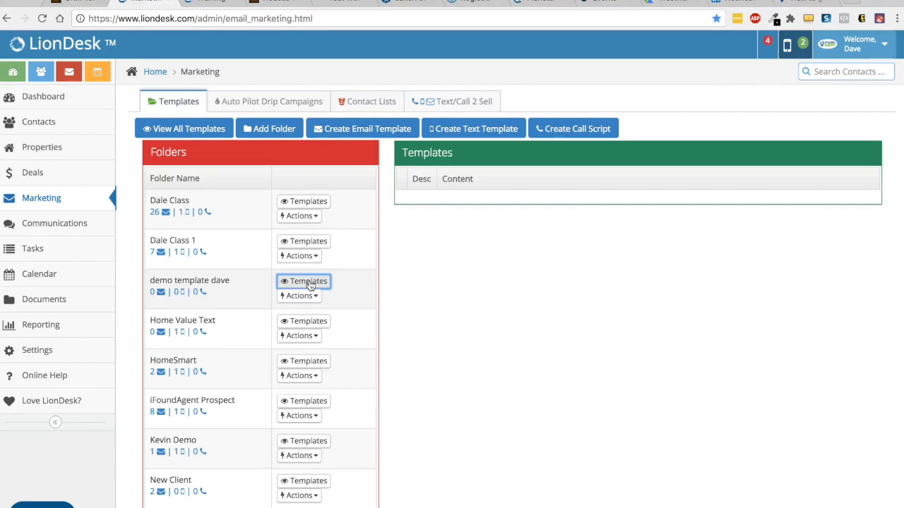
{"action": "mouse_move", "coordinate": [645, 227]}
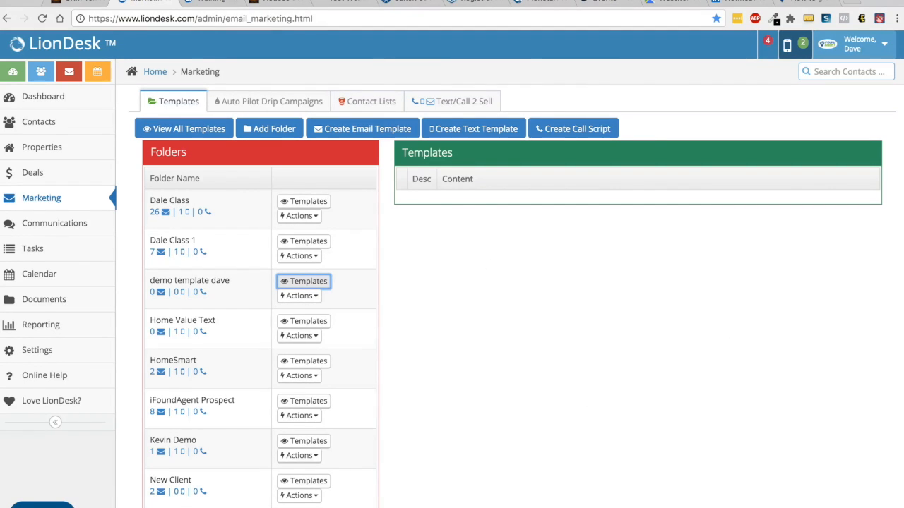
{"action": "mouse_move", "coordinate": [401, 185]}
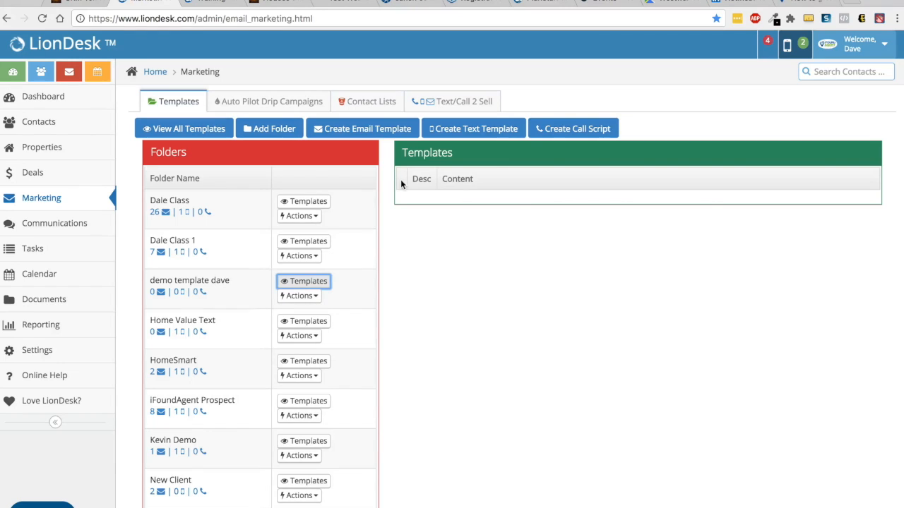
Create an email template '#1' with subject 'test template' and body 'this is a test template'.
{"action": "left_click", "coordinate": [363, 128]}
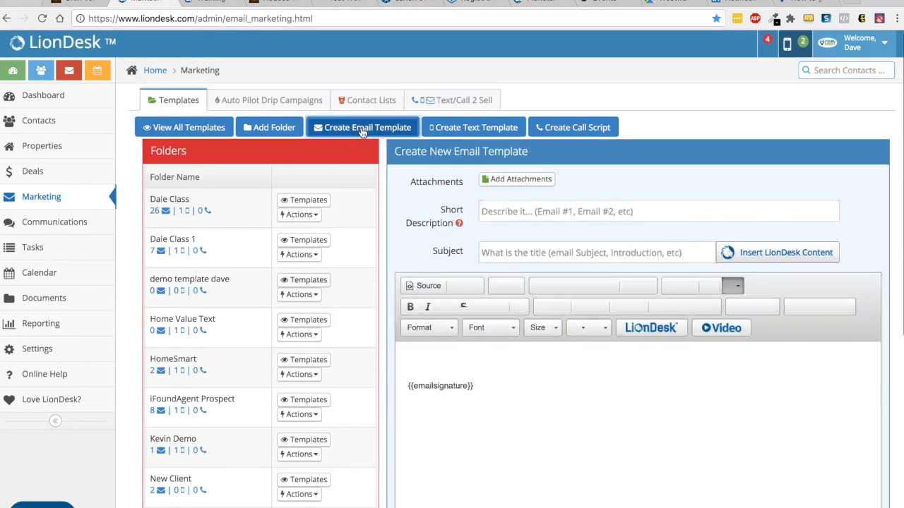
{"action": "scroll", "scroll_direction": "down", "scroll_amount": 3}
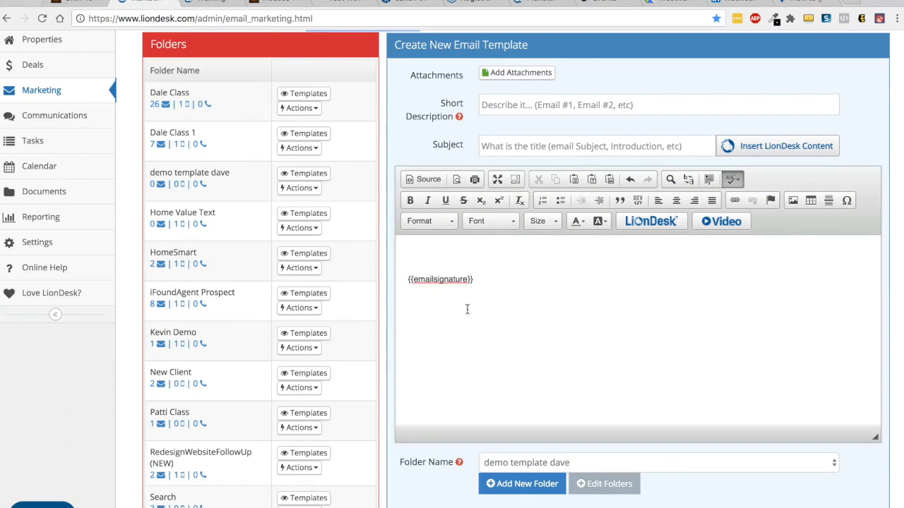
{"action": "left_click", "coordinate": [656, 104]}
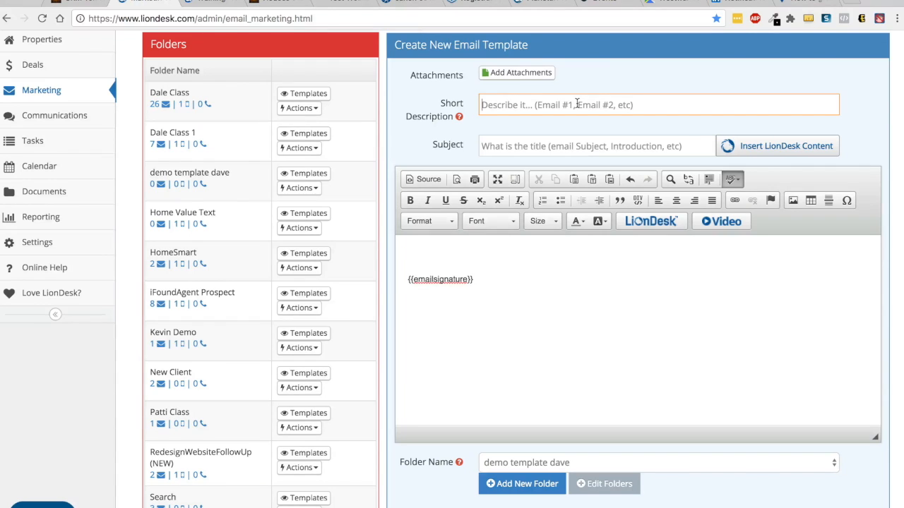
{"action": "type", "text": "#1"}
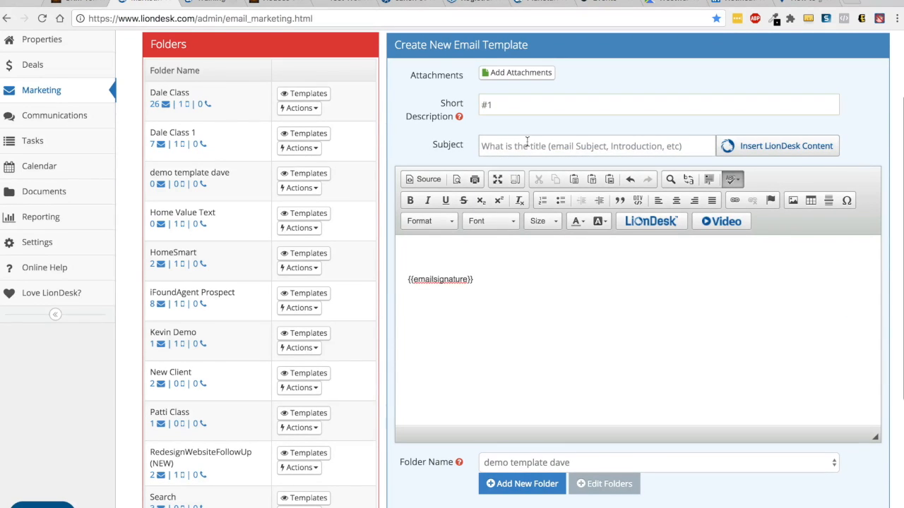
{"action": "type", "text": "test"}
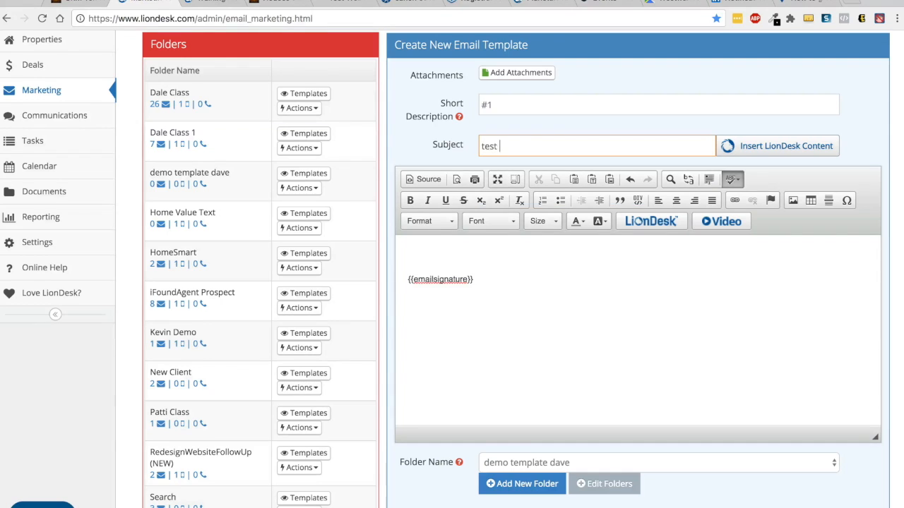
{"action": "type", "text": "template"}
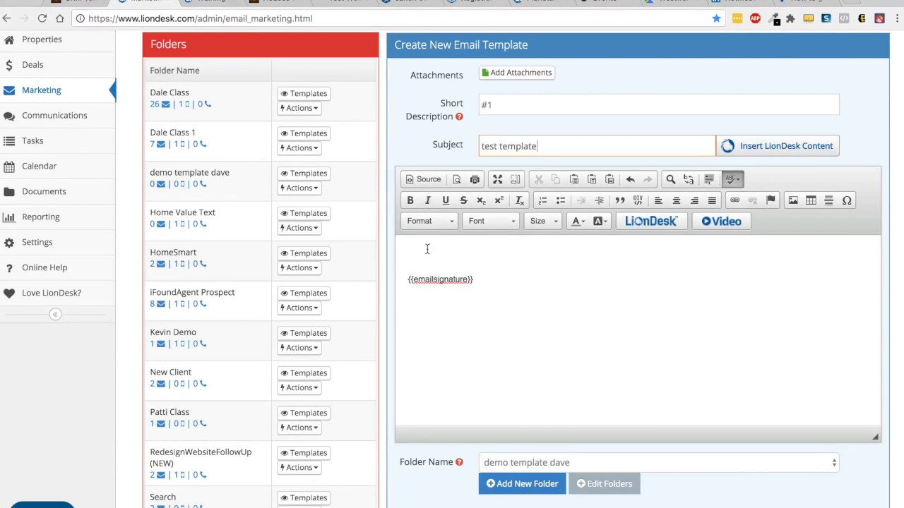
{"action": "type", "text": "this is a"}
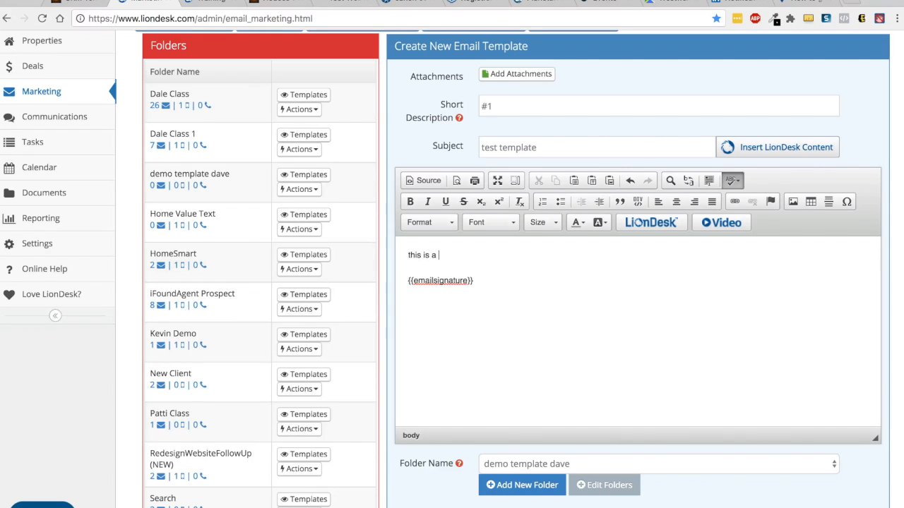
{"action": "type", "text": "test template"}
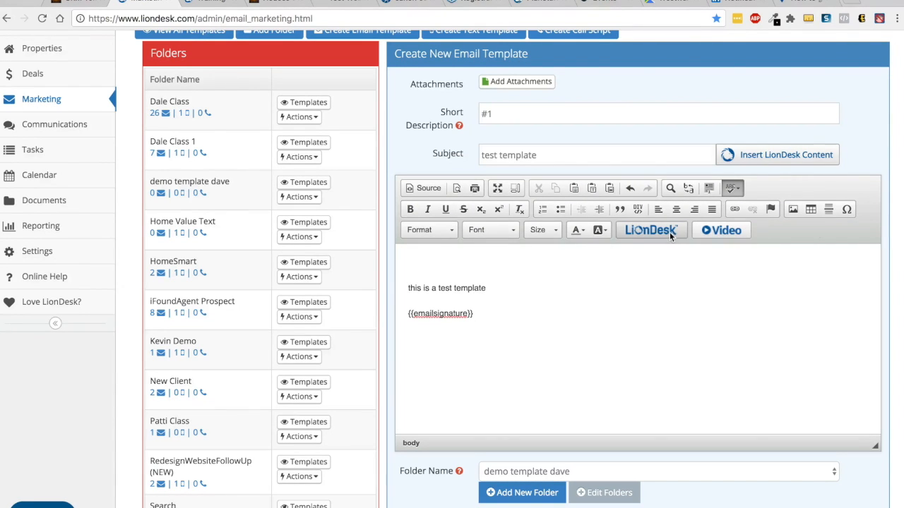
Insert the Customer First Name merge field at the start of the template body.
{"action": "left_click", "coordinate": [777, 153]}
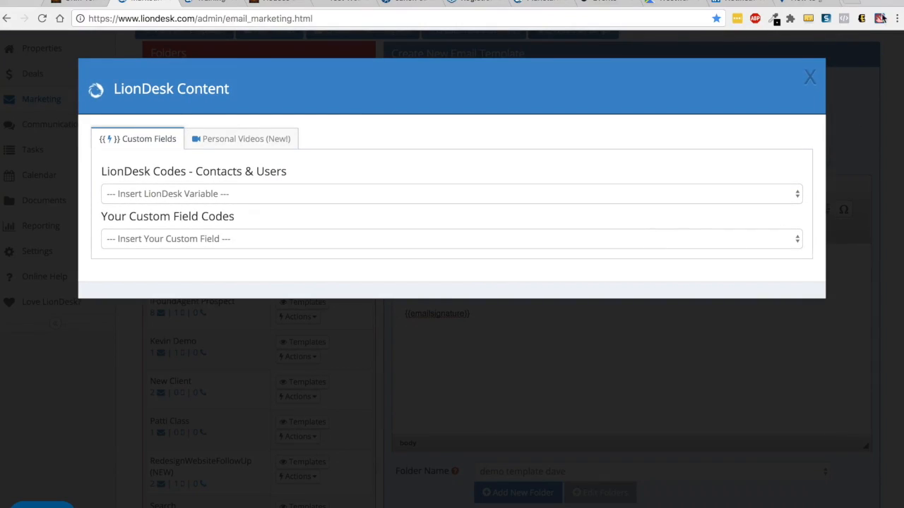
{"action": "left_click", "coordinate": [810, 76]}
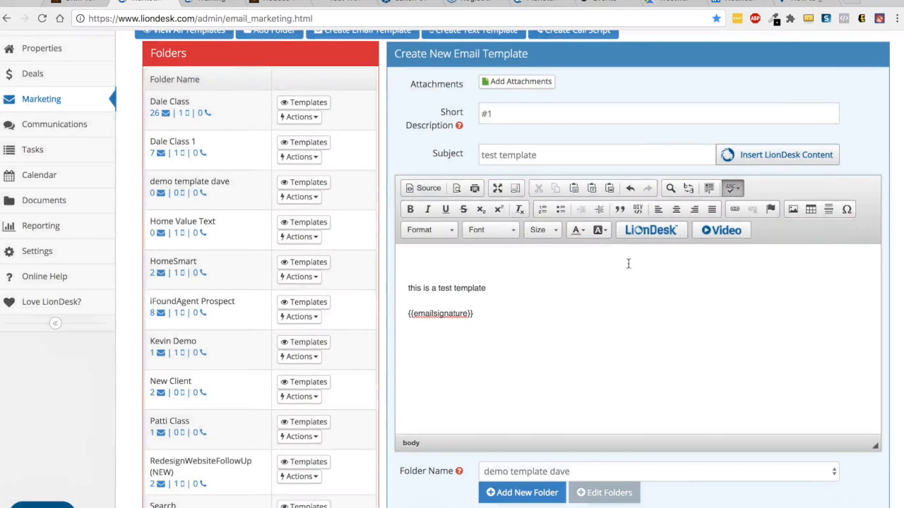
{"action": "left_click", "coordinate": [778, 154]}
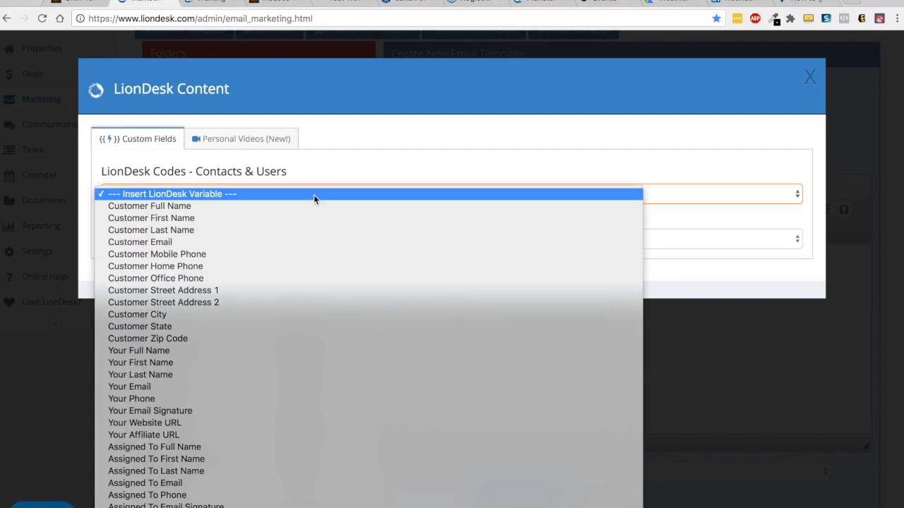
{"action": "mouse_move", "coordinate": [224, 193]}
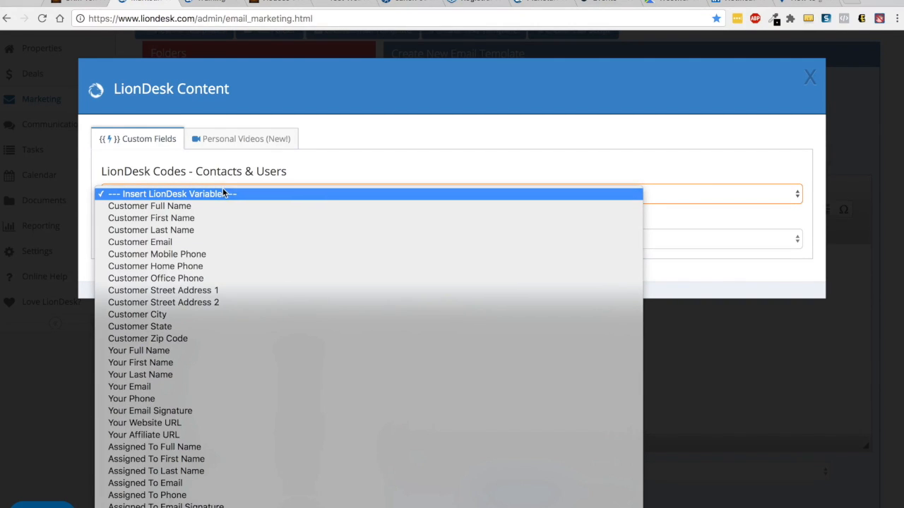
{"action": "mouse_move", "coordinate": [208, 218]}
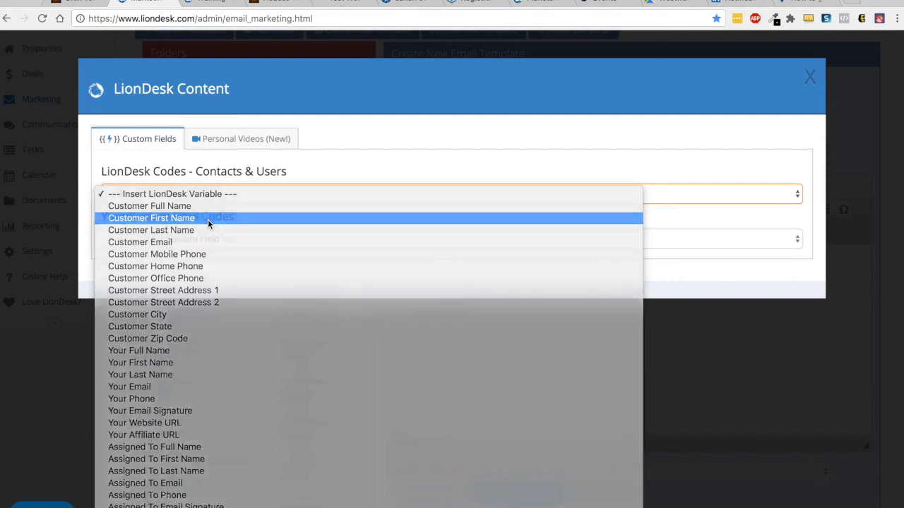
{"action": "left_click", "coordinate": [151, 218]}
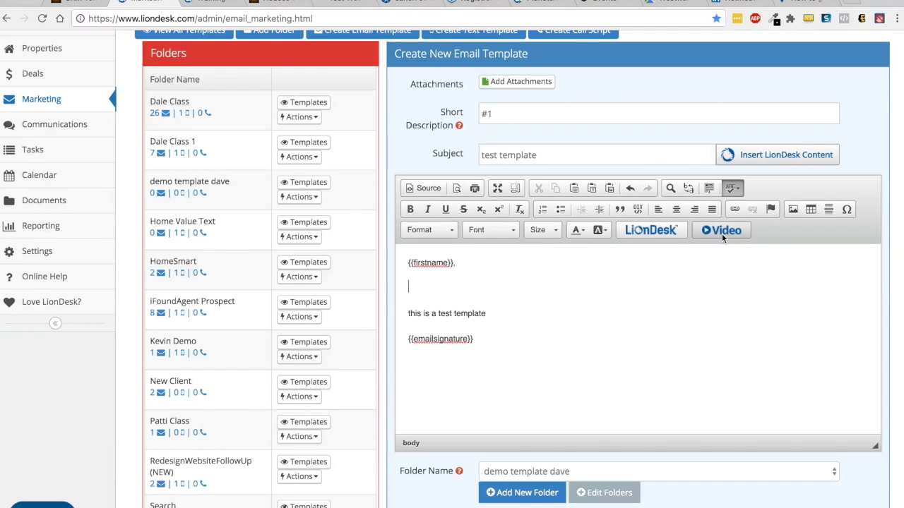
{"action": "mouse_move", "coordinate": [721, 230]}
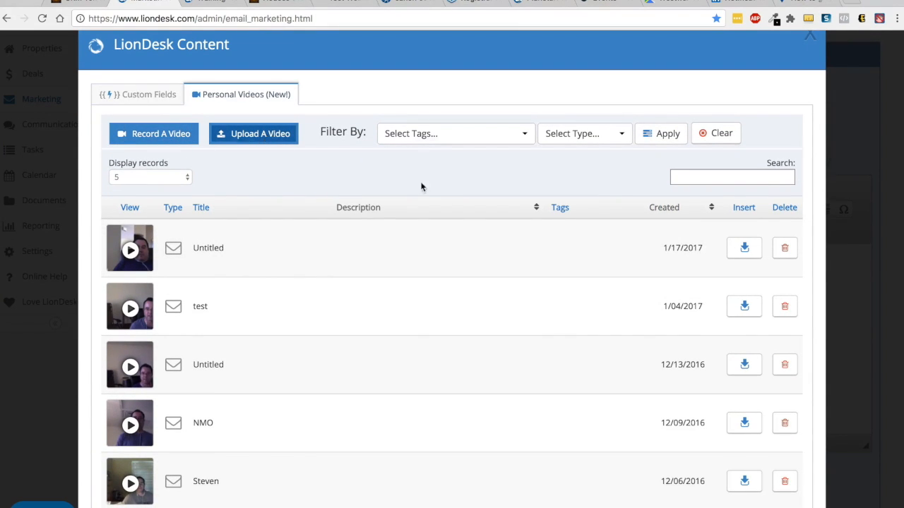
{"action": "mouse_move", "coordinate": [130, 247]}
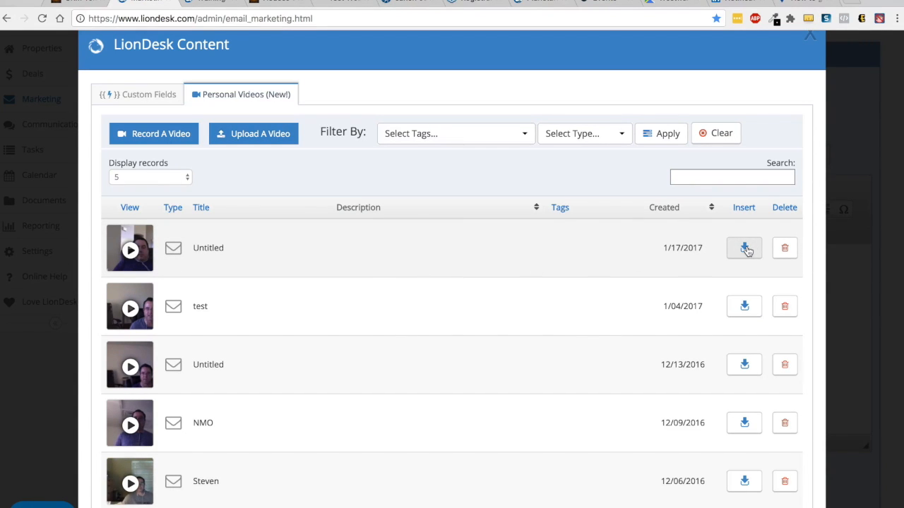
{"action": "left_click", "coordinate": [743, 248]}
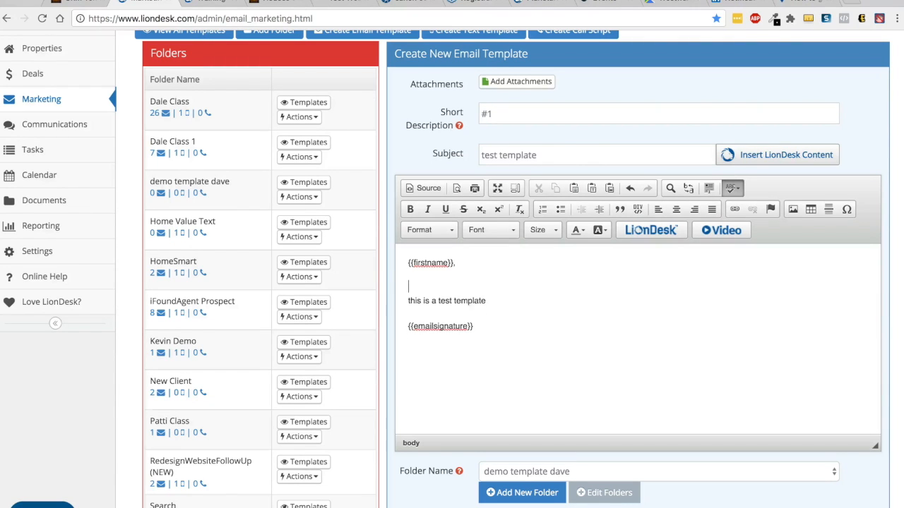
Save email template #1 into the demo template dave folder.
{"action": "scroll", "scroll_direction": "down", "scroll_amount": 3}
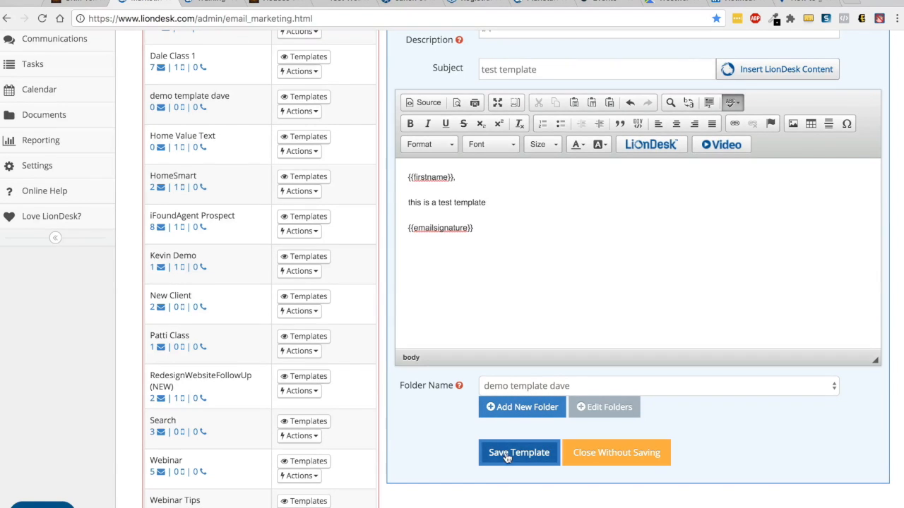
{"action": "left_click", "coordinate": [519, 452]}
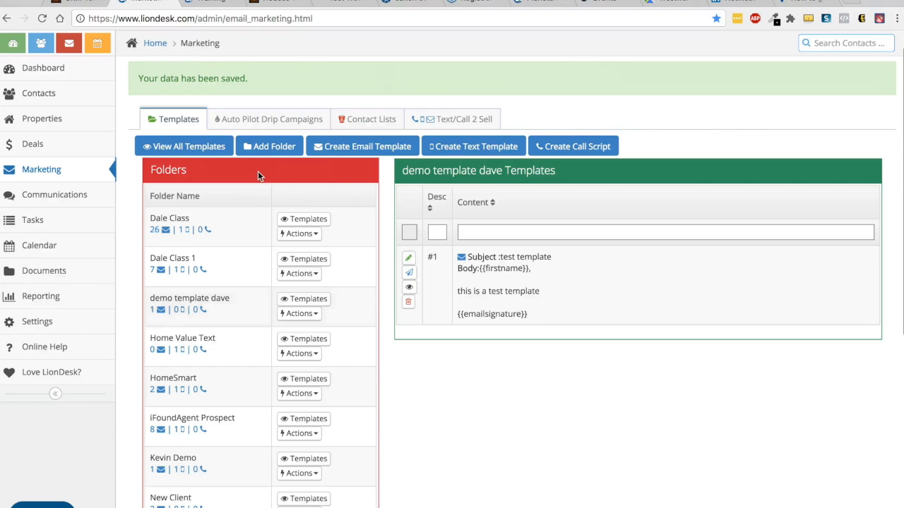
Start a second email template described '#2' with subject 'demo #2'.
{"action": "left_click", "coordinate": [361, 146]}
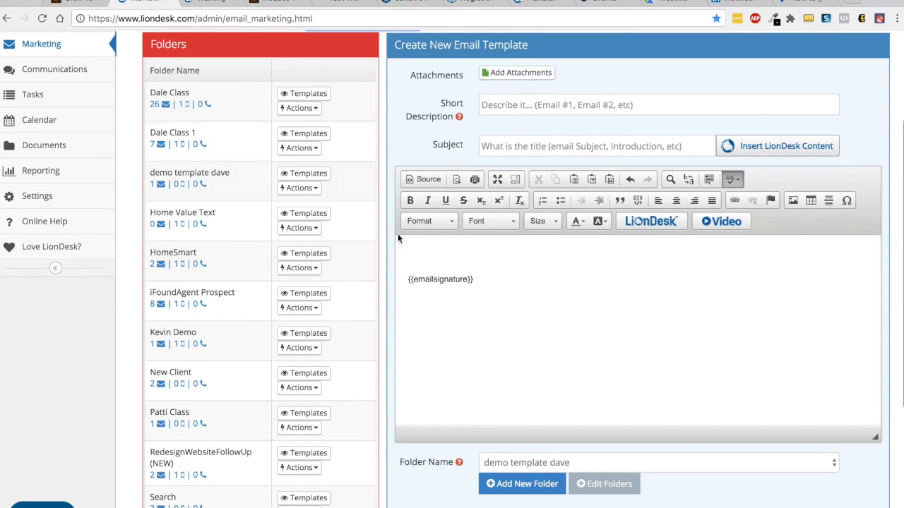
{"action": "scroll", "scroll_direction": "down", "scroll_amount": 3}
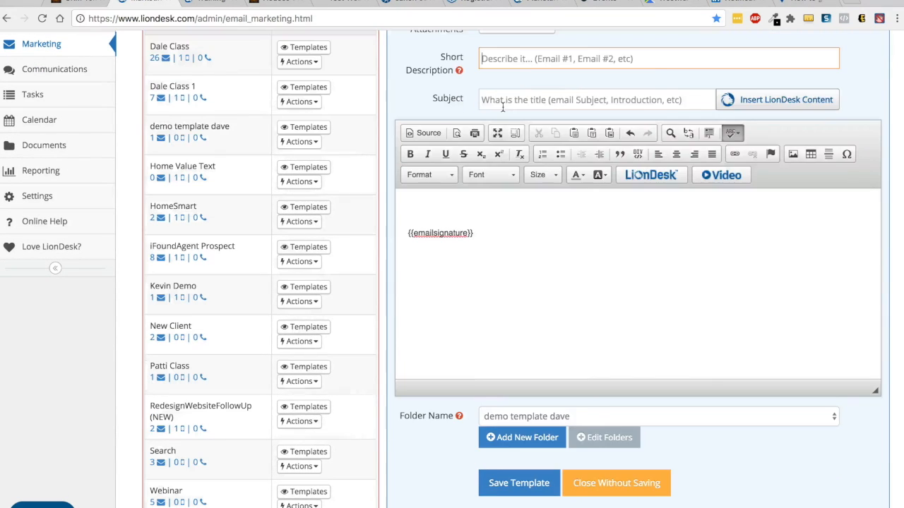
{"action": "type", "text": "#2"}
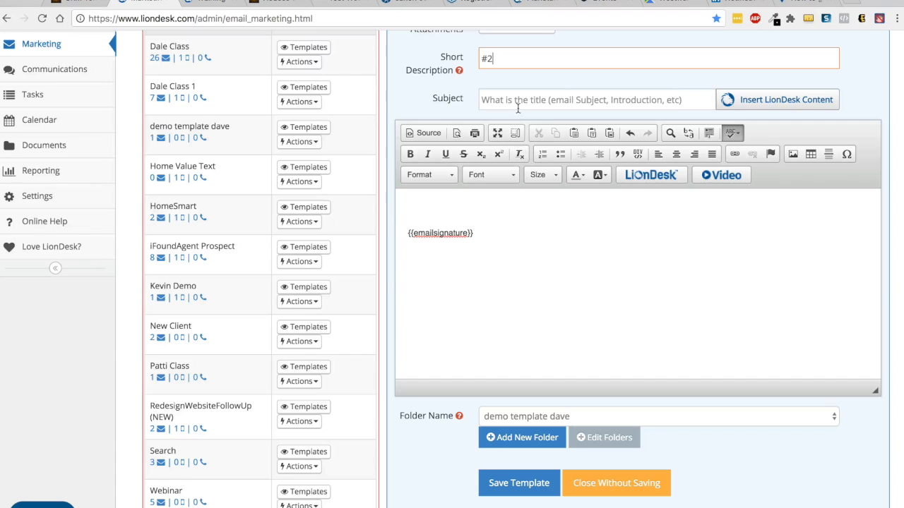
{"action": "type", "text": "demo"}
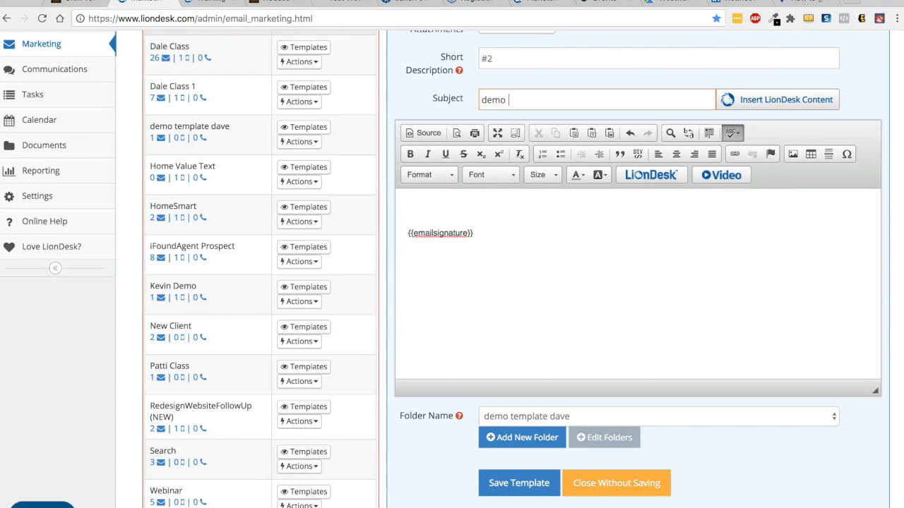
{"action": "type", "text": "#2"}
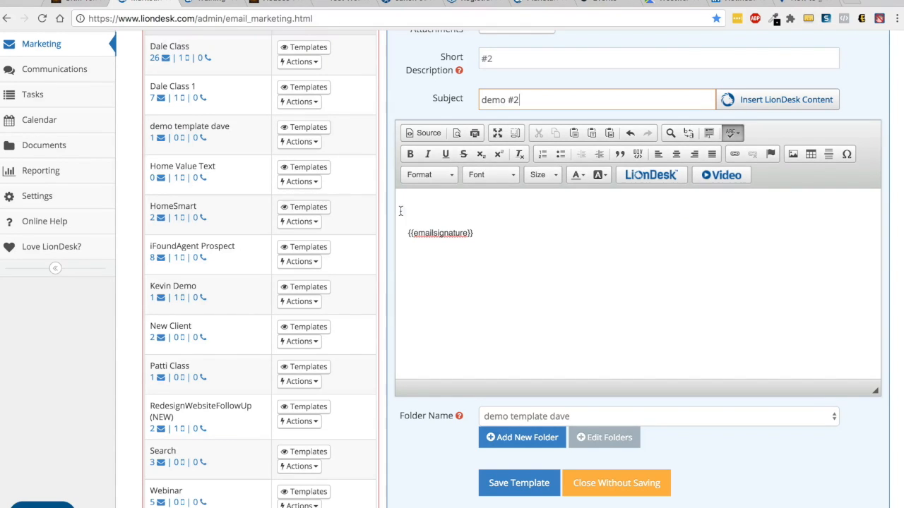
{"action": "left_click", "coordinate": [777, 100]}
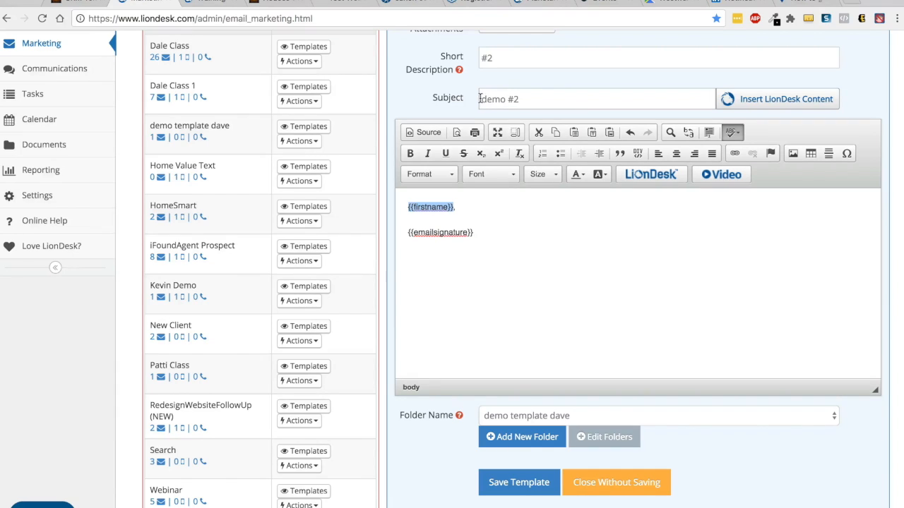
Add {{firstname}} to the subject, write 'this is a test template.' and save template #2.
{"action": "type", "text": "{{firstname}},"}
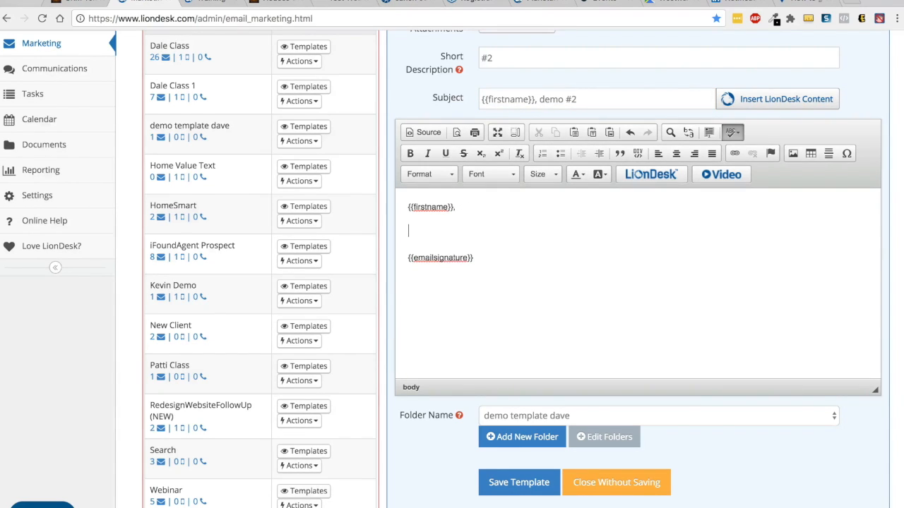
{"action": "type", "text": "this is a"}
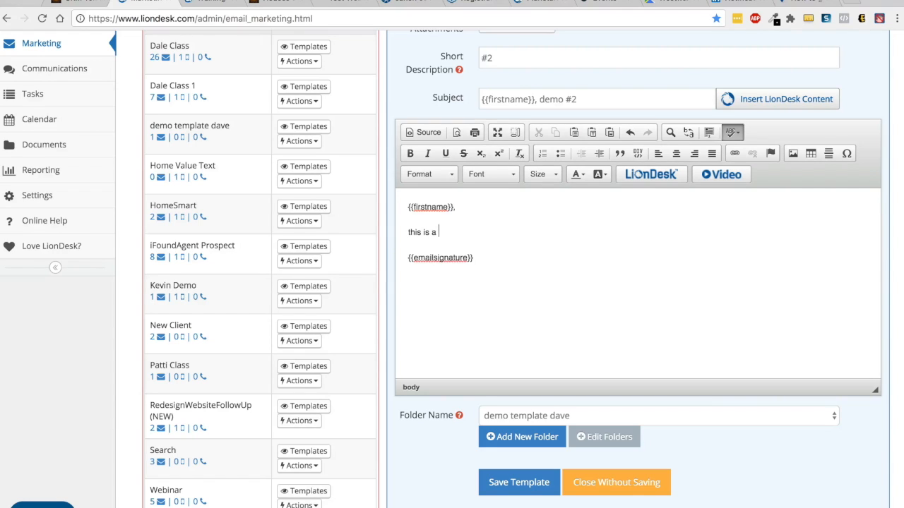
{"action": "type", "text": "test tem"}
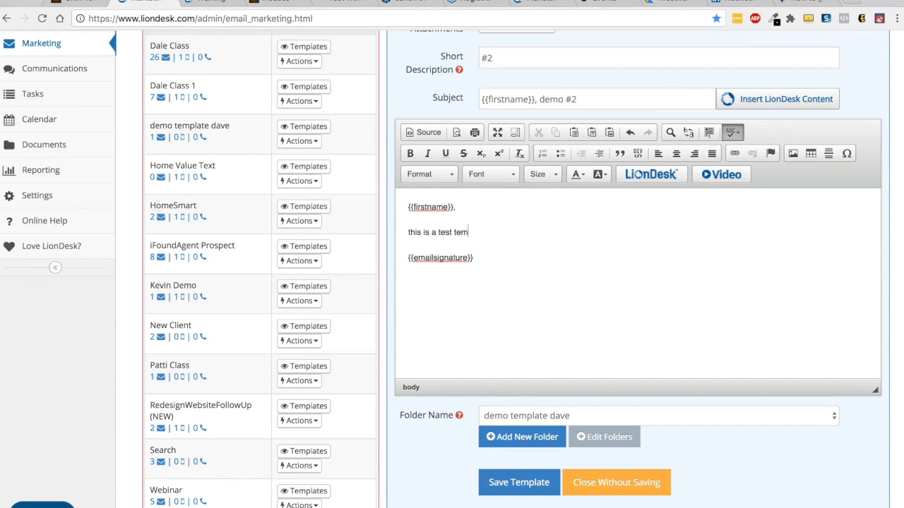
{"action": "type", "text": "plate."}
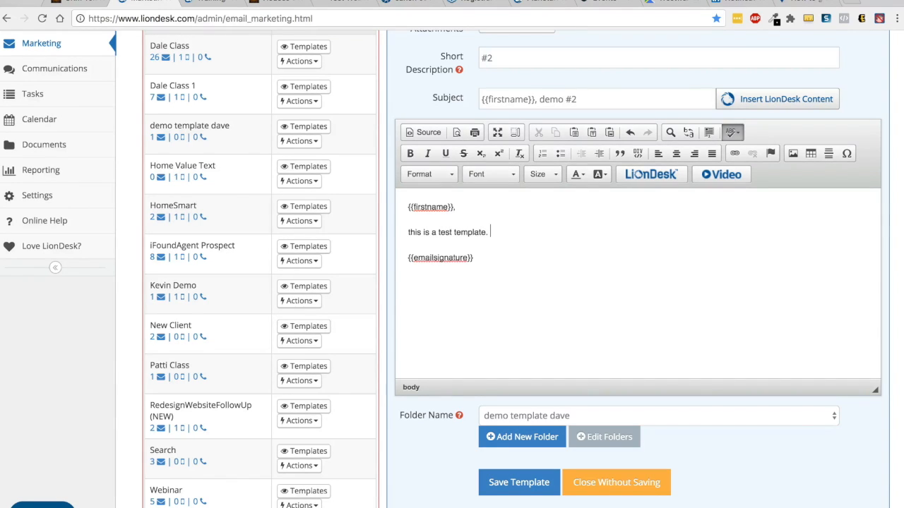
{"action": "left_click", "coordinate": [615, 482]}
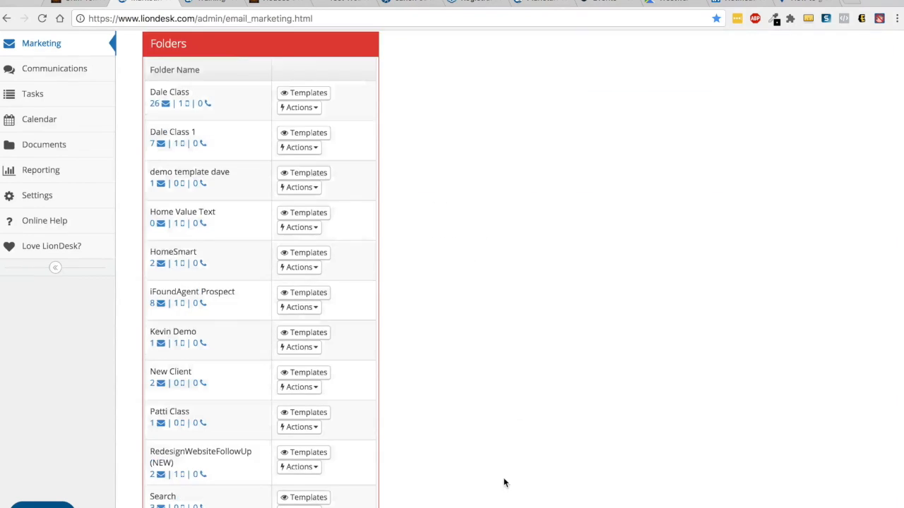
Start a new text template with short description 'demo text #1'.
{"action": "left_click", "coordinate": [304, 173]}
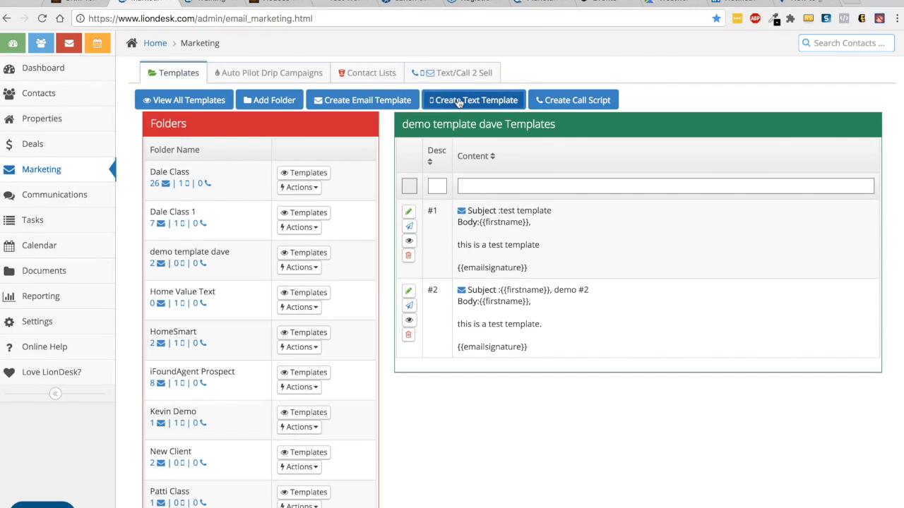
{"action": "left_click", "coordinate": [473, 99]}
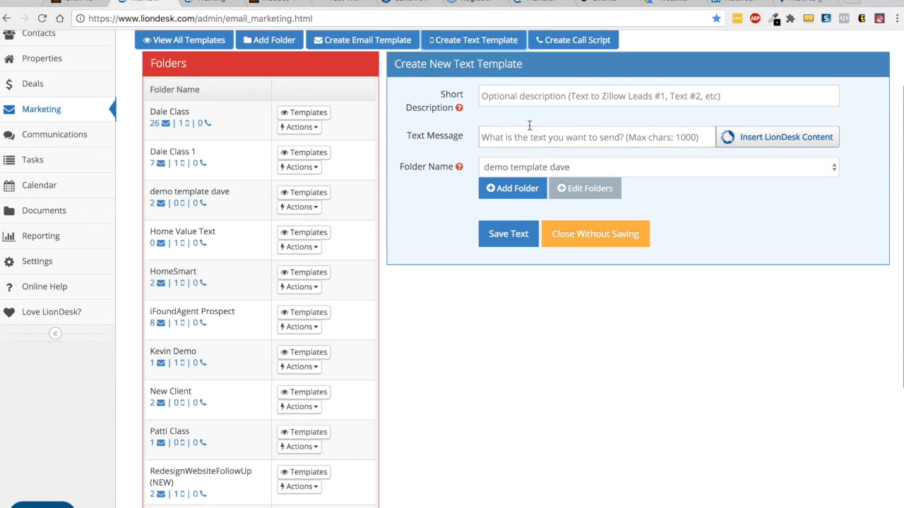
{"action": "left_click", "coordinate": [657, 96]}
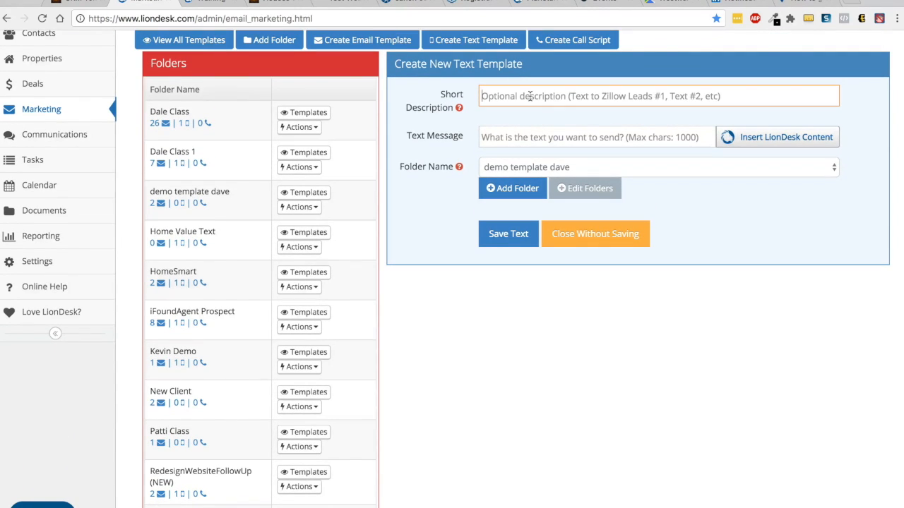
{"action": "type", "text": "demo te"}
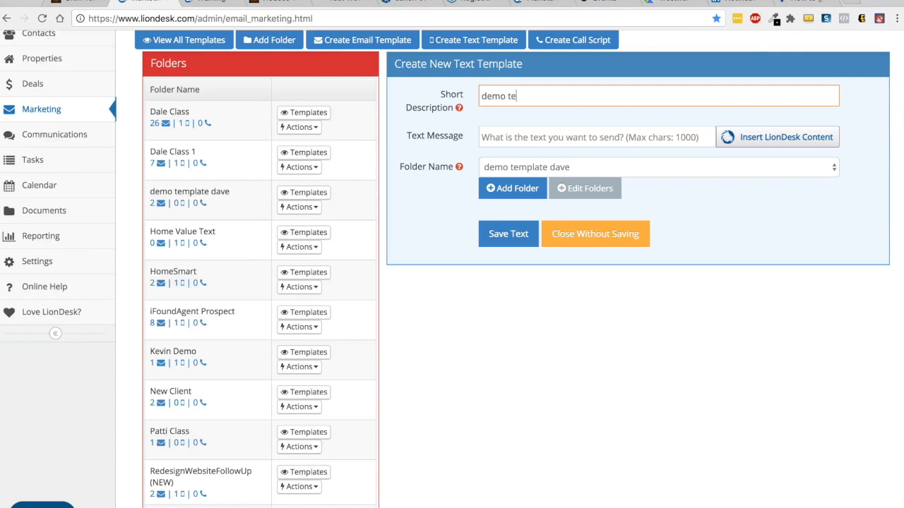
{"action": "type", "text": "xt #1"}
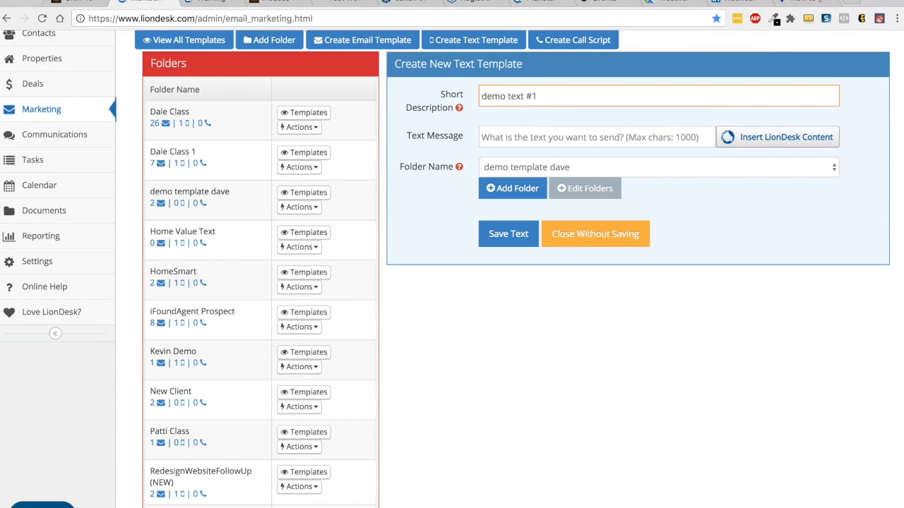
Write the text asking whether they've seen houses they like, and save it.
{"action": "type", "text": "He"}
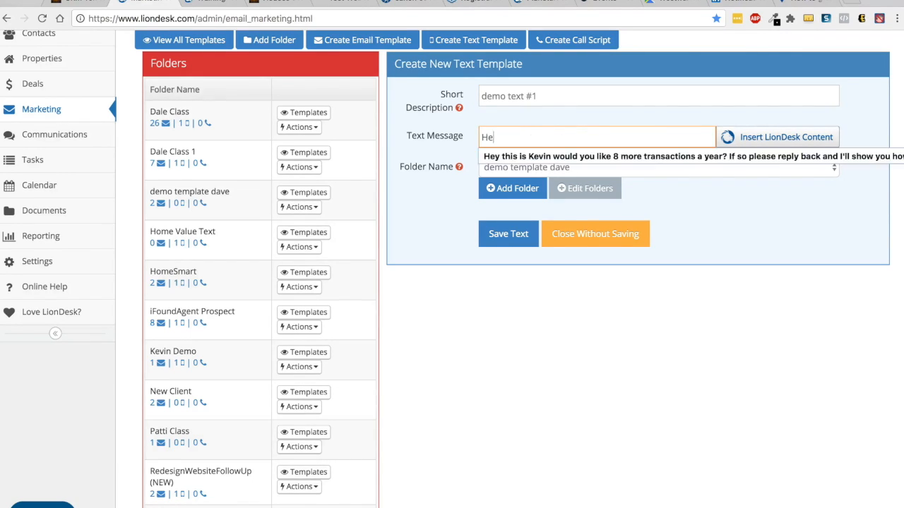
{"action": "type", "text": "y"}
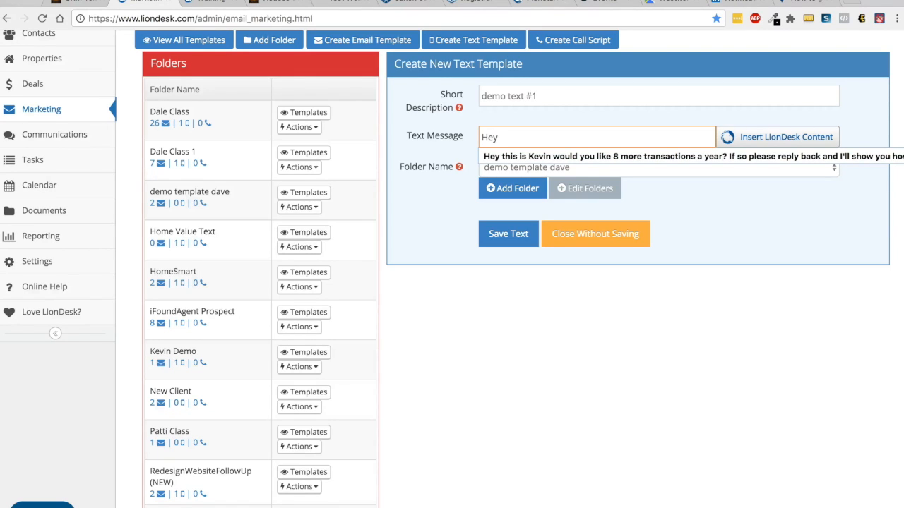
{"action": "type", "text": "have you seen any"}
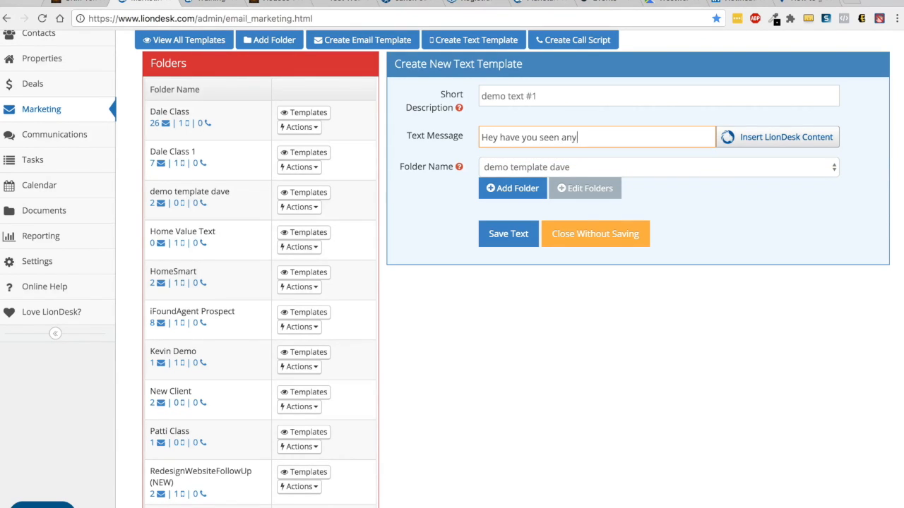
{"action": "type", "text": "houses you"}
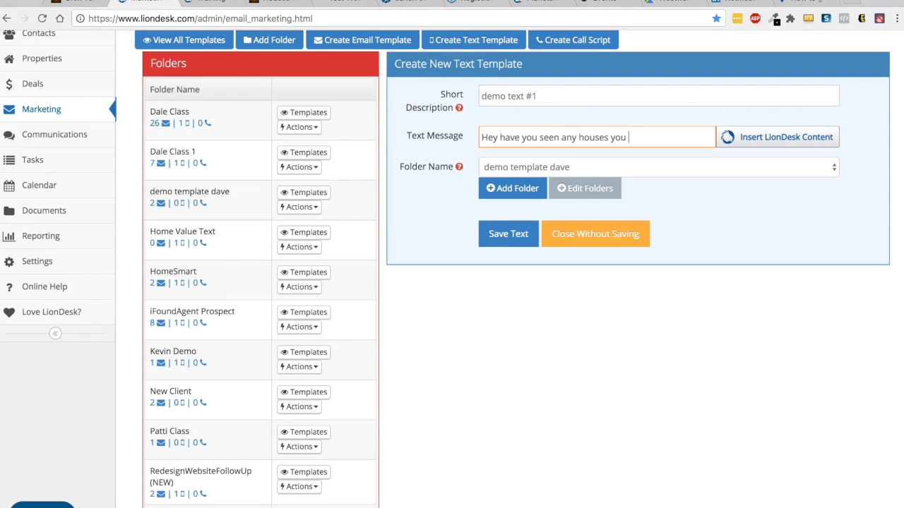
{"action": "type", "text": "like? Let me know if you would like to see any."}
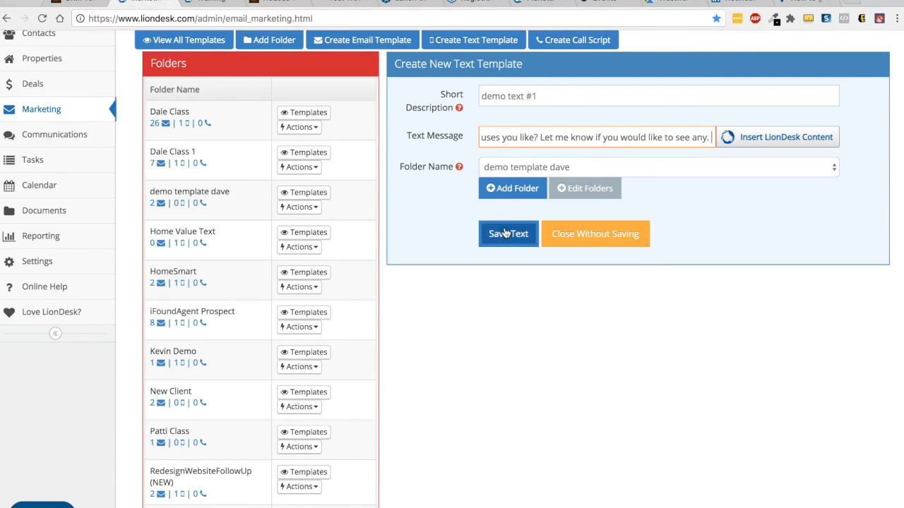
{"action": "left_click", "coordinate": [507, 234]}
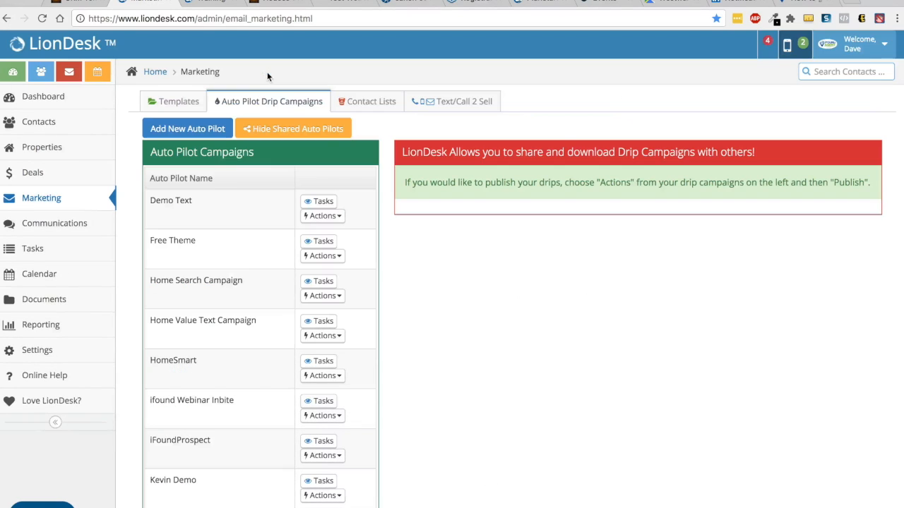
Add and save a new auto pilot campaign named 'demo liondesk video'.
{"action": "left_click", "coordinate": [292, 128]}
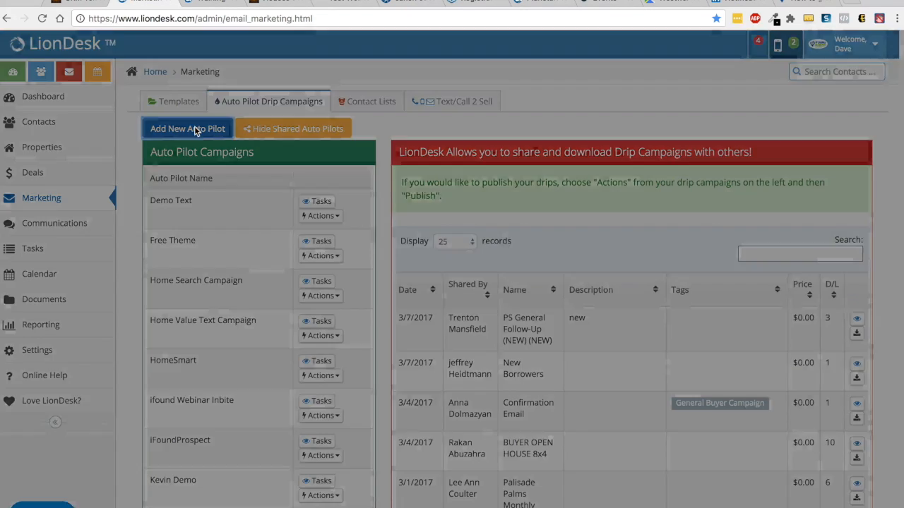
{"action": "left_click", "coordinate": [187, 127]}
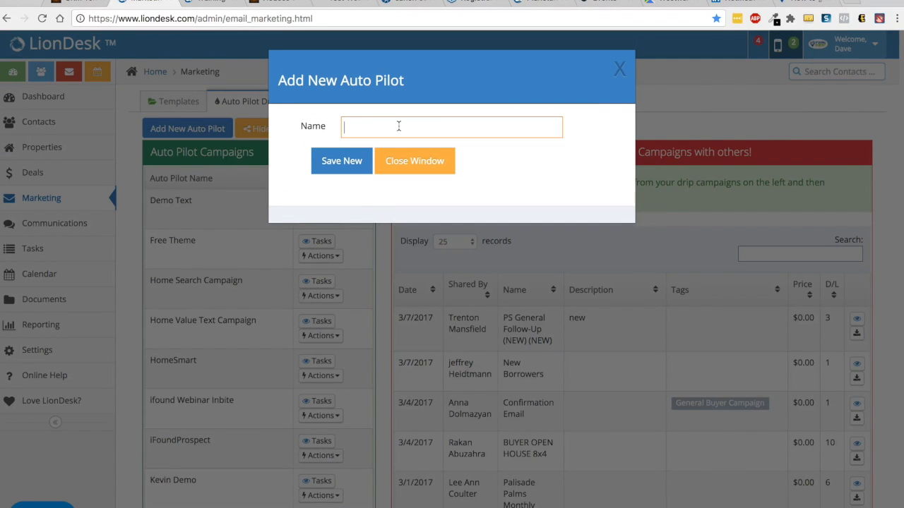
{"action": "type", "text": "demo"}
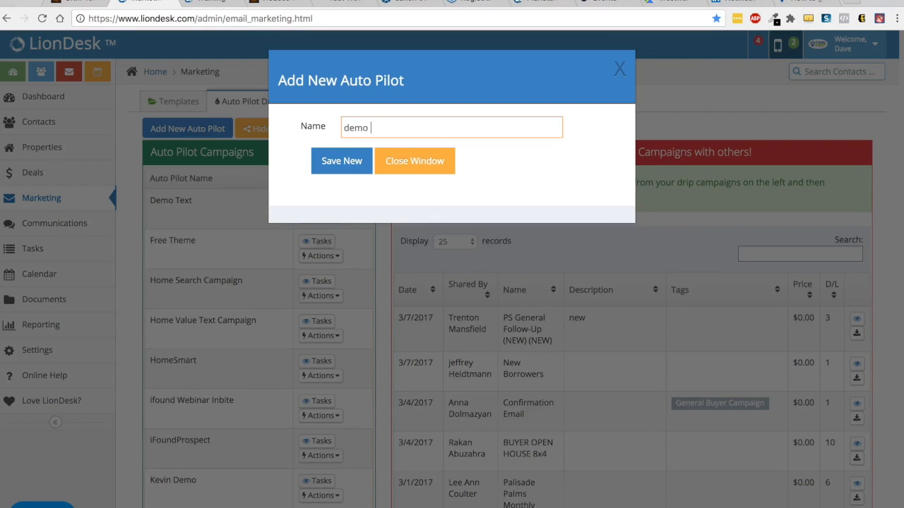
{"action": "type", "text": "liondesk"}
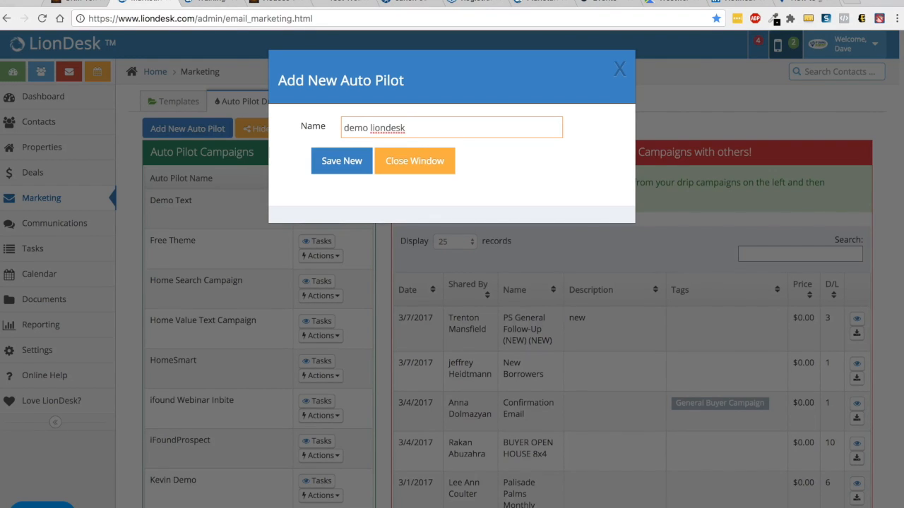
{"action": "type", "text": "video"}
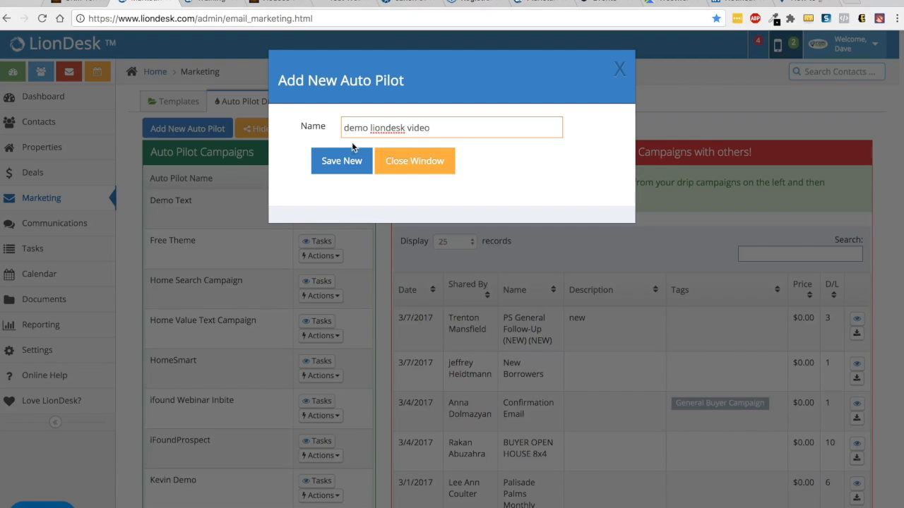
{"action": "left_click", "coordinate": [341, 161]}
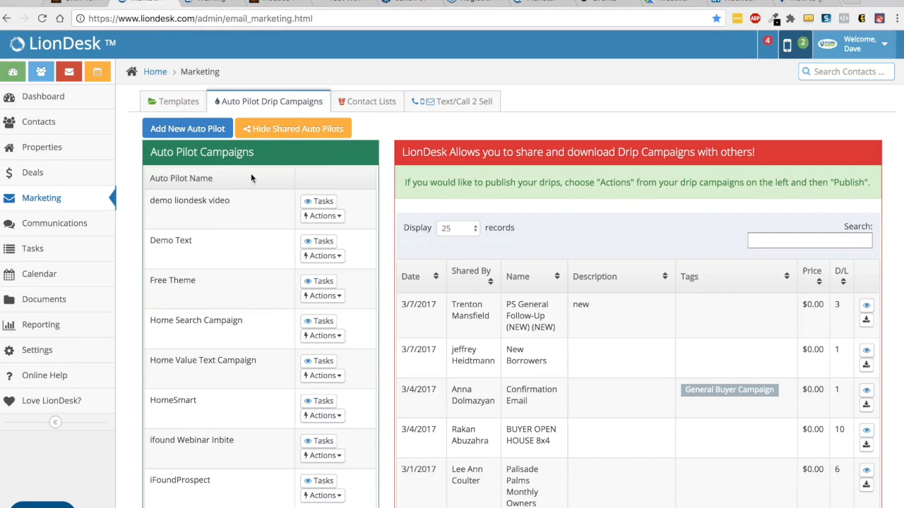
{"action": "mouse_move", "coordinate": [248, 210]}
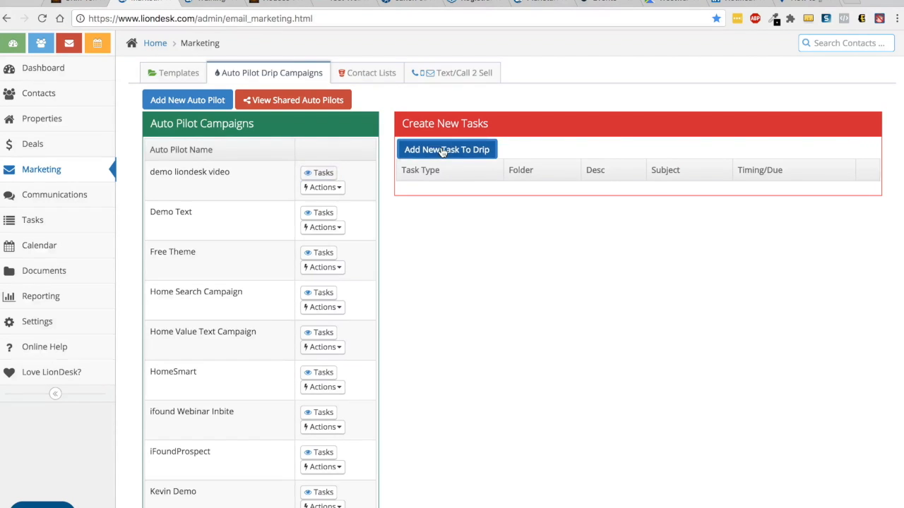
Add a Text Contact task sending demo text #1 from the demo template dave folder immediately.
{"action": "left_click", "coordinate": [447, 149]}
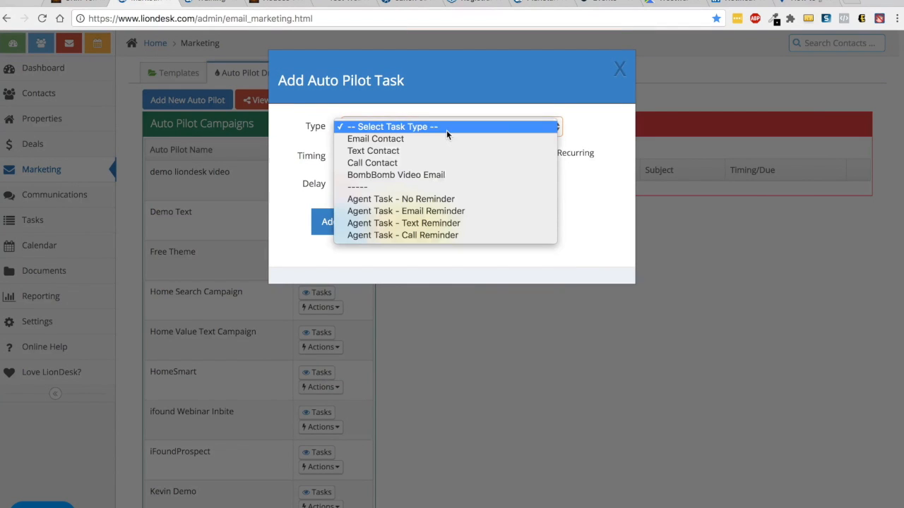
{"action": "mouse_move", "coordinate": [445, 150]}
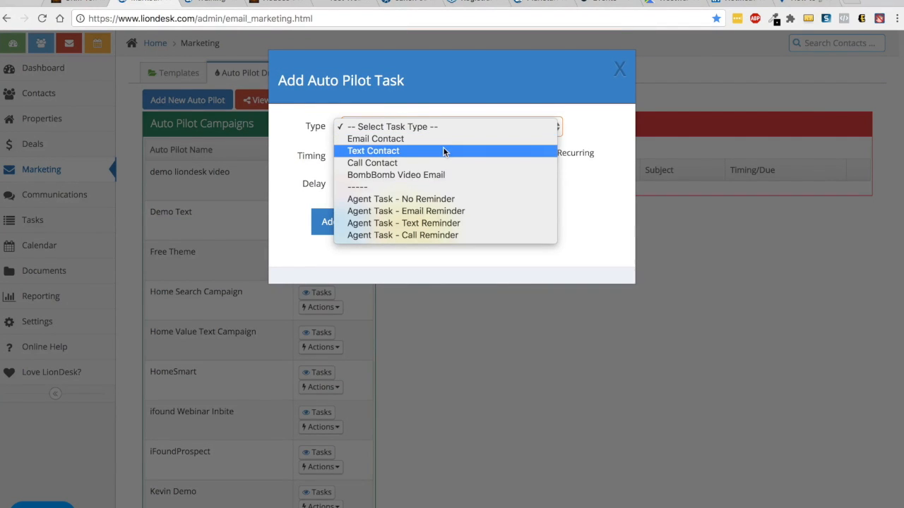
{"action": "left_click", "coordinate": [374, 150]}
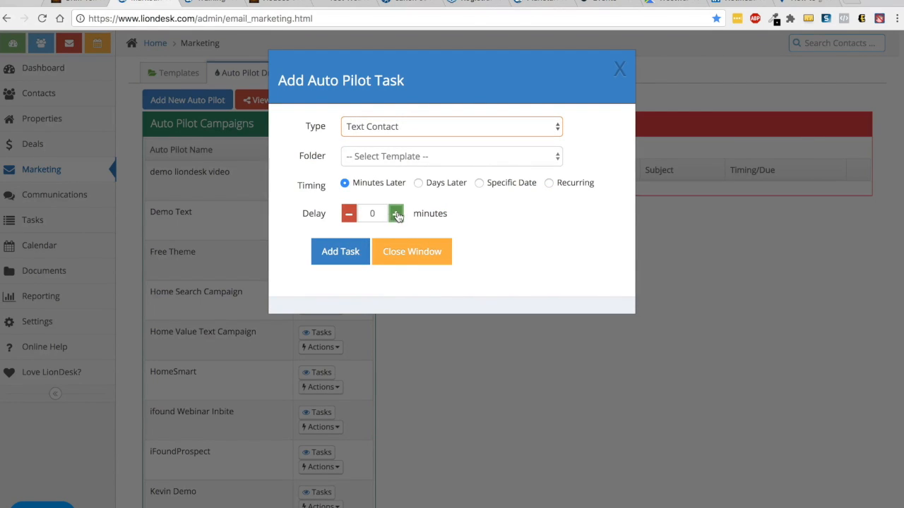
{"action": "mouse_move", "coordinate": [392, 182]}
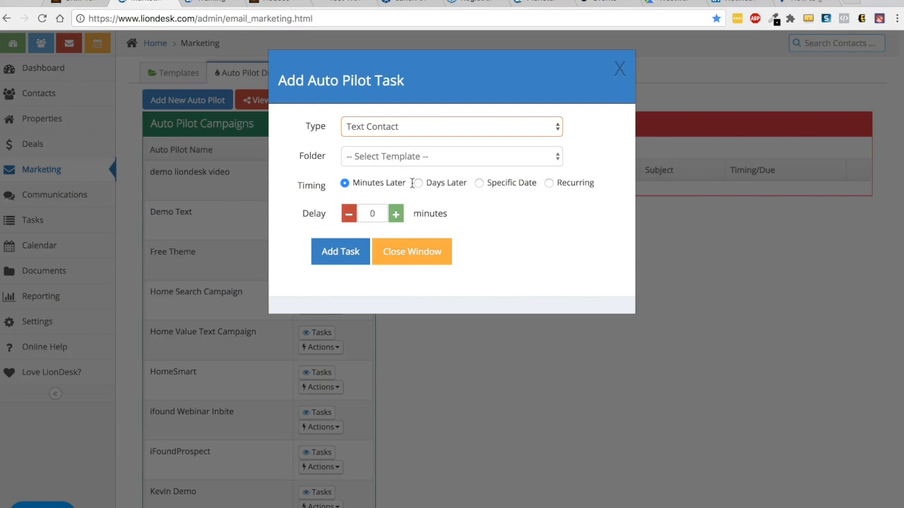
{"action": "mouse_move", "coordinate": [486, 196]}
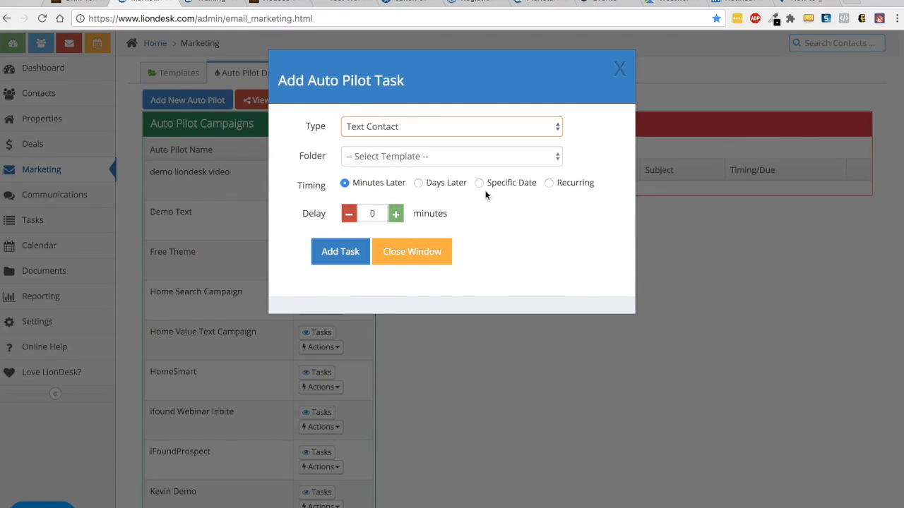
{"action": "mouse_move", "coordinate": [551, 192]}
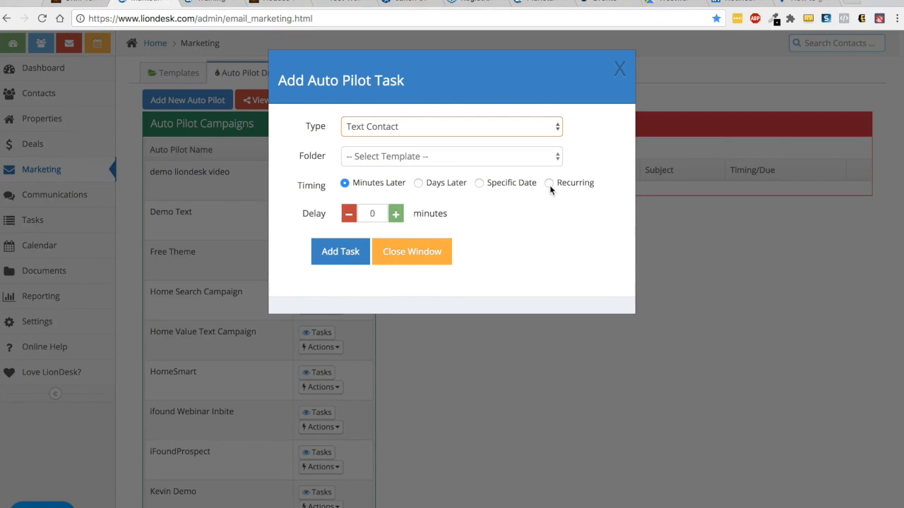
{"action": "mouse_move", "coordinate": [515, 216]}
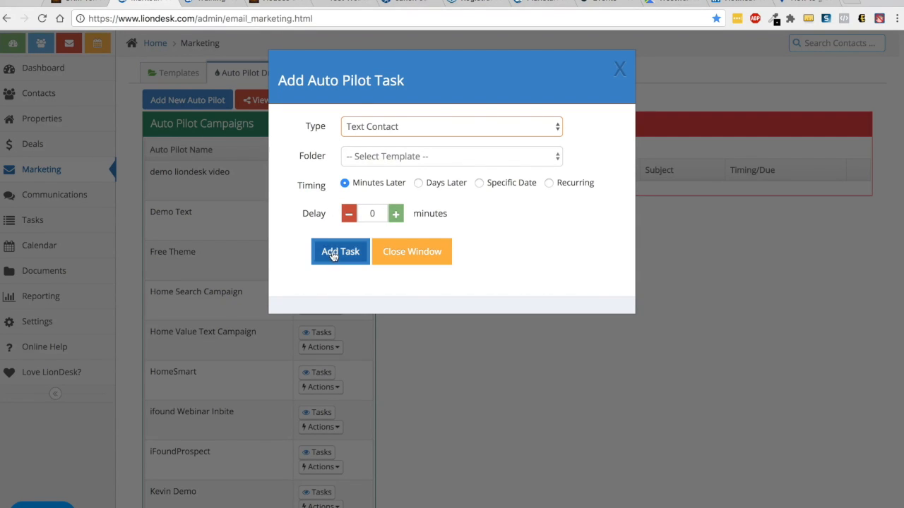
{"action": "left_click", "coordinate": [451, 156]}
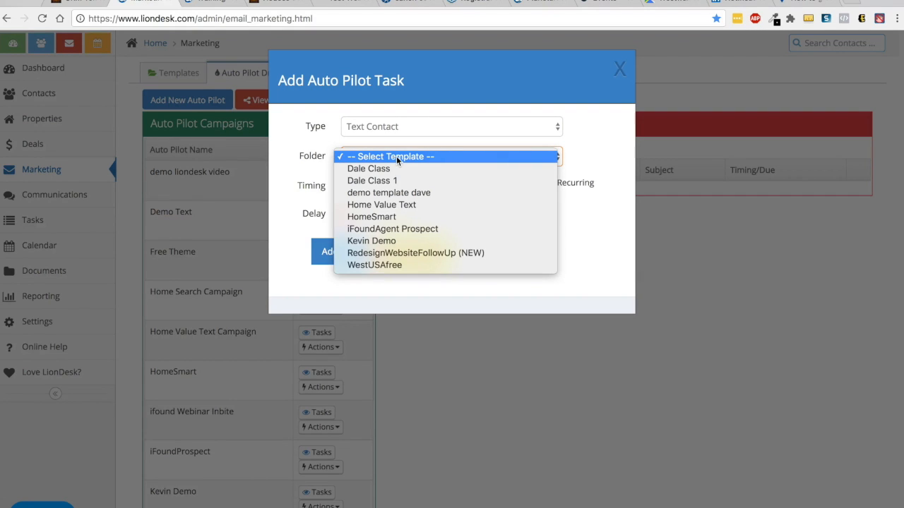
{"action": "mouse_move", "coordinate": [389, 193]}
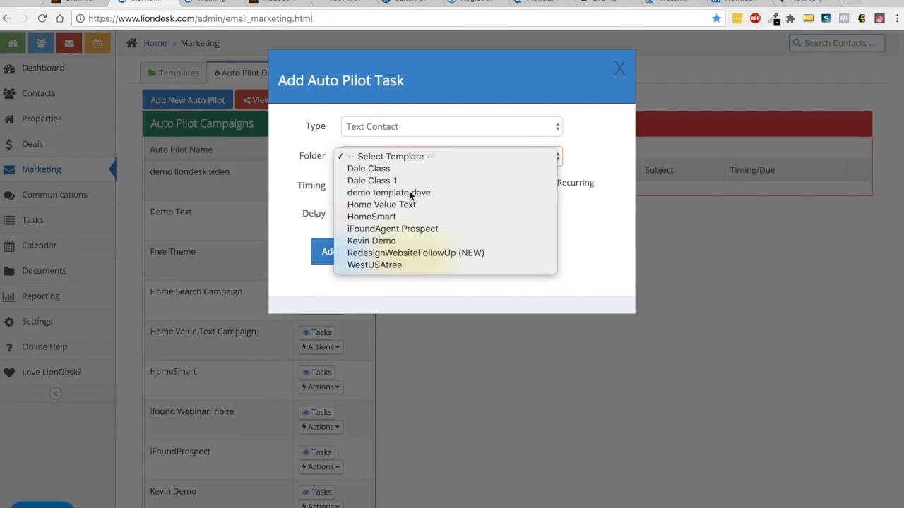
{"action": "left_click", "coordinate": [388, 193]}
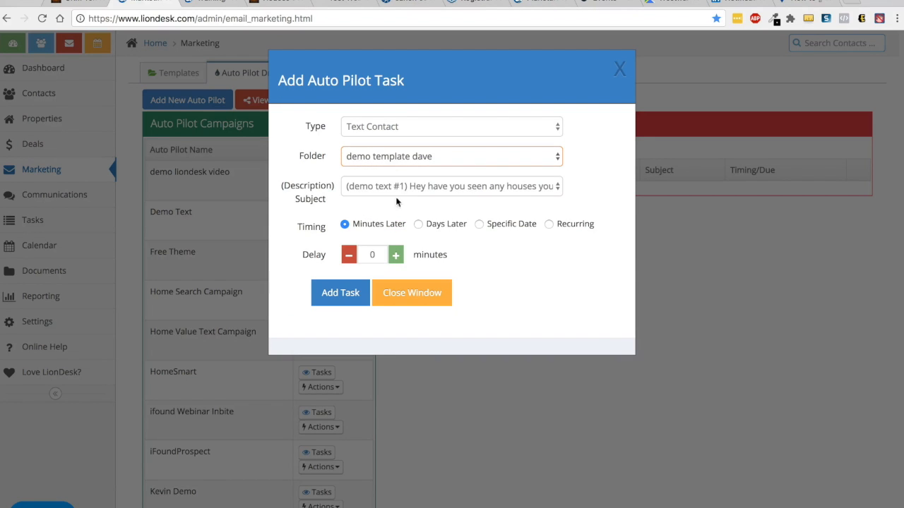
{"action": "left_click", "coordinate": [340, 293]}
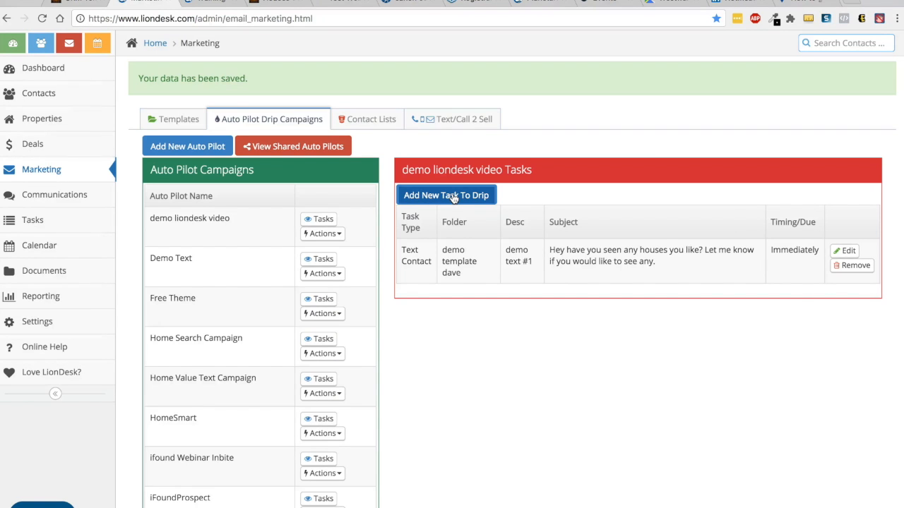
{"action": "left_click", "coordinate": [446, 195]}
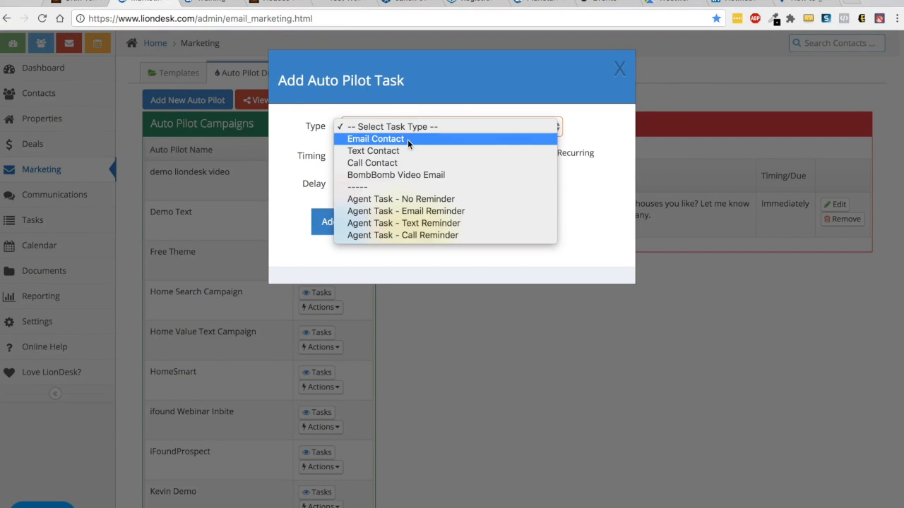
Add an email task with email #2 from demo template dave, one day later at 10:00 AM.
{"action": "left_click", "coordinate": [375, 138]}
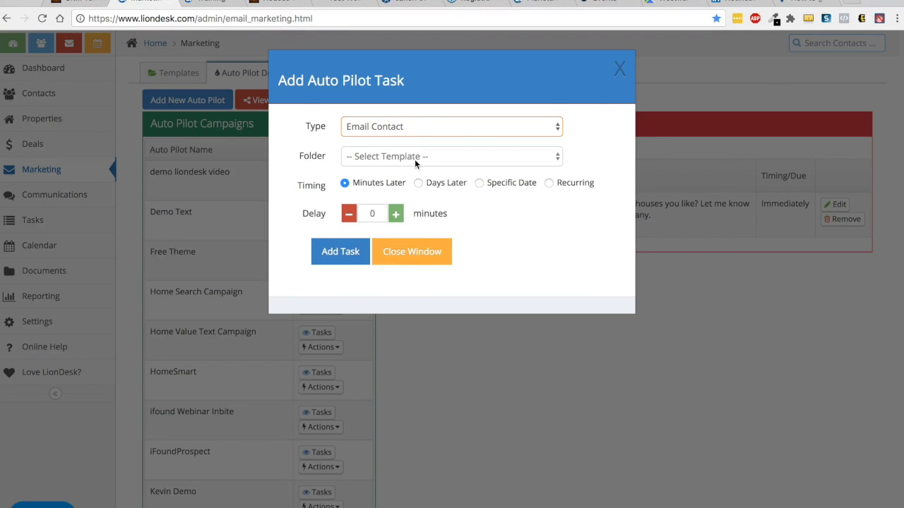
{"action": "left_click", "coordinate": [451, 156]}
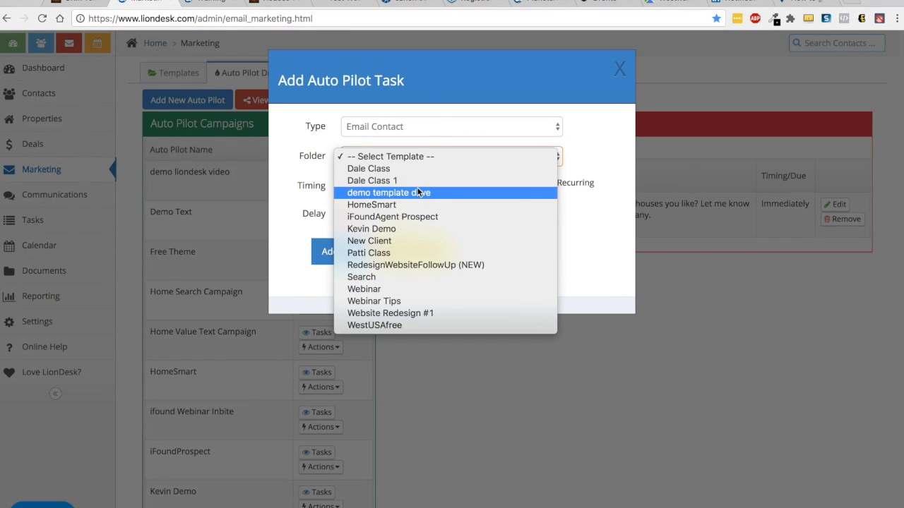
{"action": "left_click", "coordinate": [389, 192]}
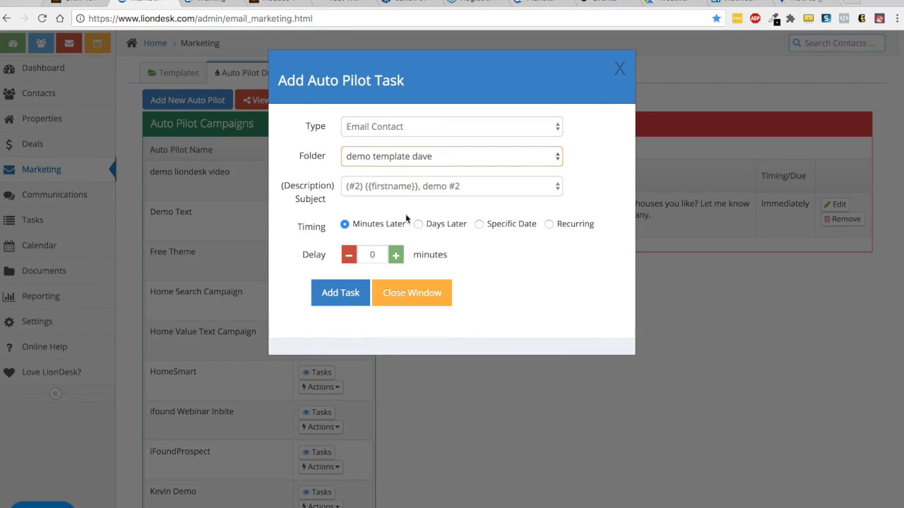
{"action": "left_click", "coordinate": [418, 223]}
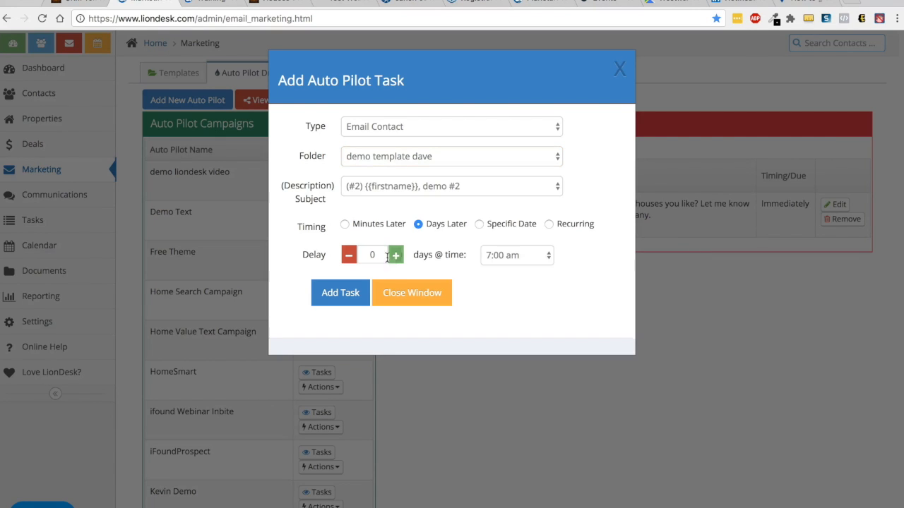
{"action": "left_click", "coordinate": [516, 254]}
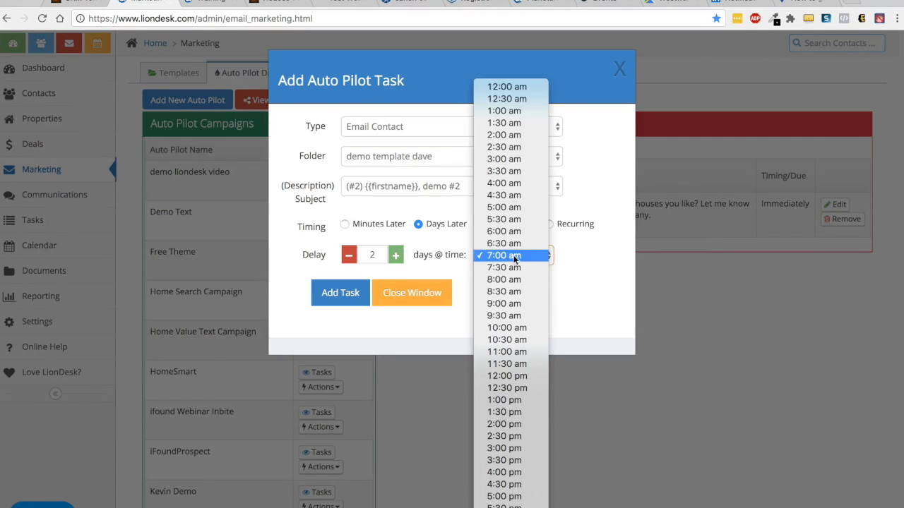
{"action": "left_click", "coordinate": [506, 326]}
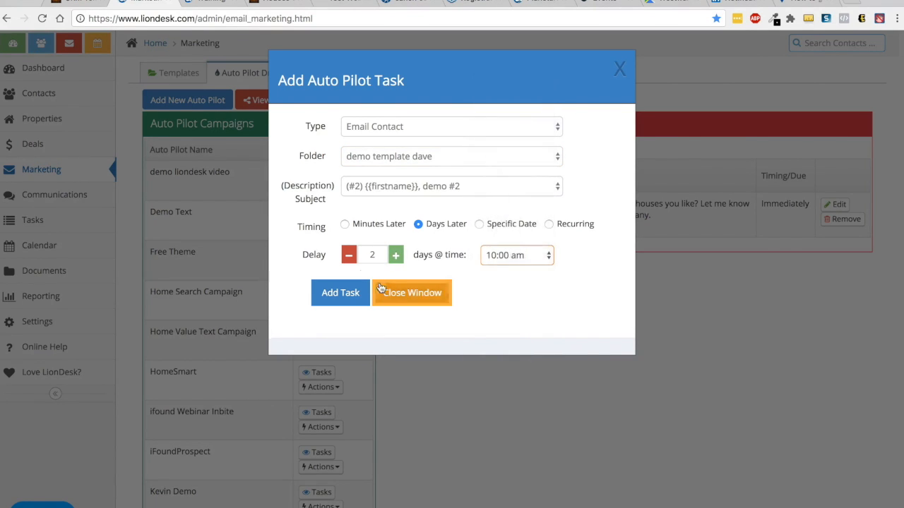
{"action": "left_click", "coordinate": [348, 255]}
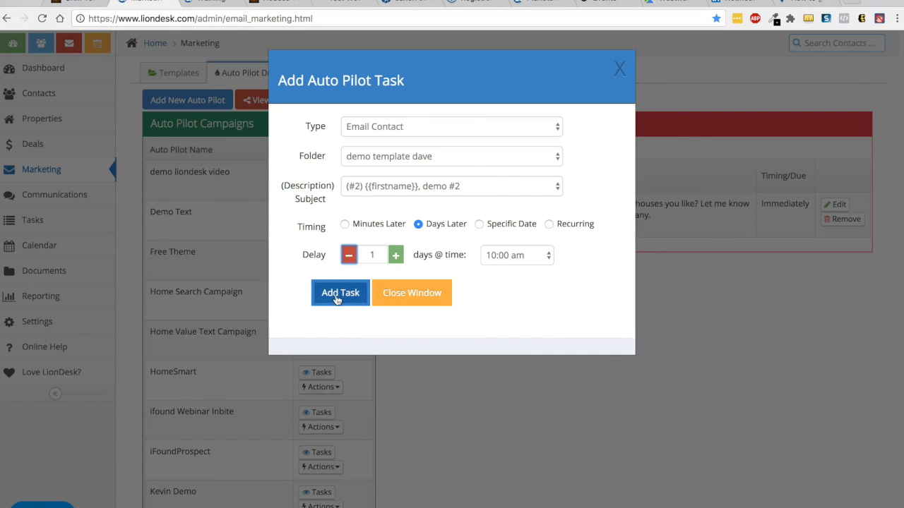
{"action": "left_click", "coordinate": [340, 292]}
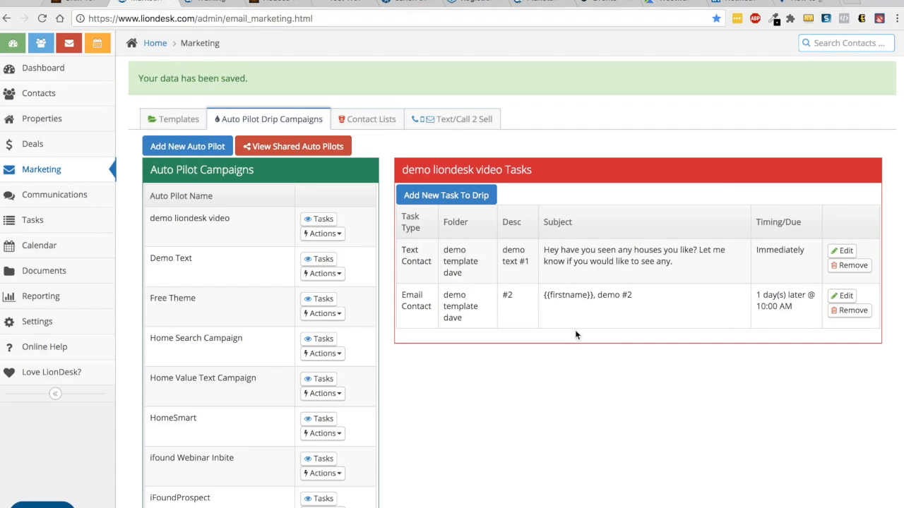
Add an Email Contact task using the test template, 3 days later at 10:00 AM.
{"action": "scroll", "scroll_direction": "down", "scroll_amount": 3}
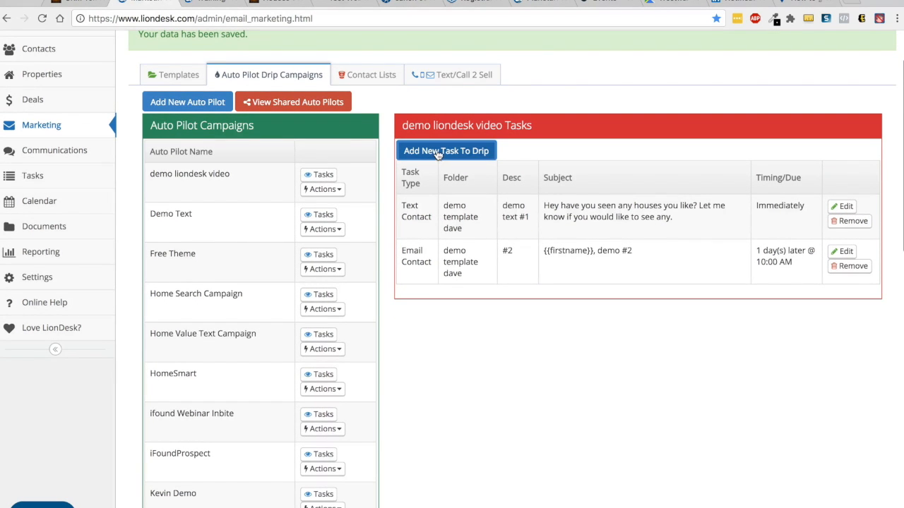
{"action": "left_click", "coordinate": [447, 150]}
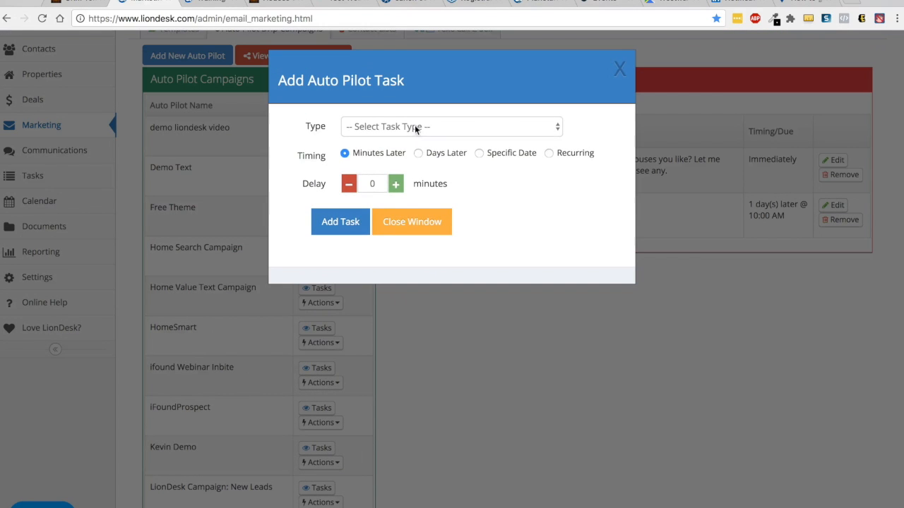
{"action": "left_click", "coordinate": [451, 126]}
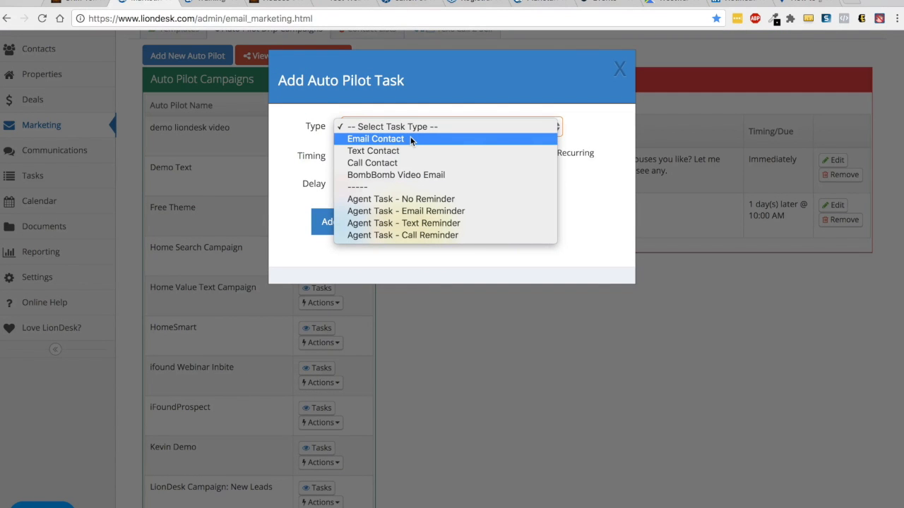
{"action": "left_click", "coordinate": [375, 139]}
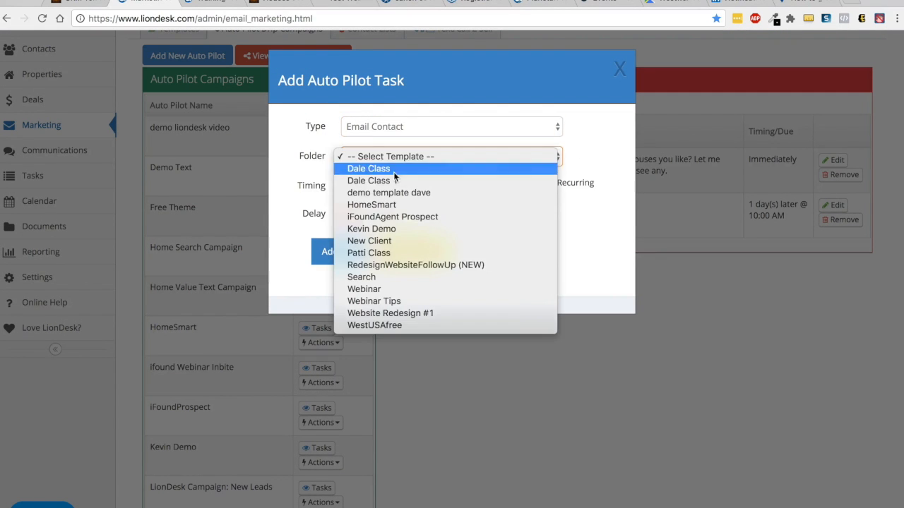
{"action": "left_click", "coordinate": [388, 192]}
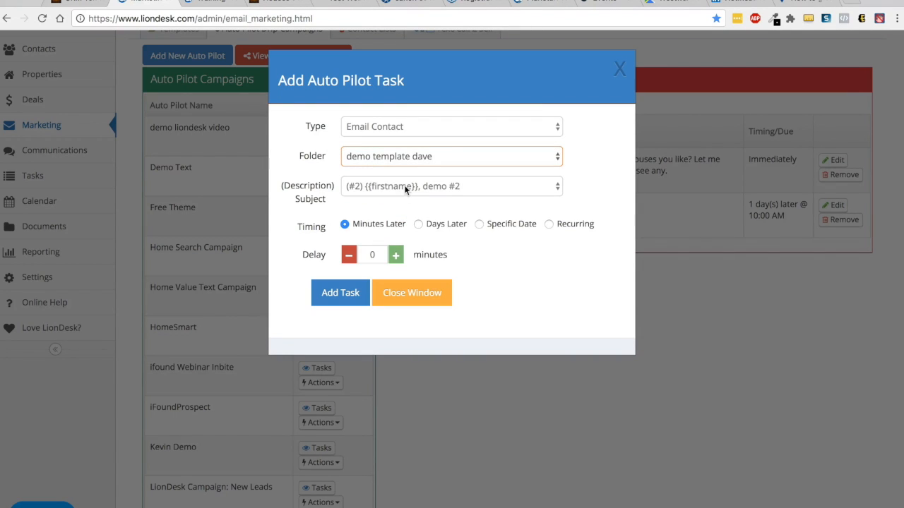
{"action": "mouse_move", "coordinate": [477, 193]}
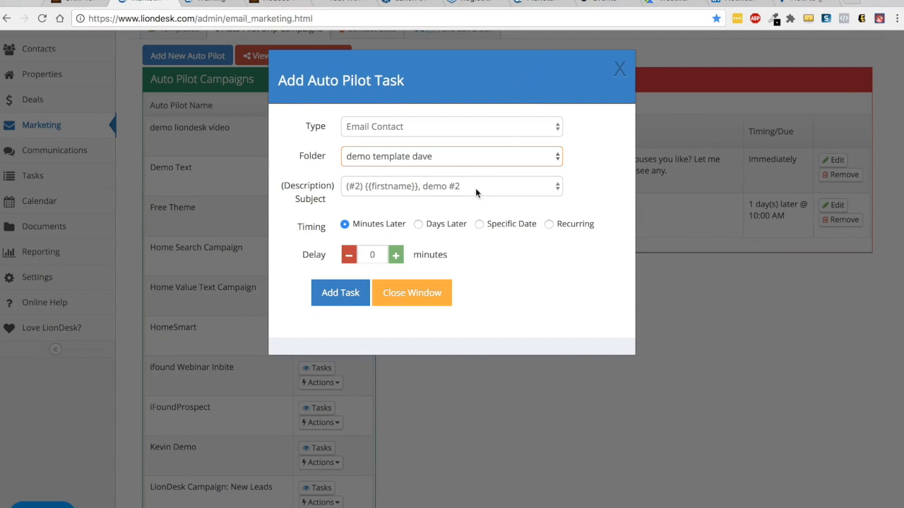
{"action": "left_click", "coordinate": [451, 185]}
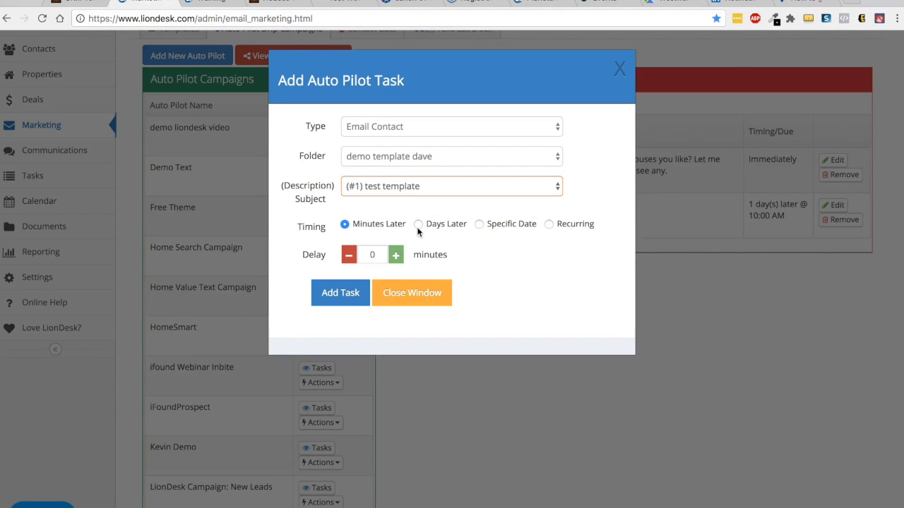
{"action": "left_click", "coordinate": [418, 224]}
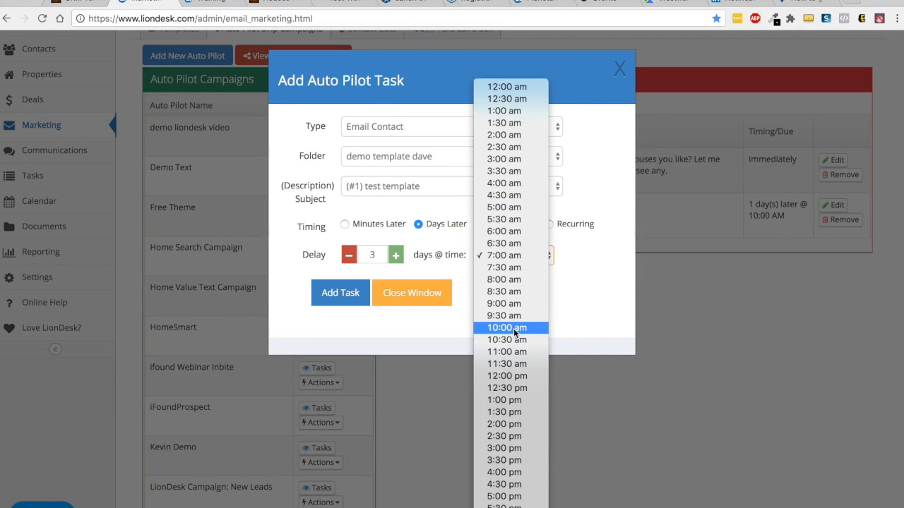
{"action": "left_click", "coordinate": [507, 327]}
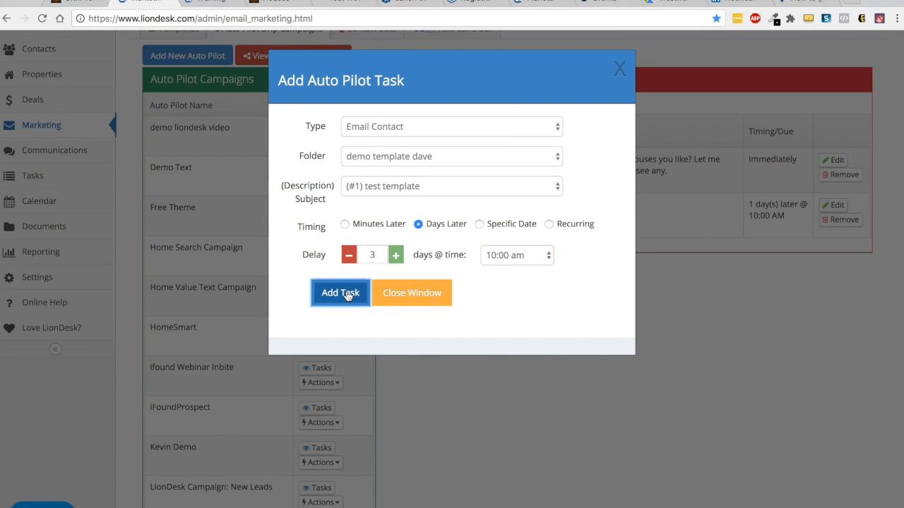
{"action": "left_click", "coordinate": [339, 292]}
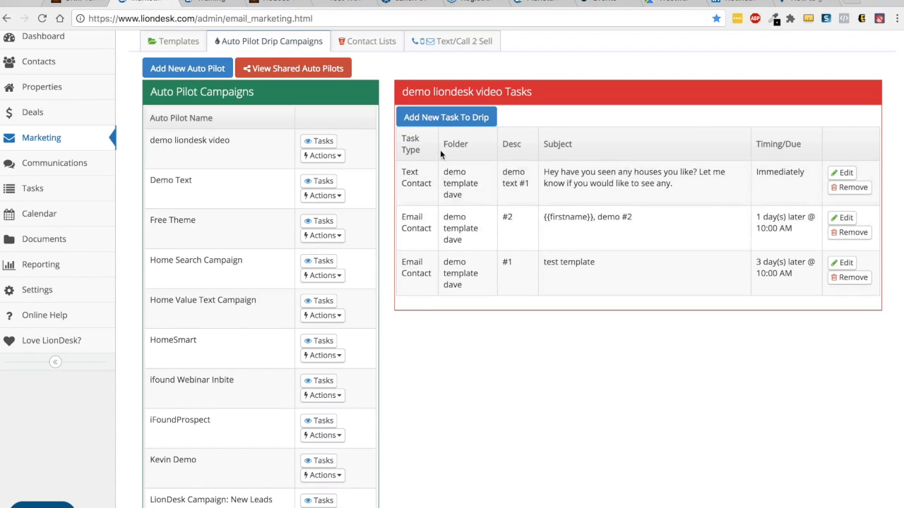
Add a Text Contact task with demo text #1, 6 days later at 10:30 AM.
{"action": "left_click", "coordinate": [448, 127]}
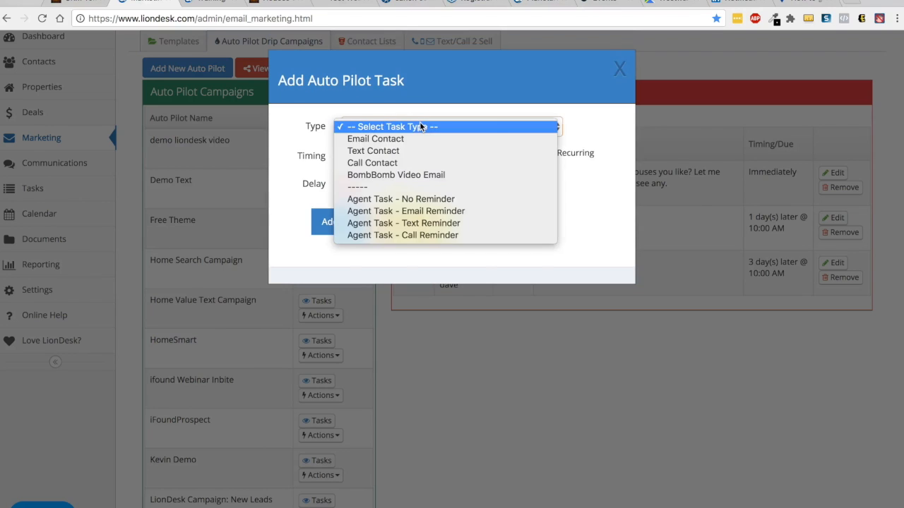
{"action": "left_click", "coordinate": [373, 151]}
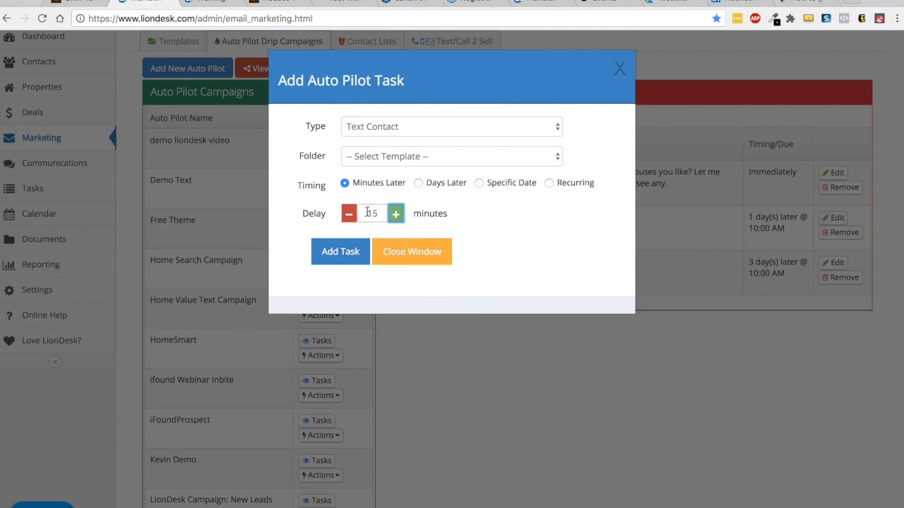
{"action": "left_click", "coordinate": [418, 182]}
{"action": "type", "text": "6"}
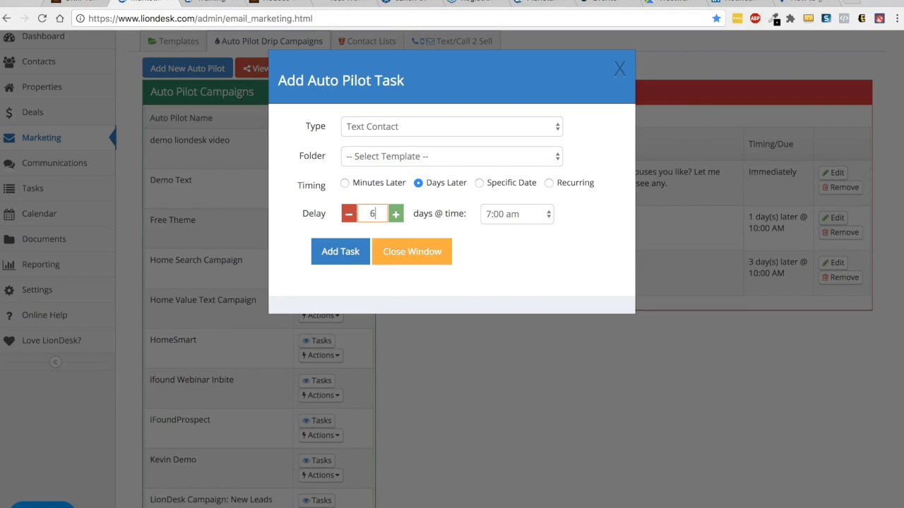
{"action": "left_click", "coordinate": [516, 214]}
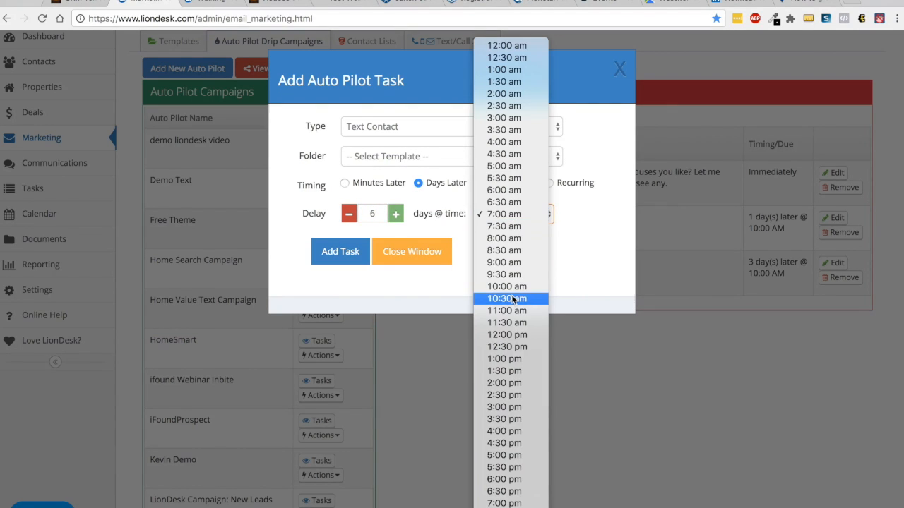
{"action": "left_click", "coordinate": [507, 298]}
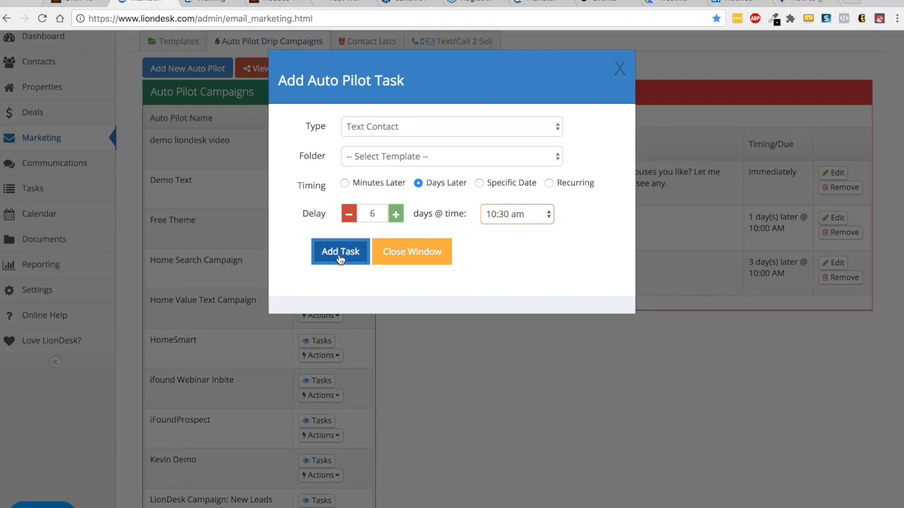
{"action": "left_click", "coordinate": [452, 156]}
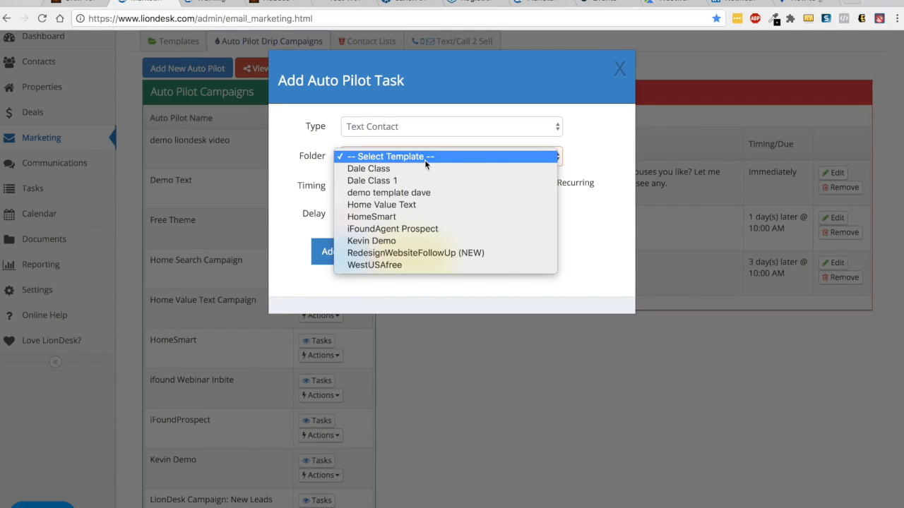
{"action": "left_click", "coordinate": [389, 192]}
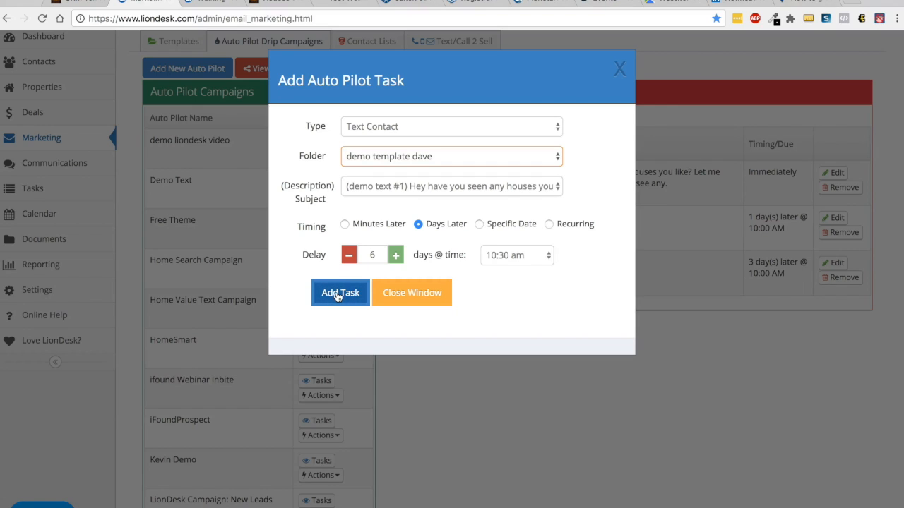
{"action": "left_click", "coordinate": [339, 292]}
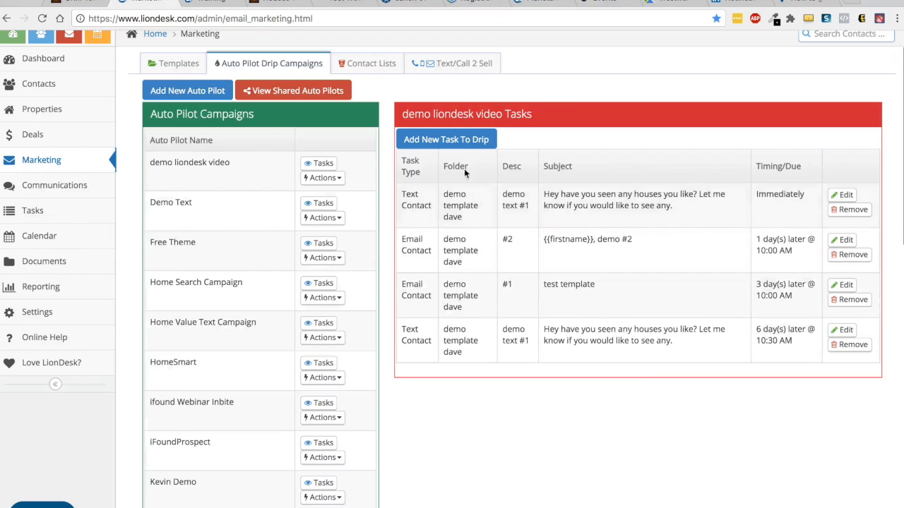
Add an email task using the test template from demo template dave, 10 days later at 10:00 AM.
{"action": "left_click", "coordinate": [445, 139]}
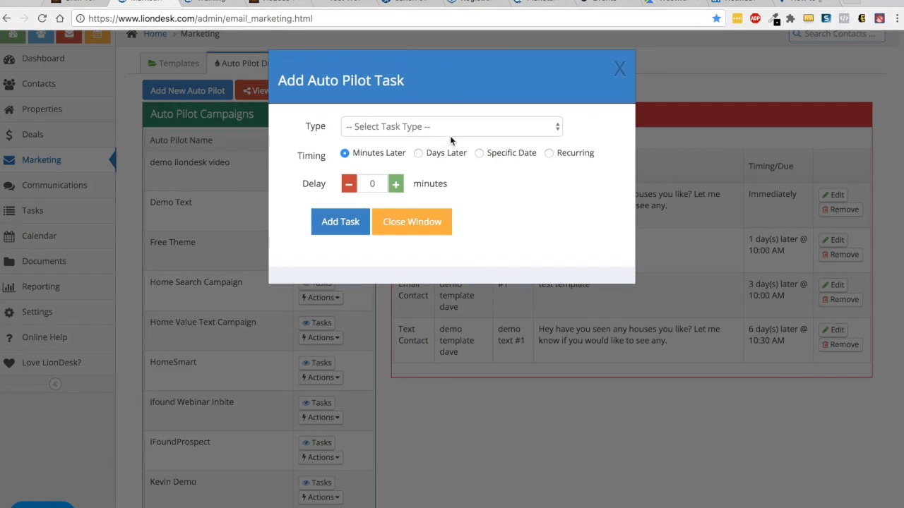
{"action": "left_click", "coordinate": [452, 127]}
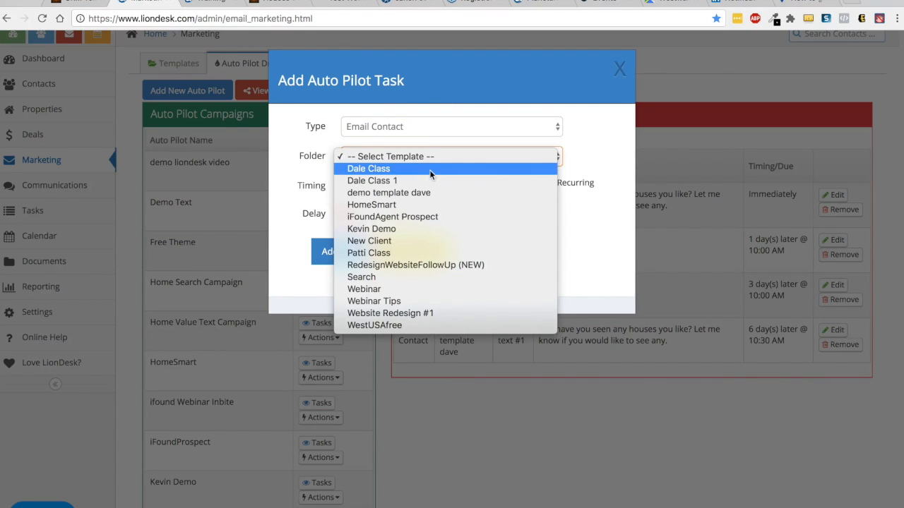
{"action": "mouse_move", "coordinate": [432, 193]}
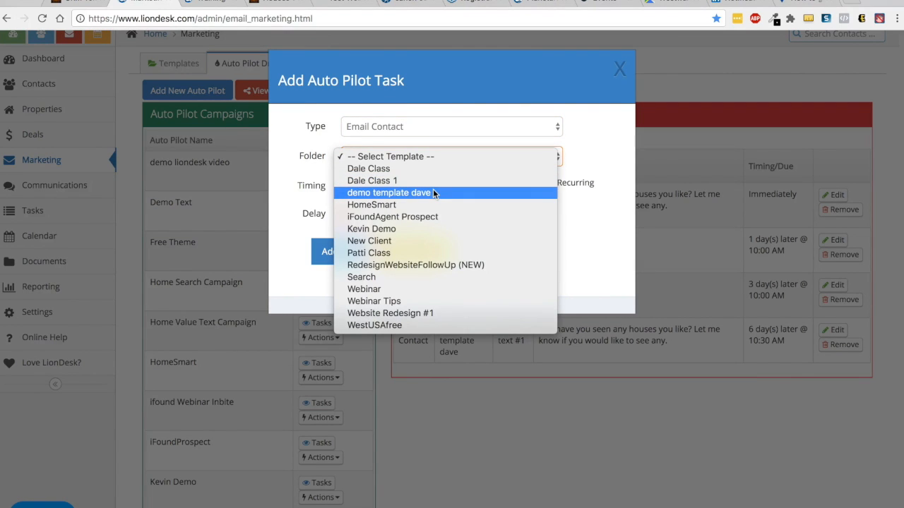
{"action": "left_click", "coordinate": [388, 192]}
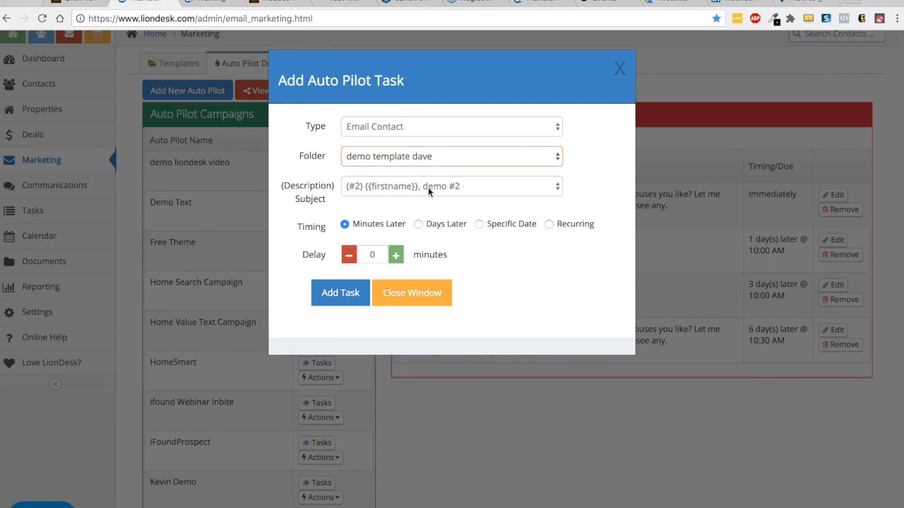
{"action": "left_click", "coordinate": [452, 186]}
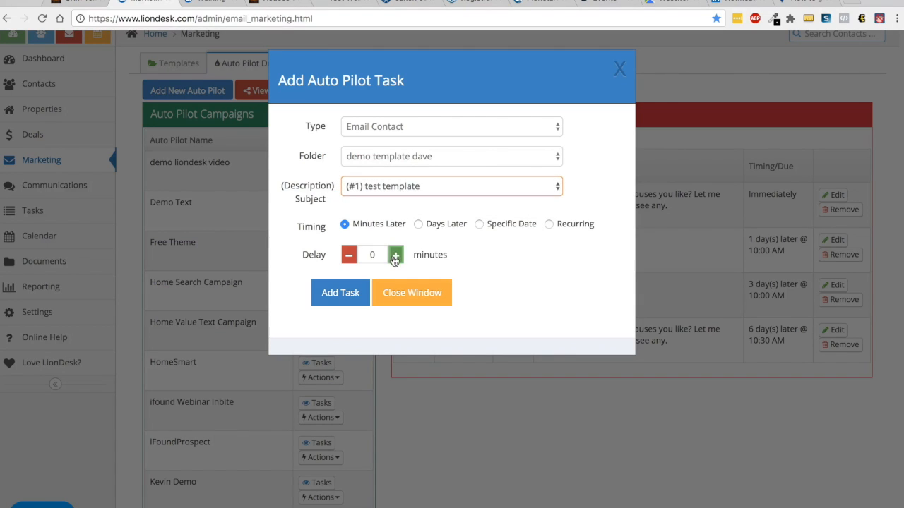
{"action": "left_click", "coordinate": [418, 224]}
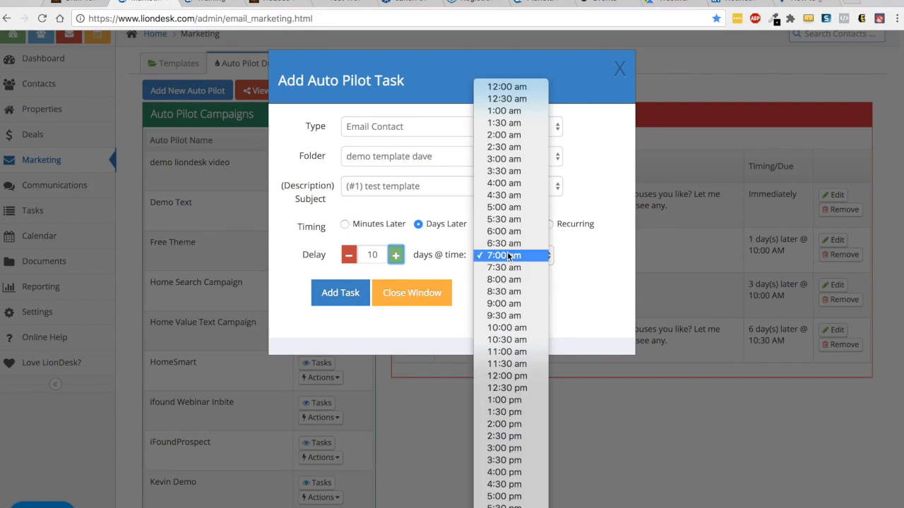
{"action": "left_click", "coordinate": [503, 255]}
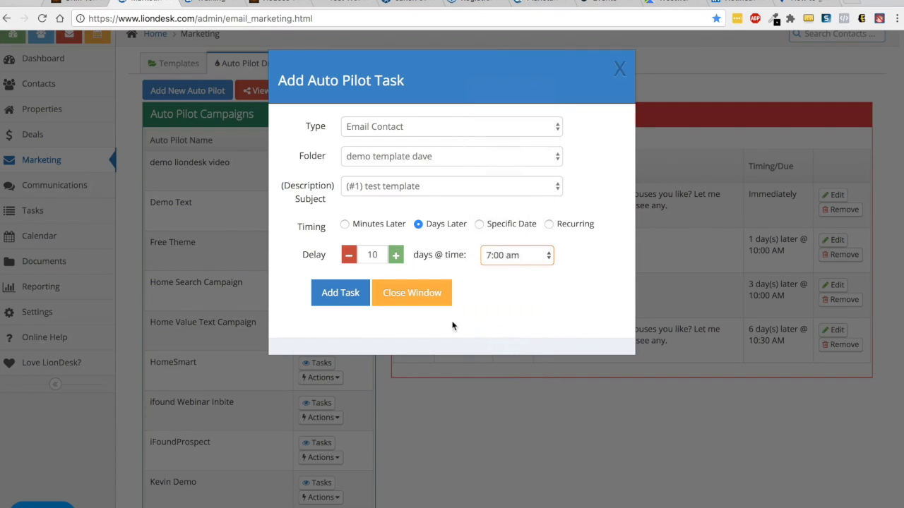
{"action": "left_click", "coordinate": [339, 292]}
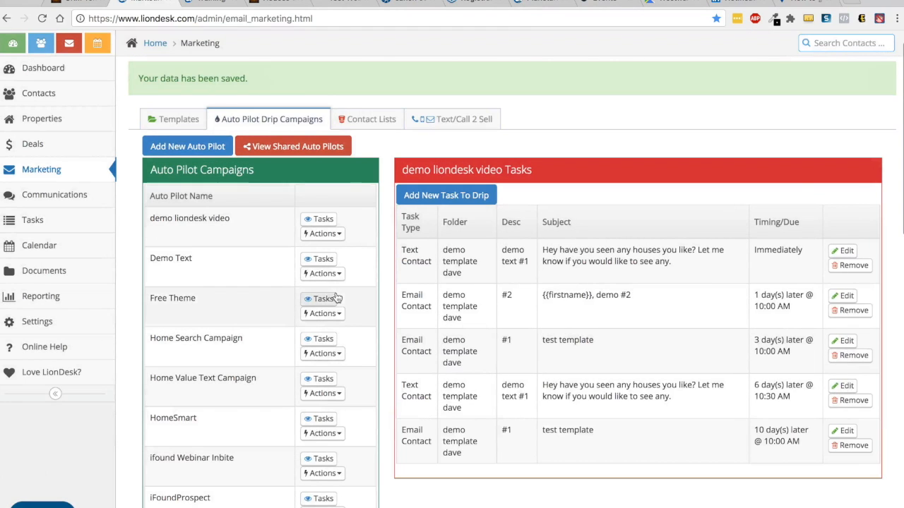
Scroll through the demo liondesk video task list to review its five drip tasks.
{"action": "scroll", "scroll_direction": "down", "scroll_amount": 3}
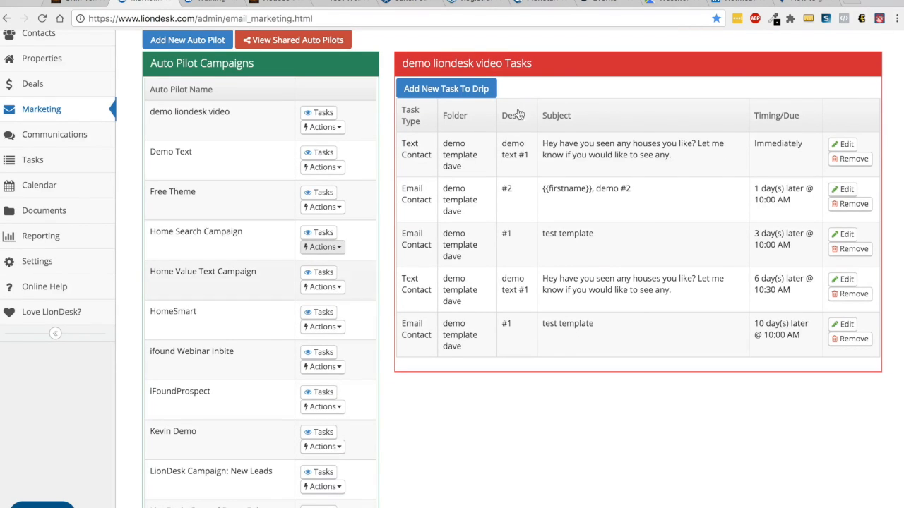
{"action": "scroll", "scroll_direction": "up", "scroll_amount": 3}
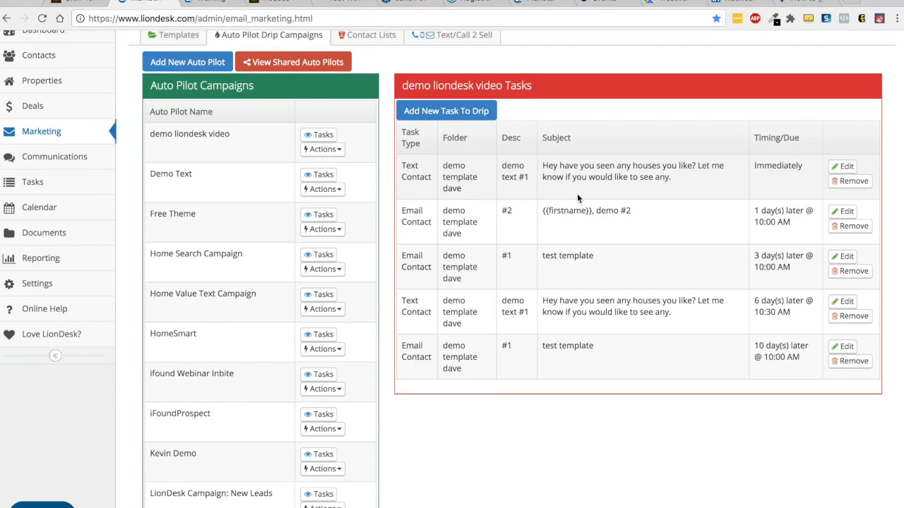
{"action": "mouse_move", "coordinate": [601, 205]}
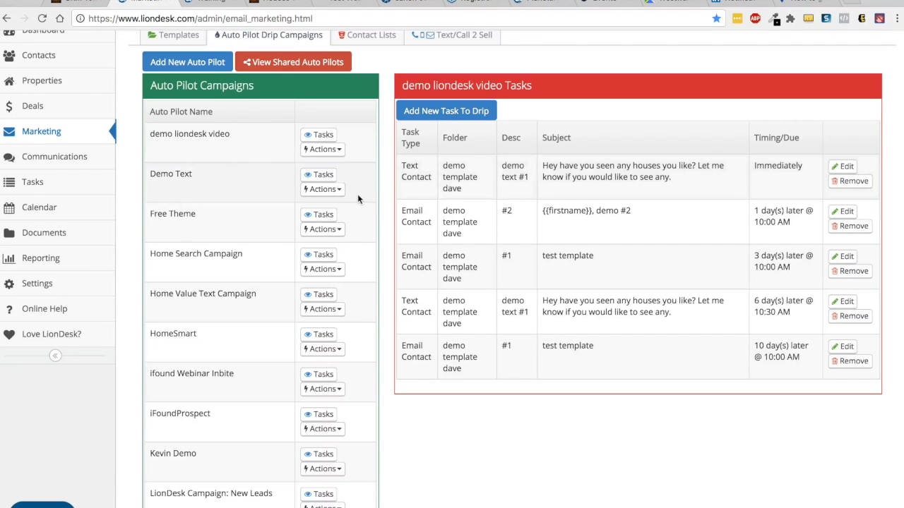
{"action": "scroll", "scroll_direction": "up", "scroll_amount": 3}
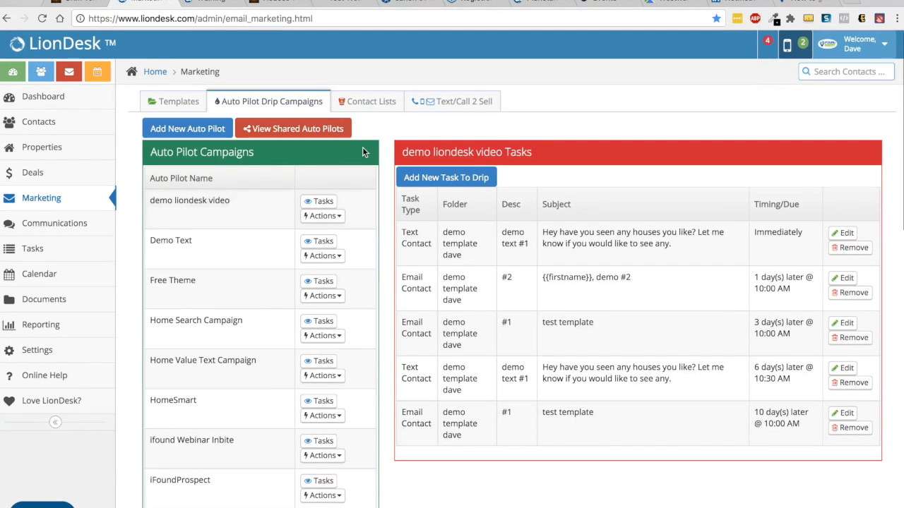
Add a template folder named 'Referral Request' with description 'Referral Request' and save it.
{"action": "left_click", "coordinate": [178, 101]}
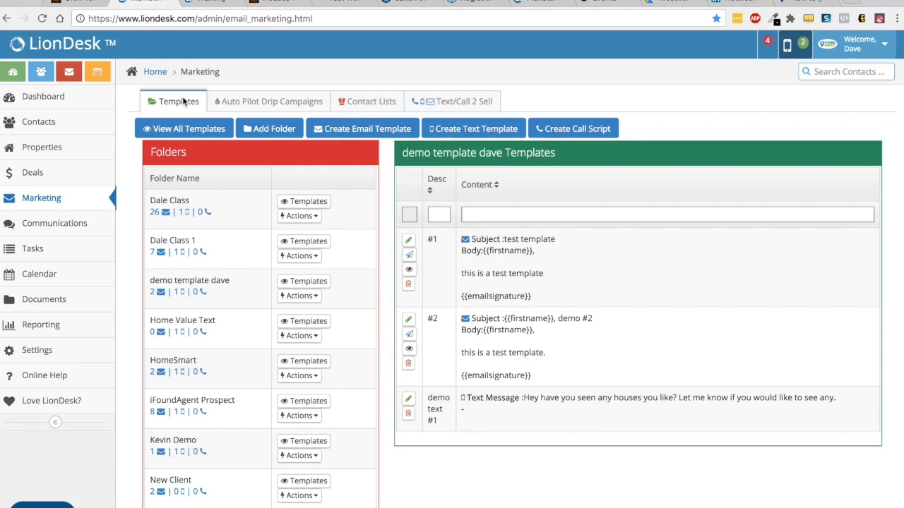
{"action": "left_click", "coordinate": [269, 128]}
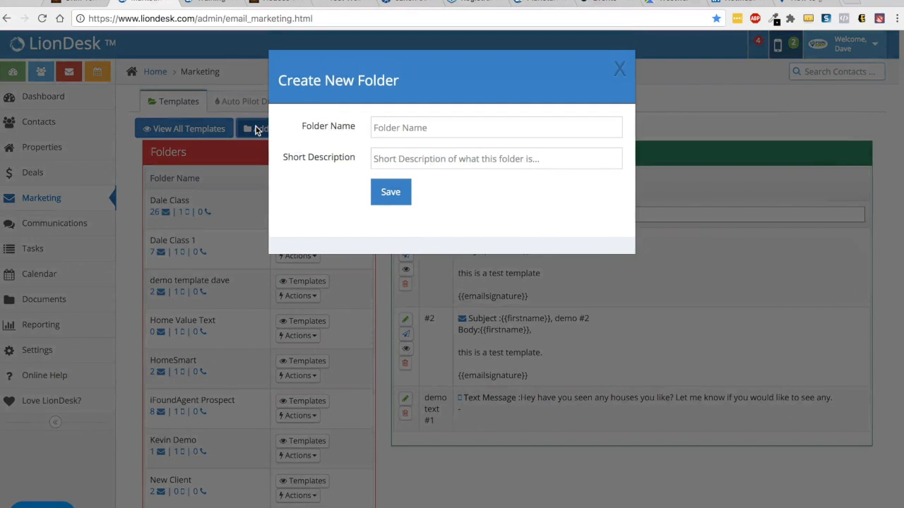
{"action": "left_click", "coordinate": [496, 128]}
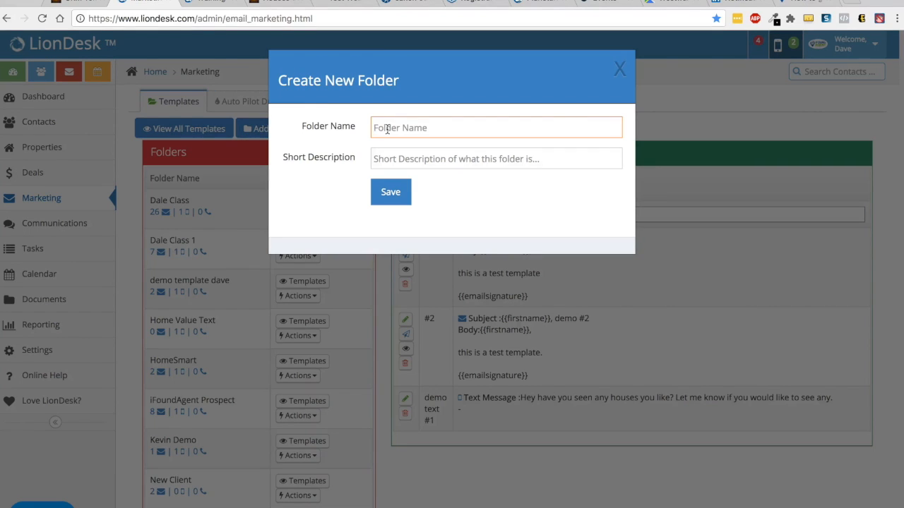
{"action": "type", "text": "Referral"}
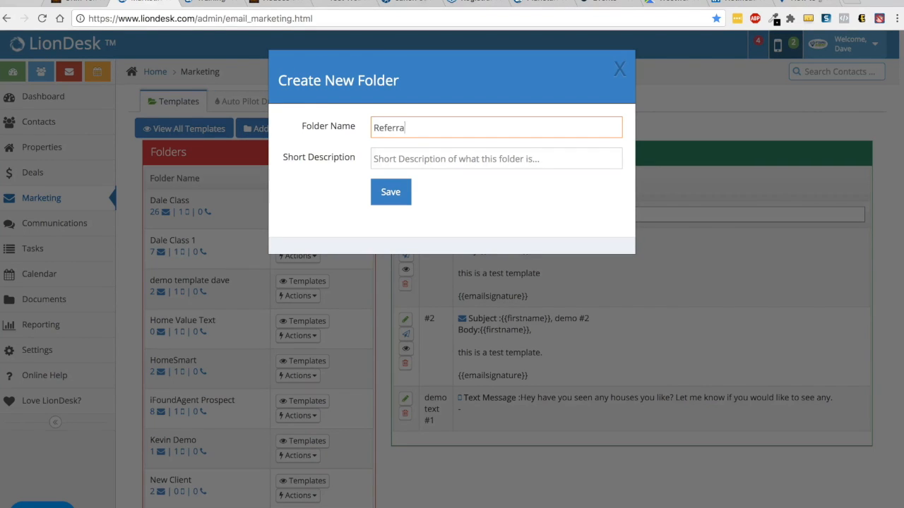
{"action": "type", "text": "l Request"}
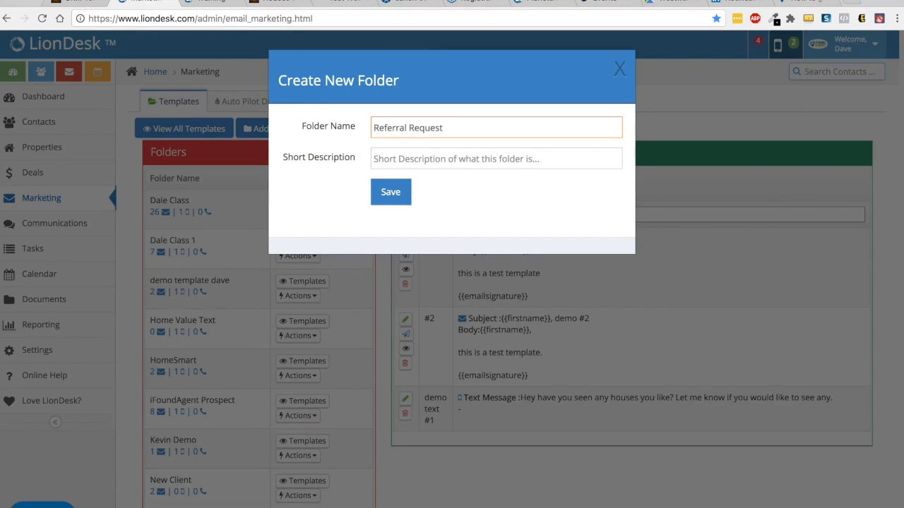
{"action": "type", "text": "Referral Re"}
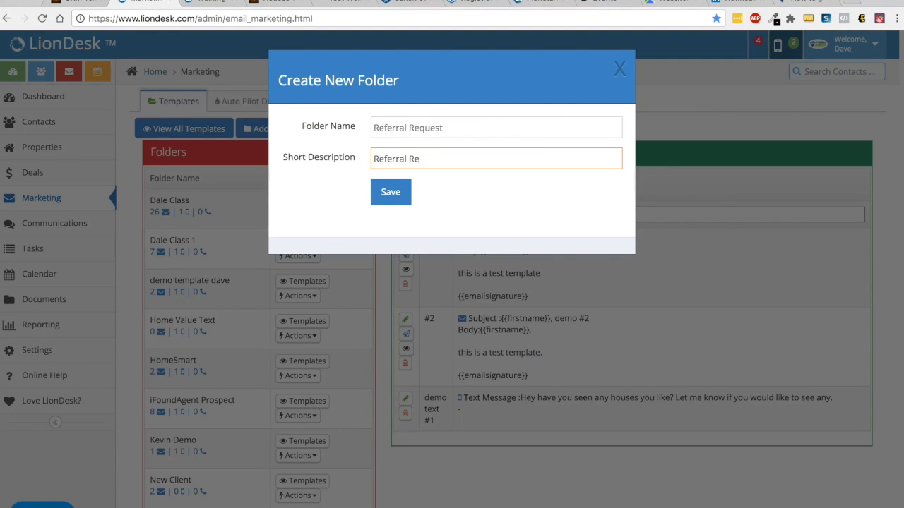
{"action": "type", "text": "quest"}
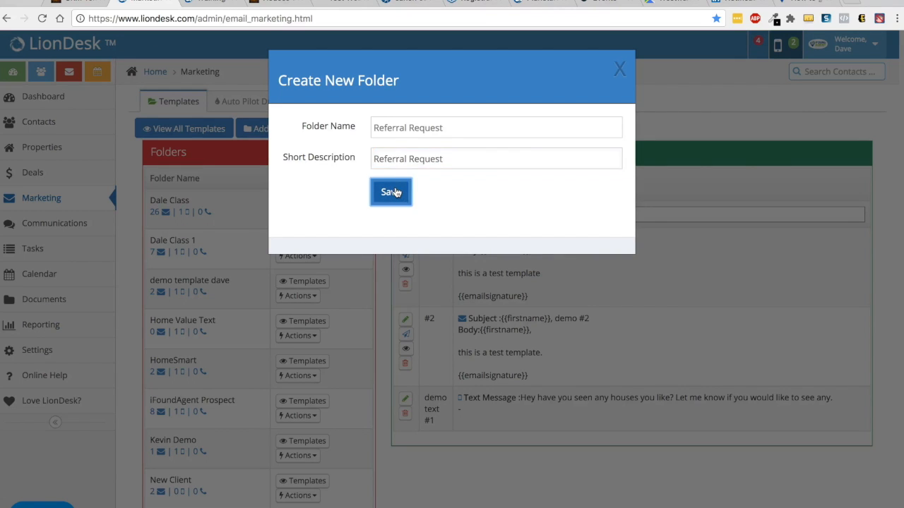
{"action": "left_click", "coordinate": [390, 191]}
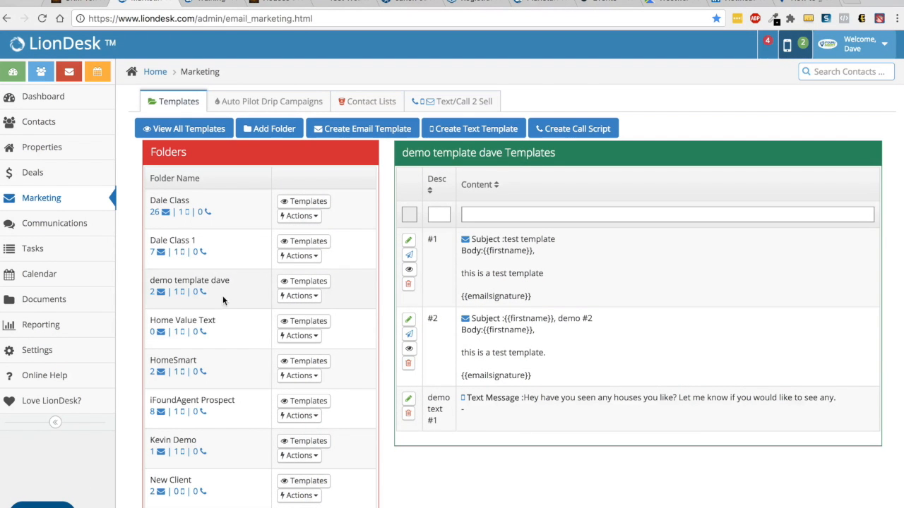
{"action": "scroll", "scroll_direction": "down", "scroll_amount": 3}
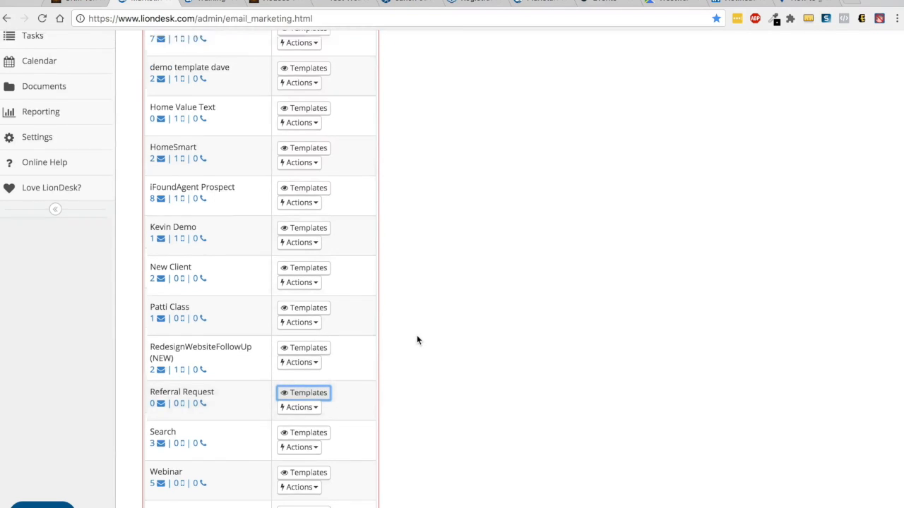
{"action": "scroll", "scroll_direction": "up", "scroll_amount": 3}
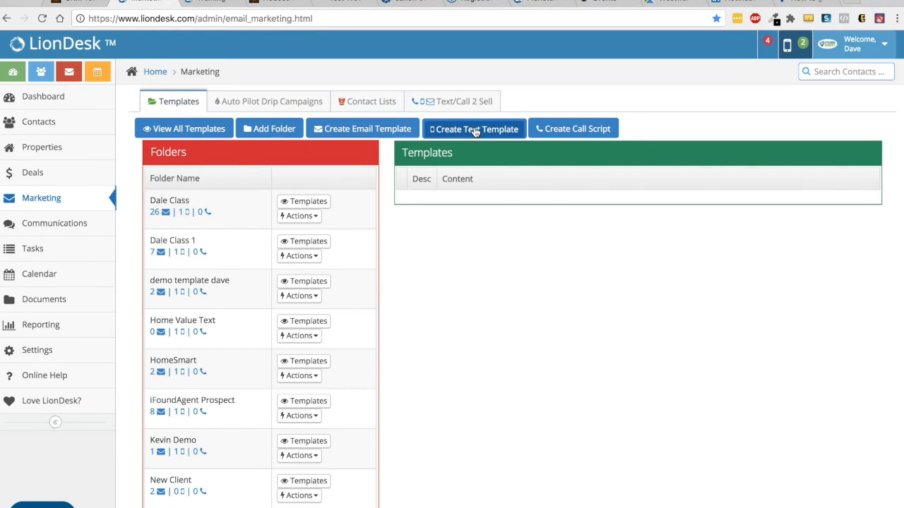
Start a new text template with the short description 'referral request'.
{"action": "left_click", "coordinate": [473, 129]}
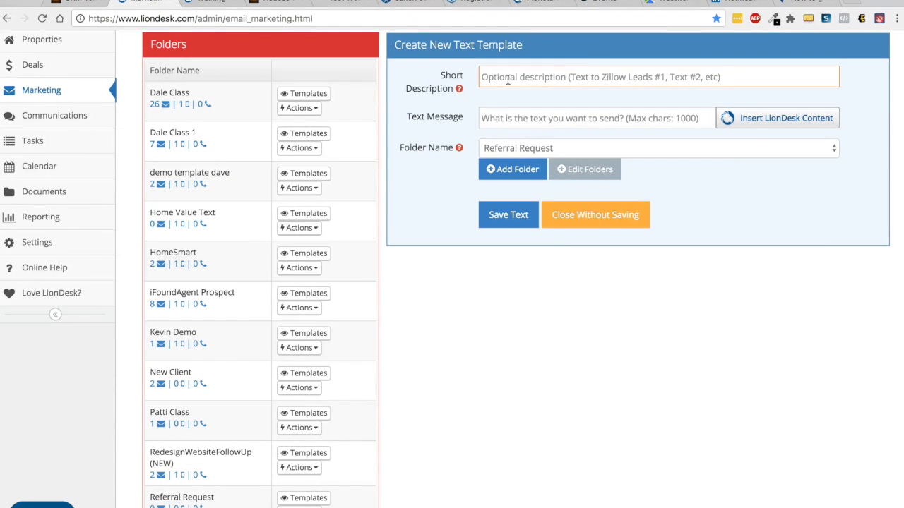
{"action": "type", "text": "referral"}
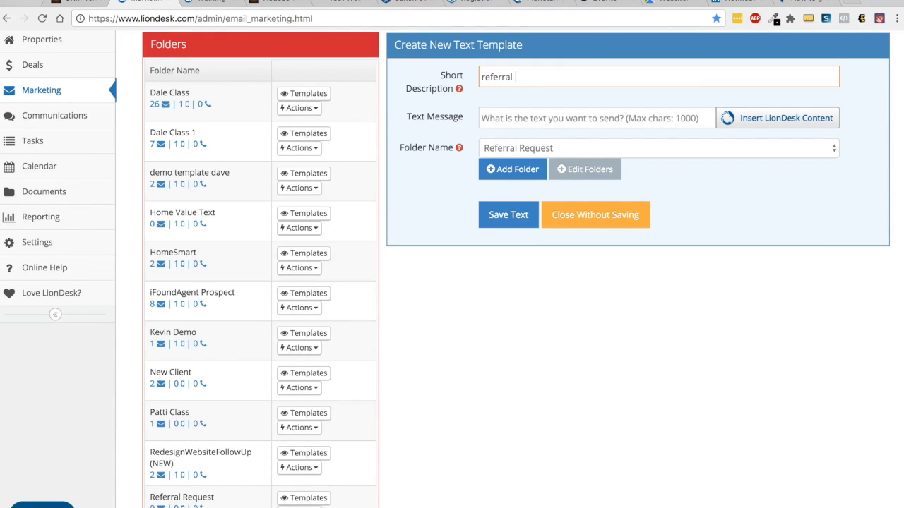
{"action": "type", "text": "request"}
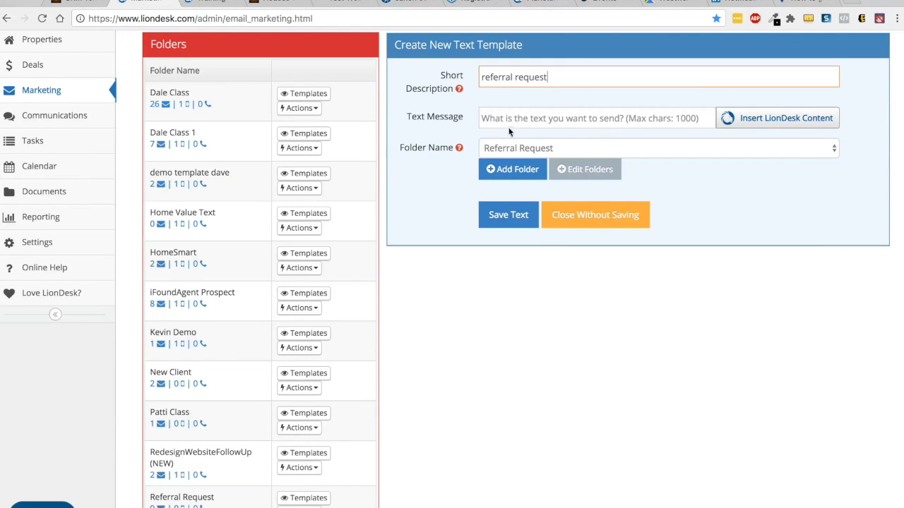
Write the message asking who is likely to buy or sell in 30-60 days, and save.
{"action": "left_click", "coordinate": [595, 118]}
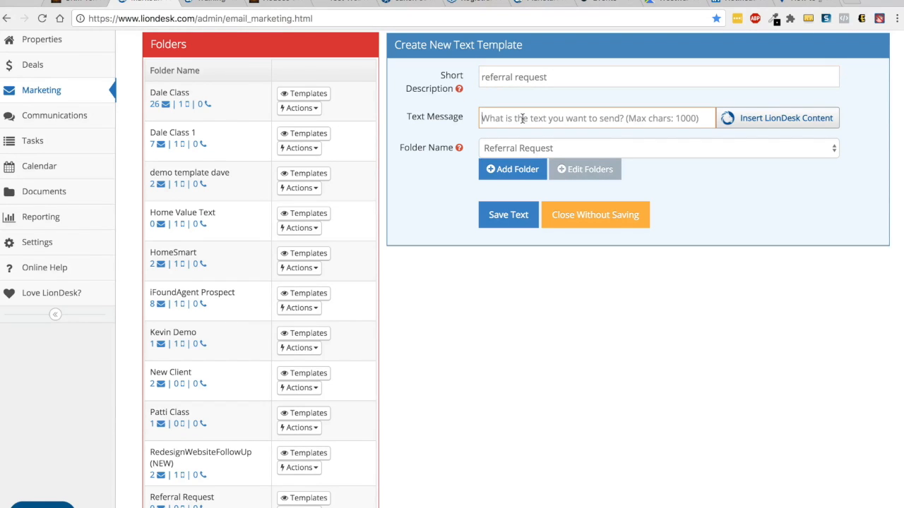
{"action": "type", "text": "Hey this is Dav"}
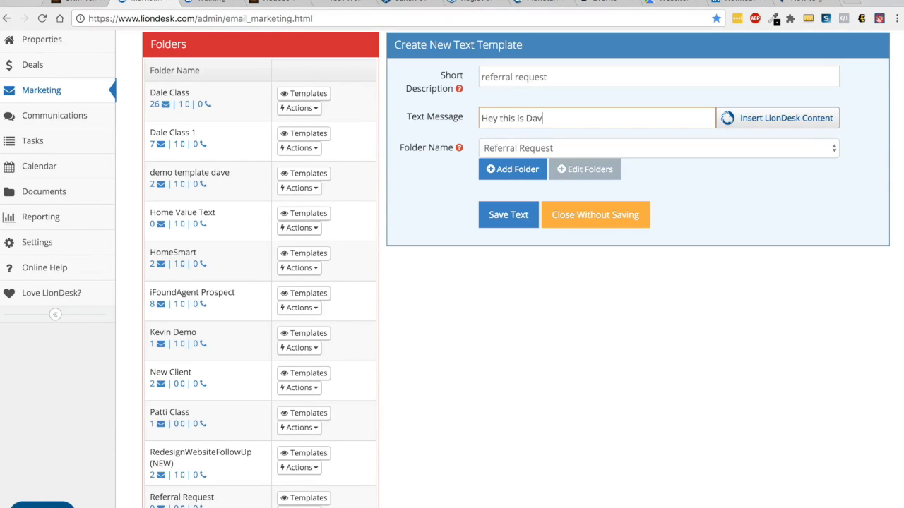
{"action": "type", "text": "e Mas"}
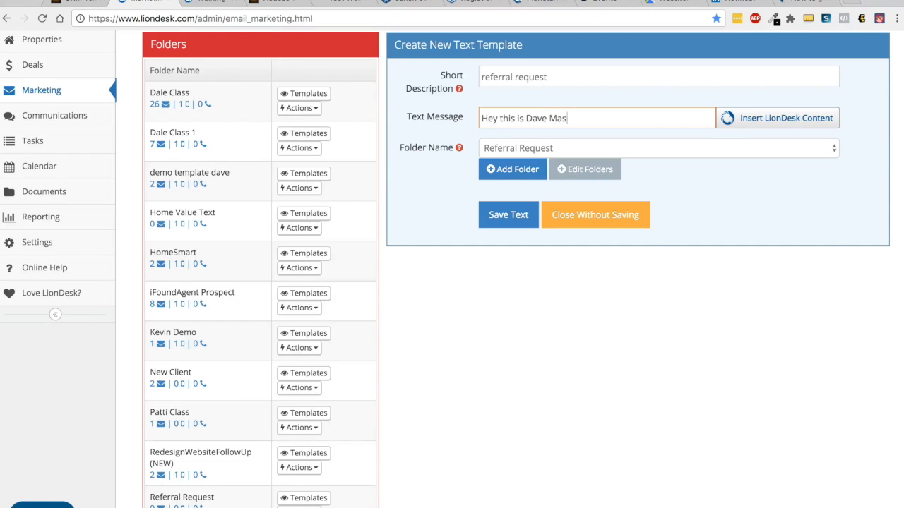
{"action": "type", "text": "on, who do you"}
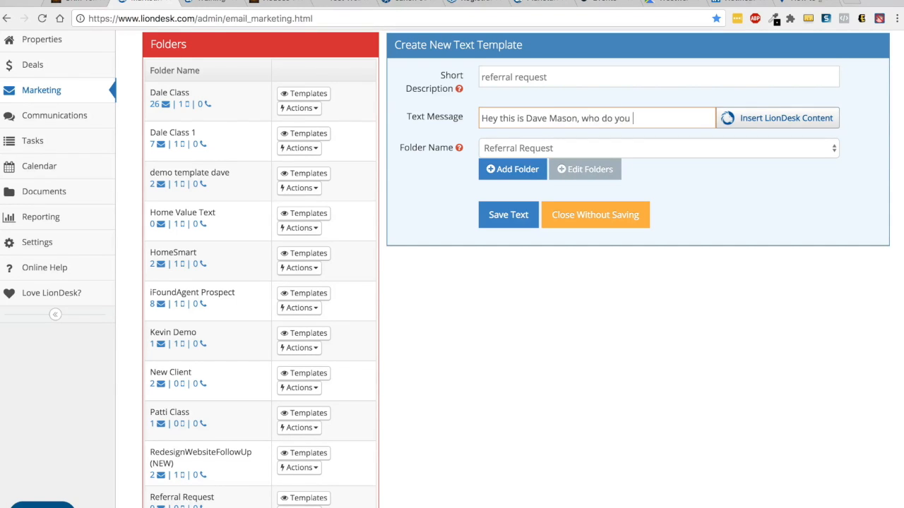
{"action": "type", "text": "know that"}
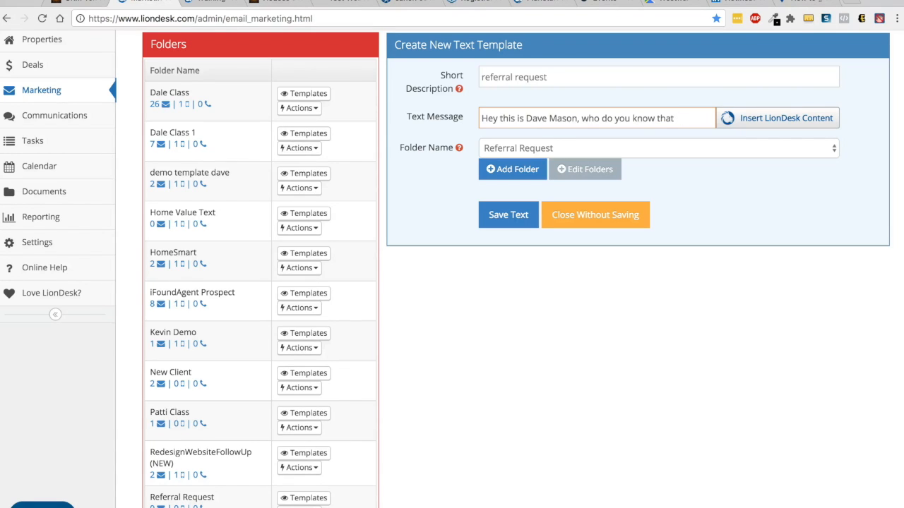
{"action": "type", "text": "is likel"}
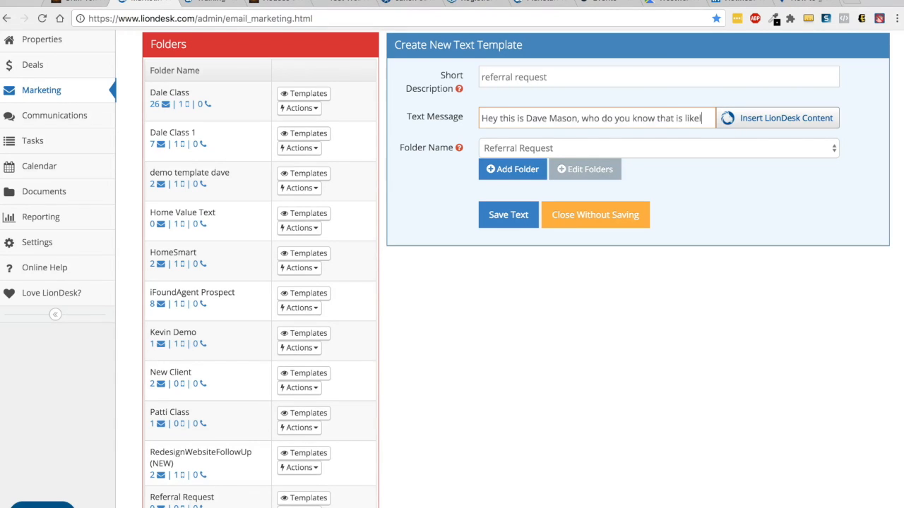
{"action": "type", "text": "to buy or sell a home in the ne"}
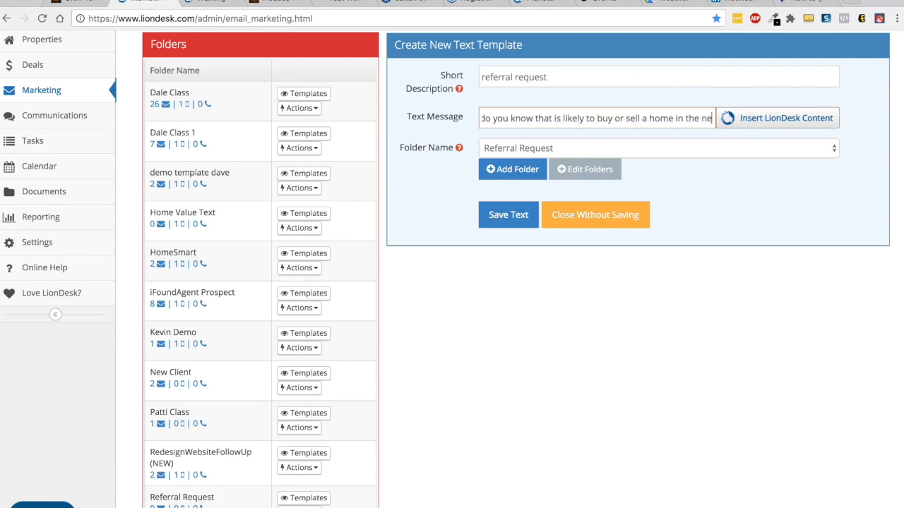
{"action": "type", "text": "30-60"}
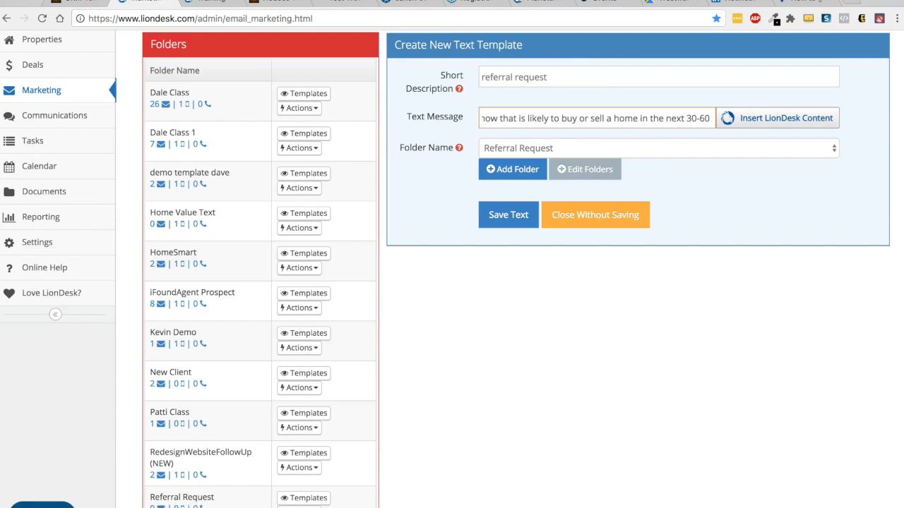
{"action": "type", "text": "days"}
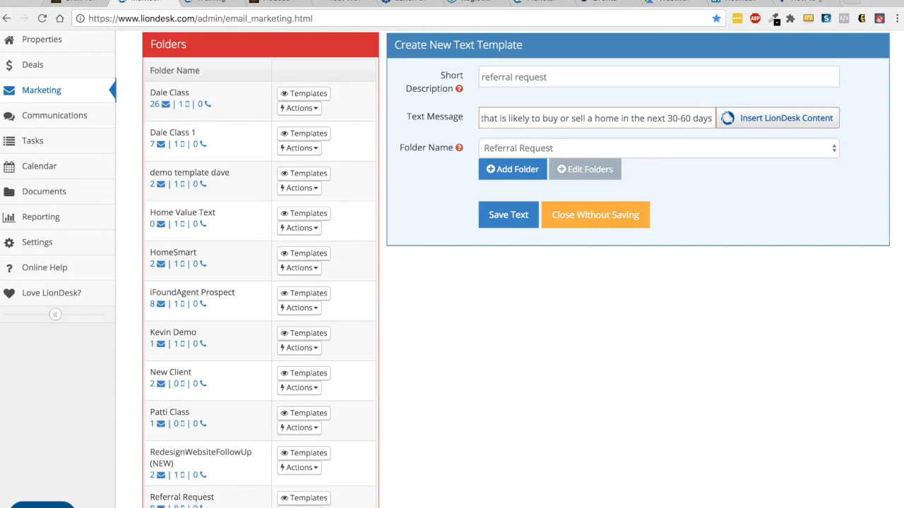
{"action": "left_click", "coordinate": [508, 215]}
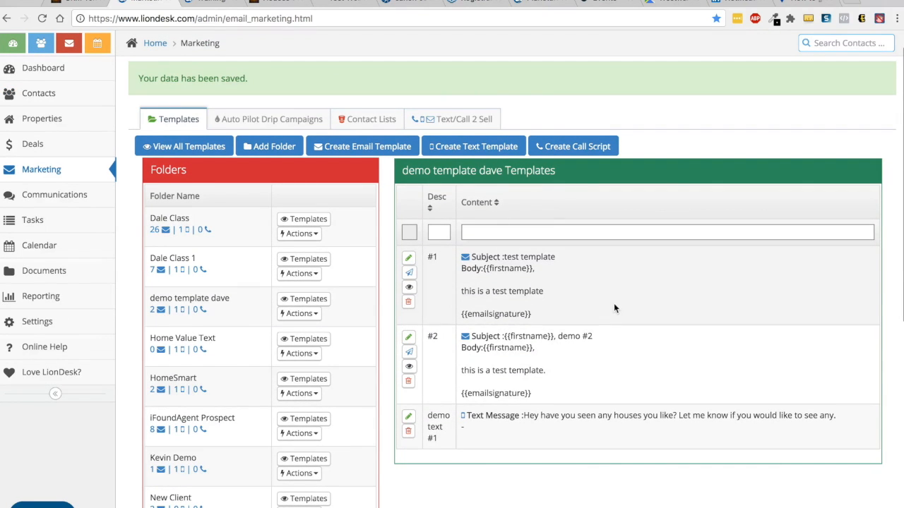
Scroll the folder list and open the Referral Request folder's templates.
{"action": "scroll", "scroll_direction": "down", "scroll_amount": 3}
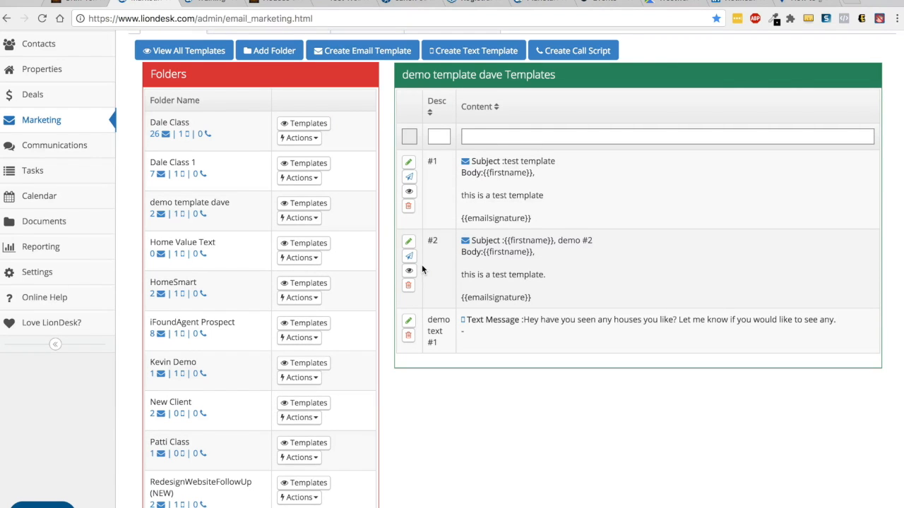
{"action": "scroll", "scroll_direction": "down", "scroll_amount": 3}
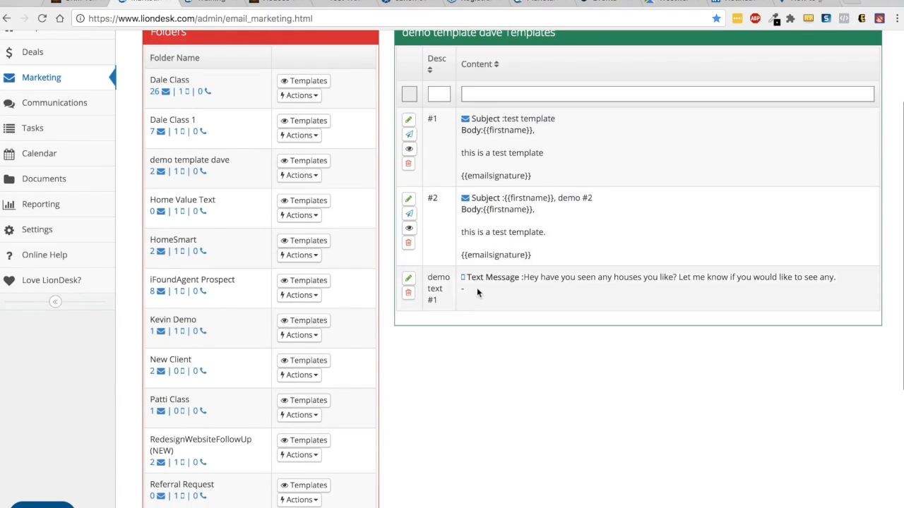
{"action": "scroll", "scroll_direction": "down", "scroll_amount": 3}
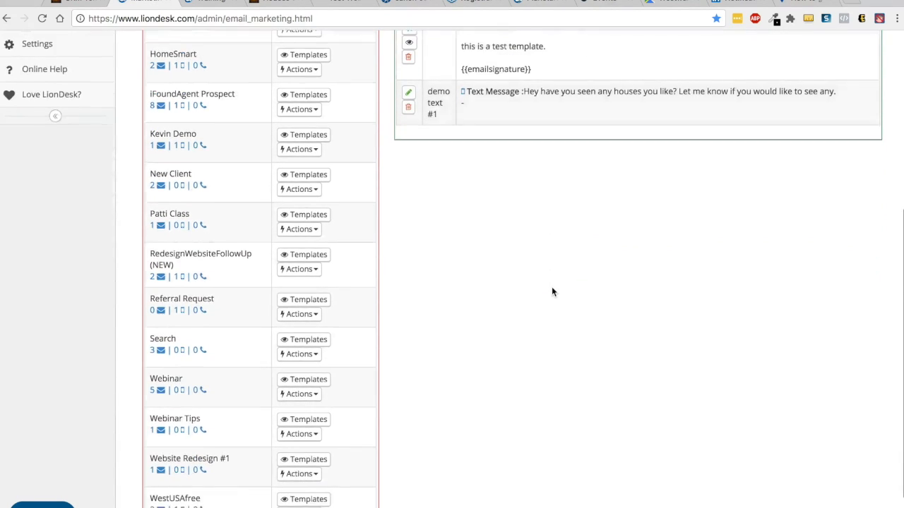
{"action": "scroll", "scroll_direction": "up", "scroll_amount": 3}
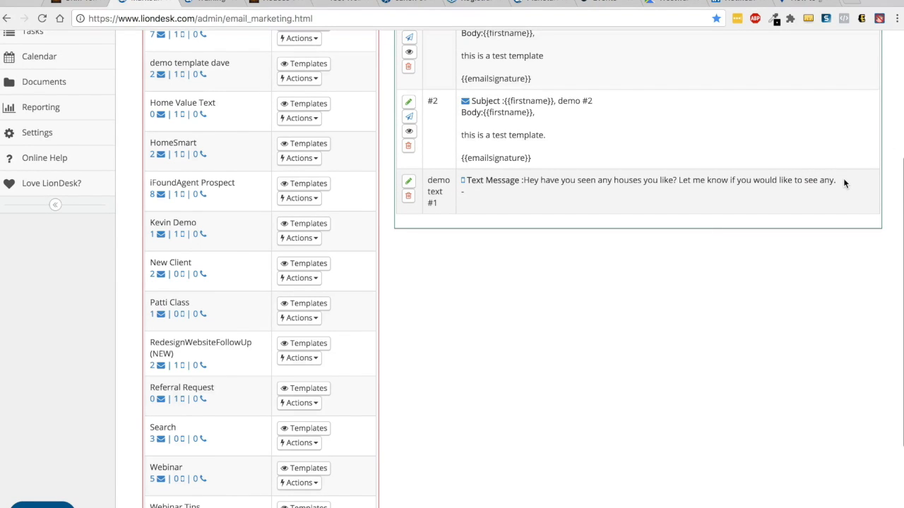
{"action": "scroll", "scroll_direction": "down", "scroll_amount": 3}
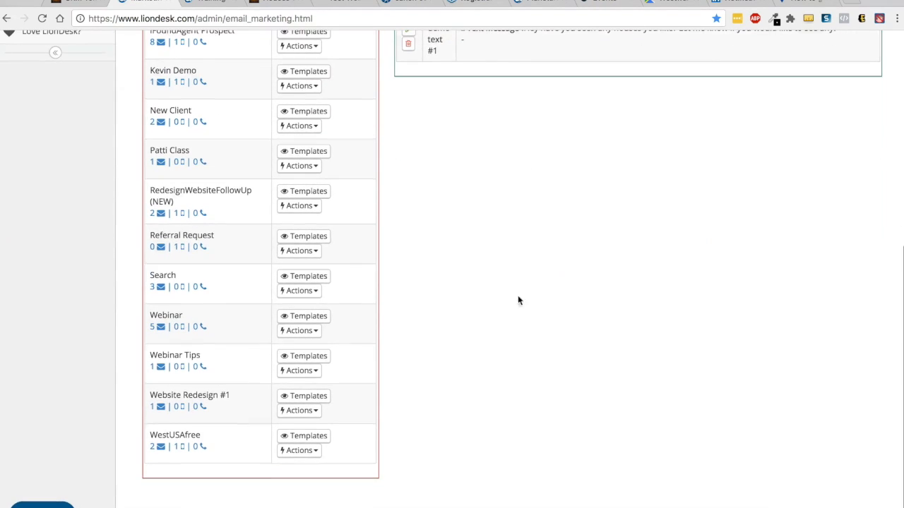
{"action": "mouse_move", "coordinate": [159, 225]}
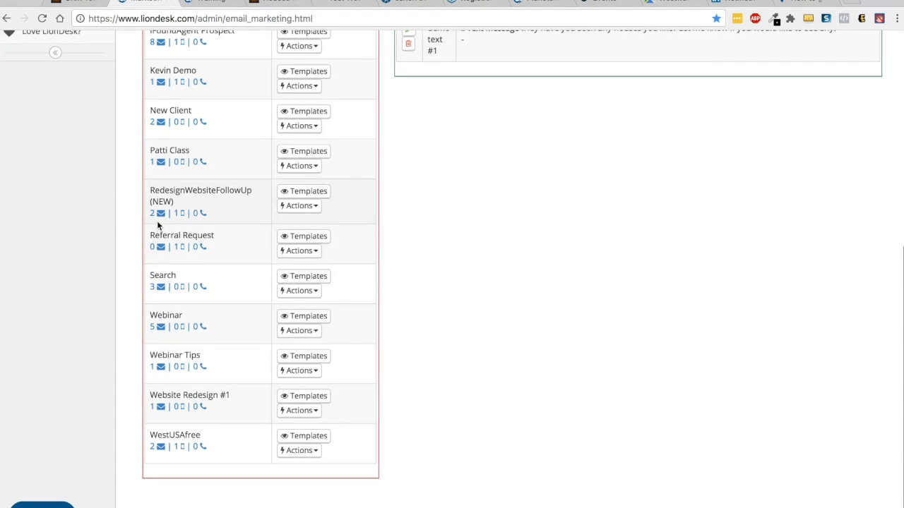
{"action": "mouse_move", "coordinate": [303, 237]}
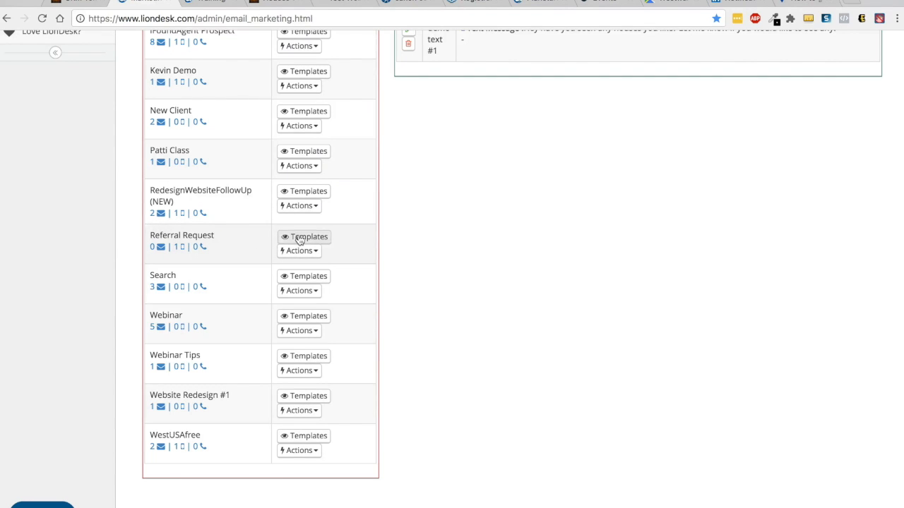
{"action": "left_click", "coordinate": [308, 237]}
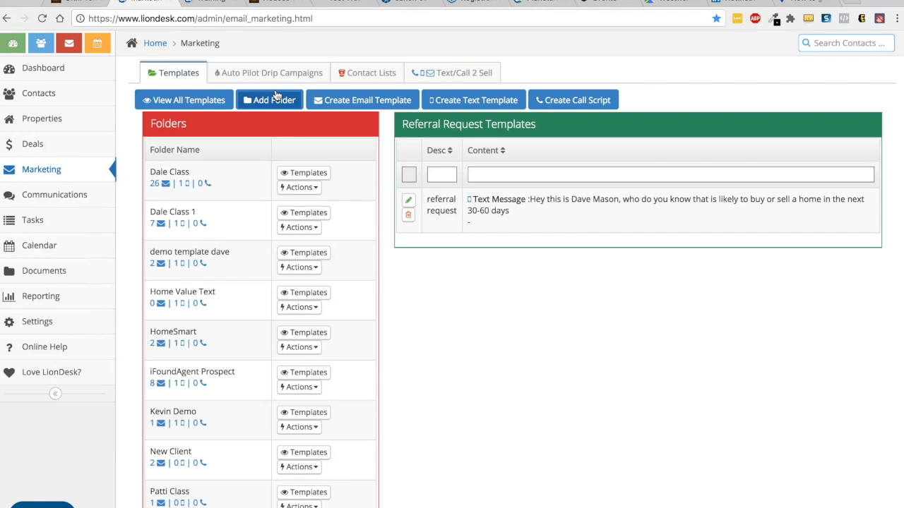
Create and save a new auto pilot named 'referral request'.
{"action": "left_click", "coordinate": [268, 73]}
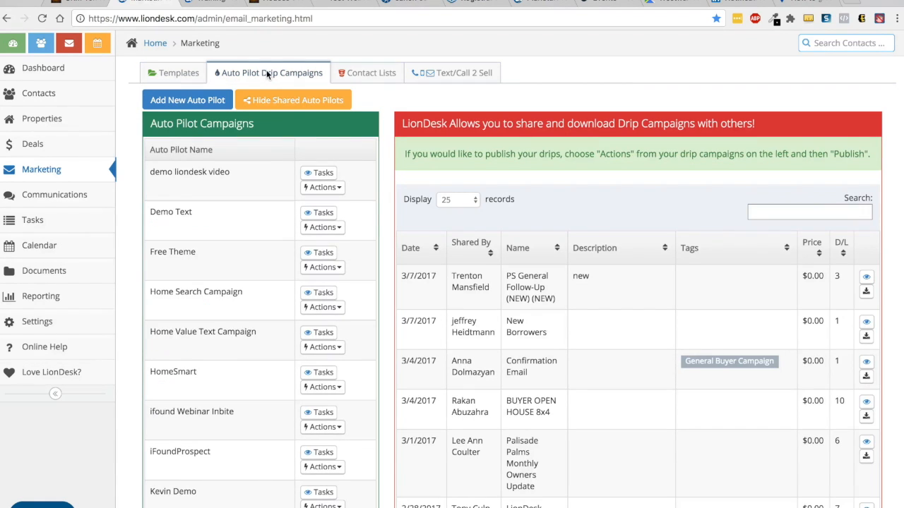
{"action": "mouse_move", "coordinate": [226, 100]}
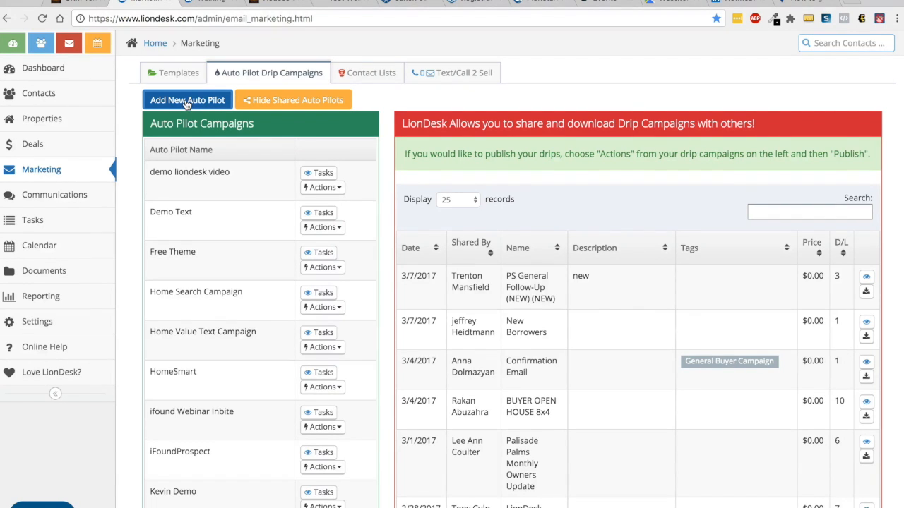
{"action": "left_click", "coordinate": [187, 100]}
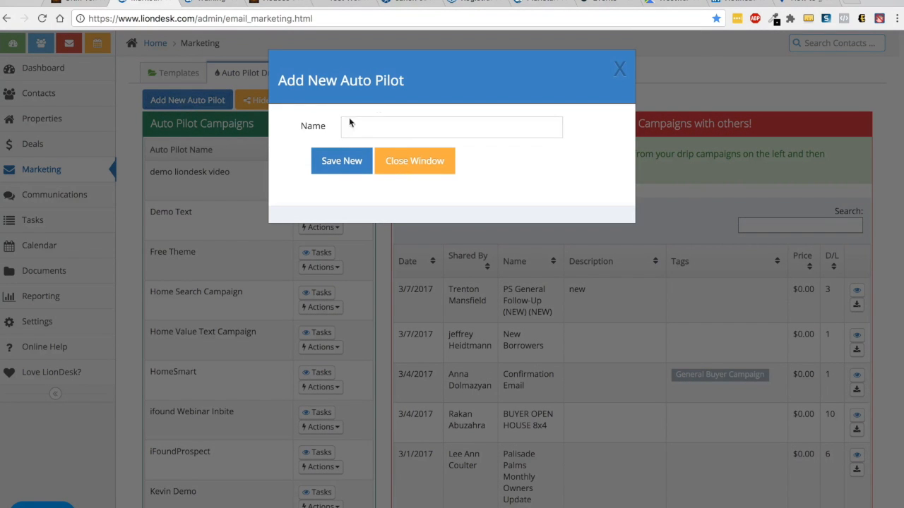
{"action": "type", "text": "referral reques"}
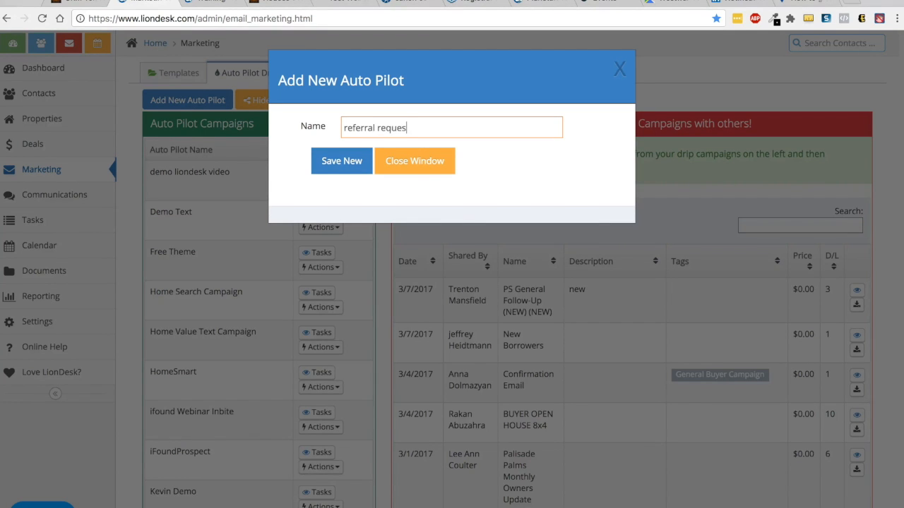
{"action": "left_click", "coordinate": [415, 161]}
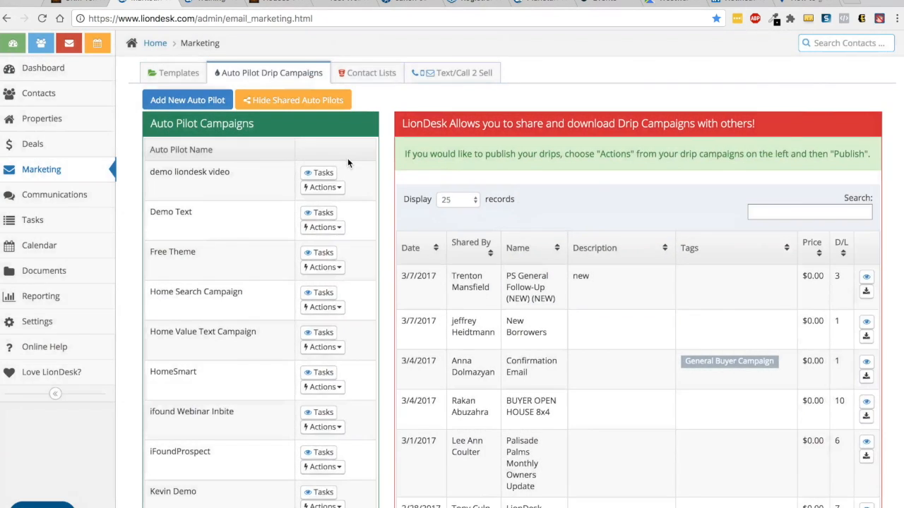
{"action": "scroll", "scroll_direction": "down", "scroll_amount": 3}
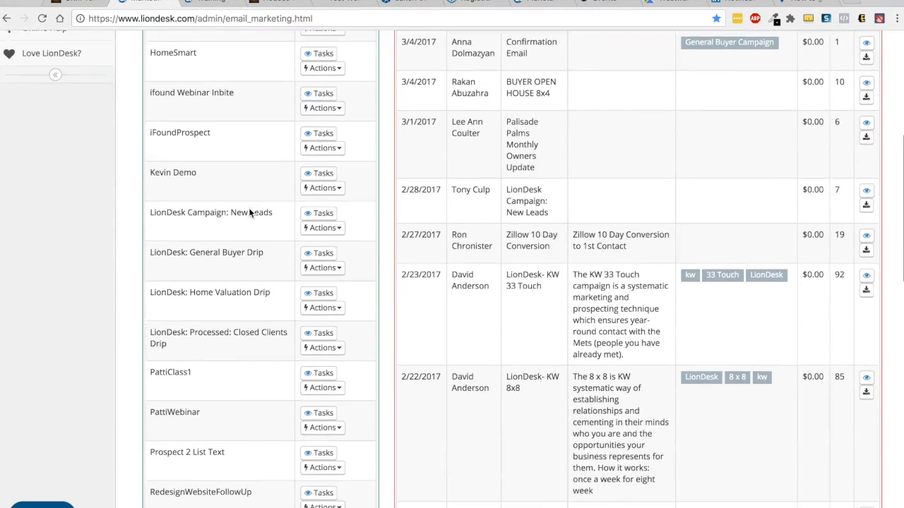
{"action": "scroll", "scroll_direction": "down", "scroll_amount": 3}
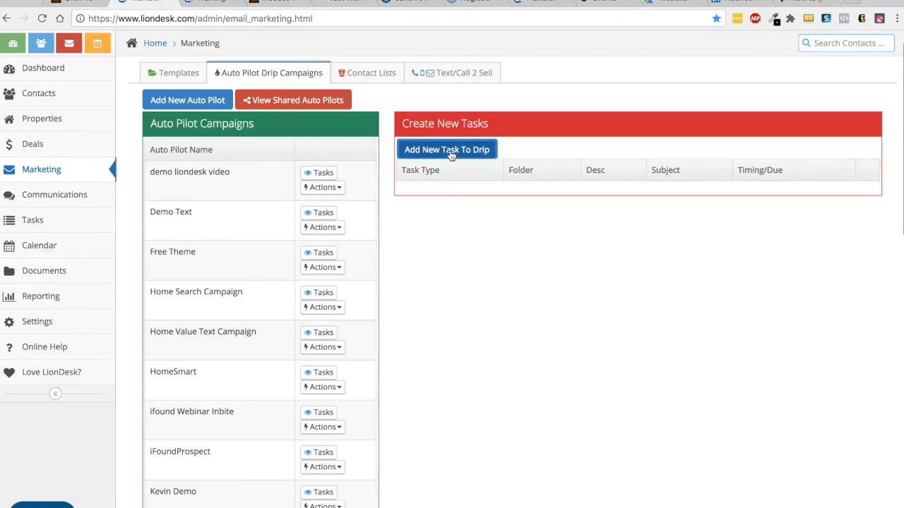
Start a new Text Contact drip task using the Referral Request template folder.
{"action": "left_click", "coordinate": [447, 149]}
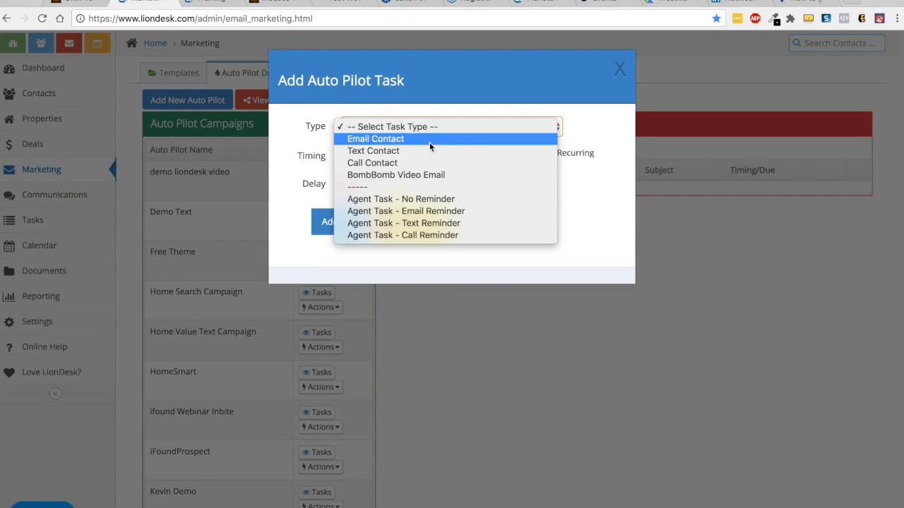
{"action": "left_click", "coordinate": [373, 150]}
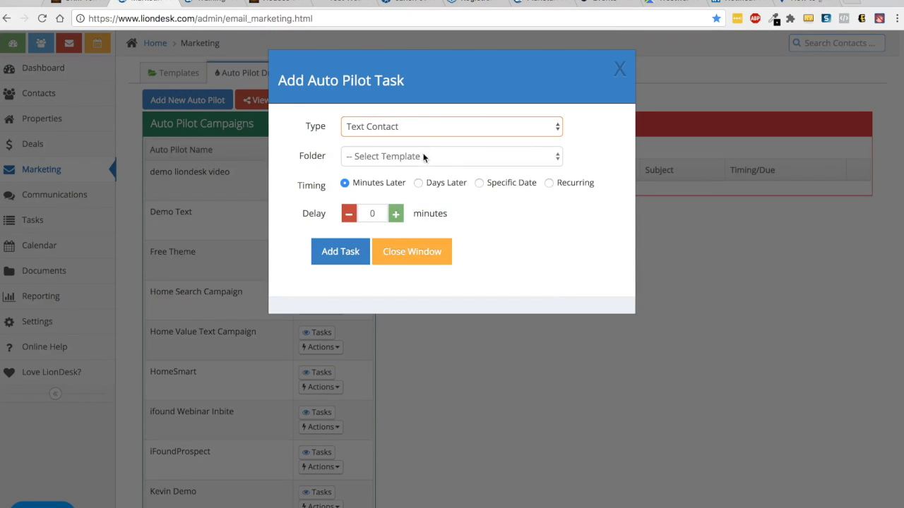
{"action": "left_click", "coordinate": [452, 156]}
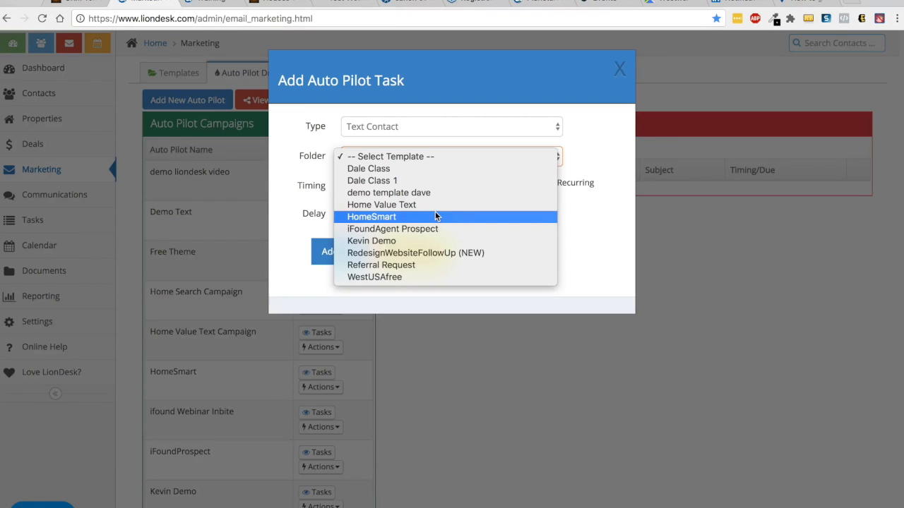
{"action": "left_click", "coordinate": [380, 265]}
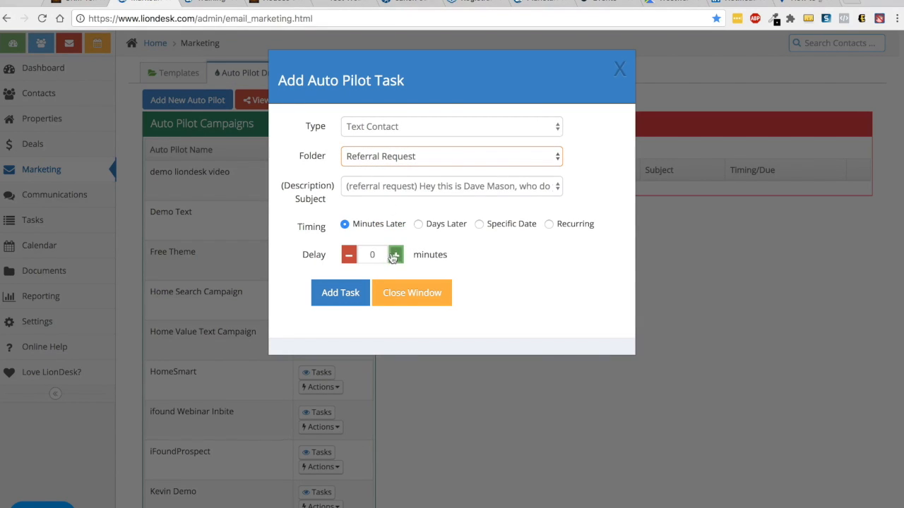
Make the task recur every 120 days for 205 occurrences and add it.
{"action": "left_click", "coordinate": [418, 224]}
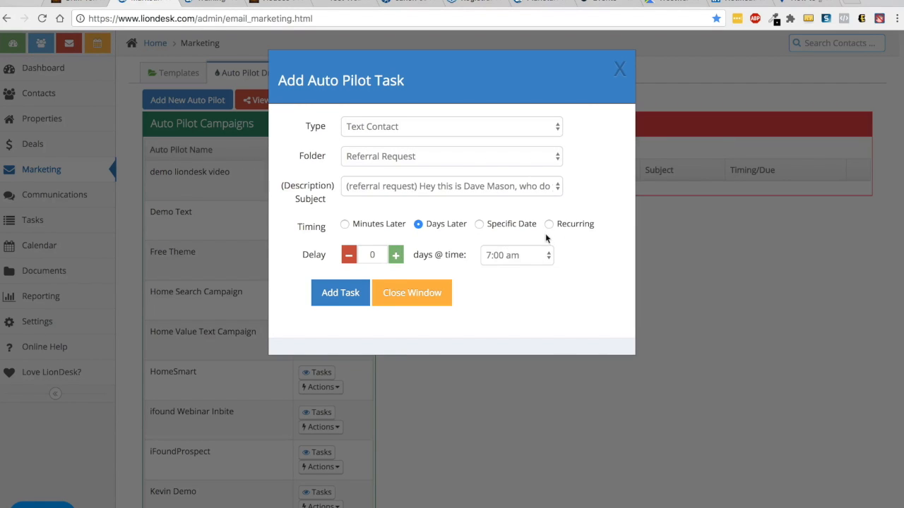
{"action": "left_click", "coordinate": [549, 224]}
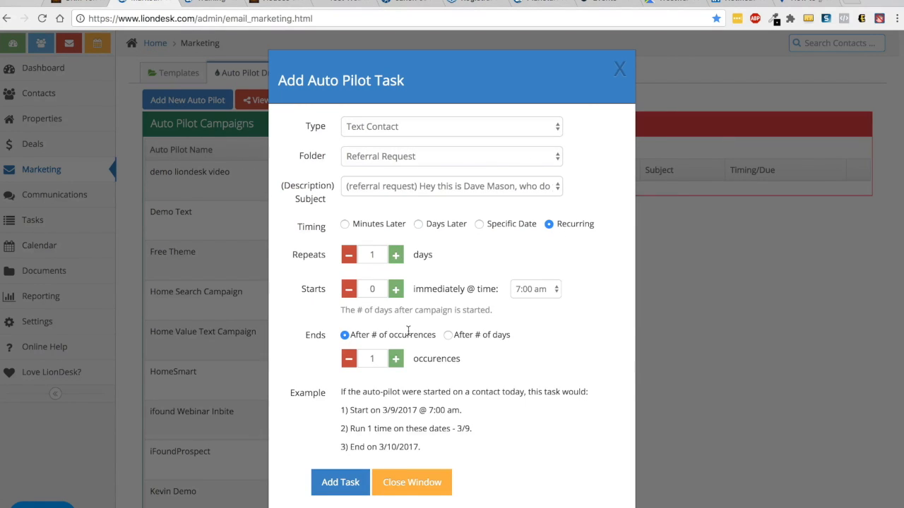
{"action": "left_click", "coordinate": [372, 254]}
{"action": "type", "text": "20"}
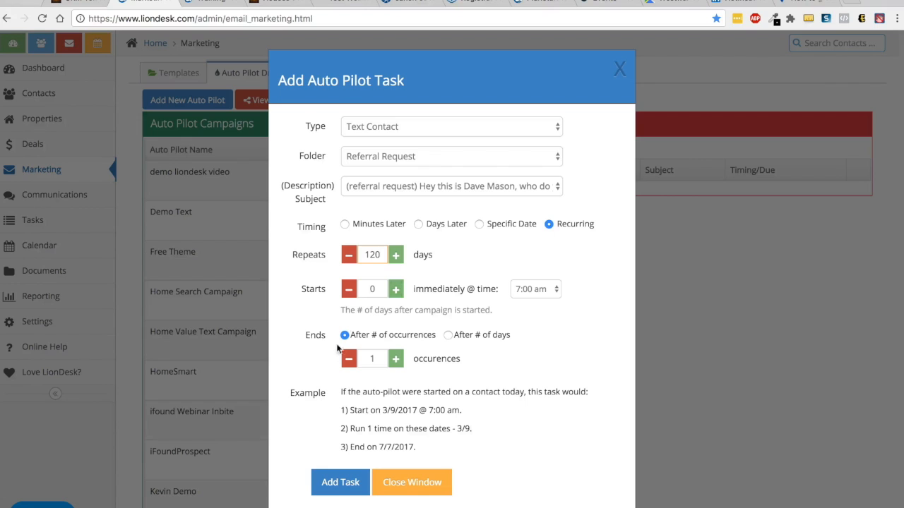
{"action": "left_click", "coordinate": [372, 359]}
{"action": "type", "text": "205"}
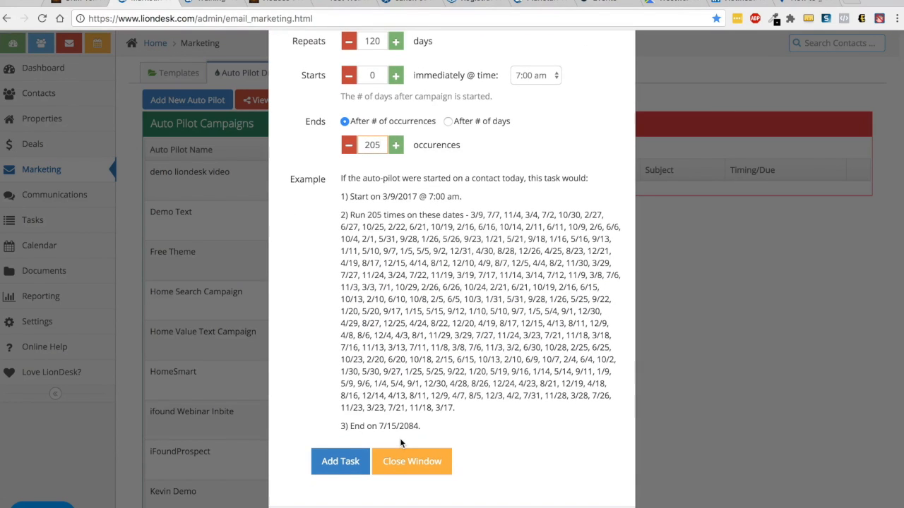
{"action": "scroll", "scroll_direction": "up", "scroll_amount": 3}
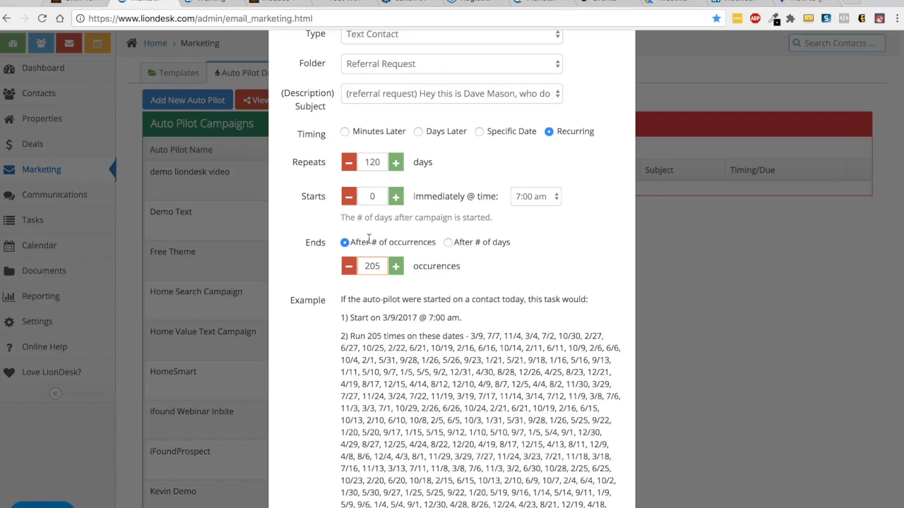
{"action": "mouse_move", "coordinate": [383, 228]}
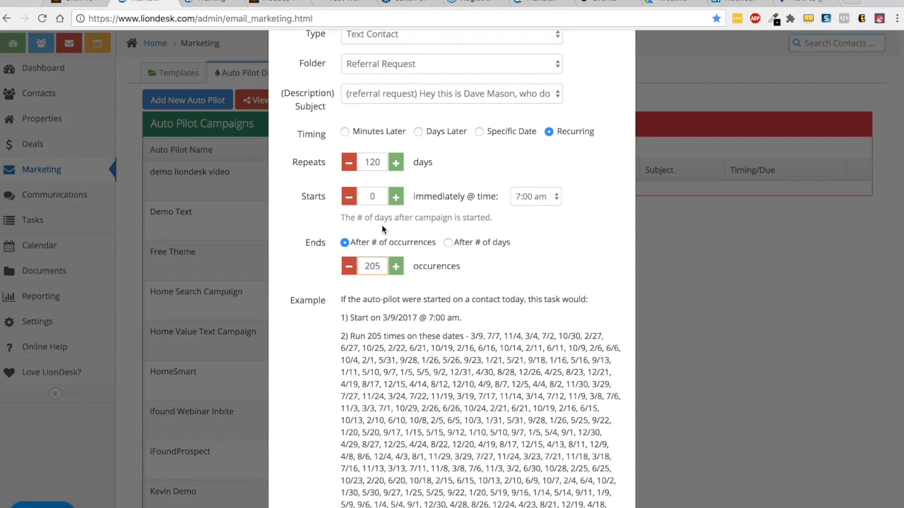
{"action": "scroll", "scroll_direction": "down", "scroll_amount": 3}
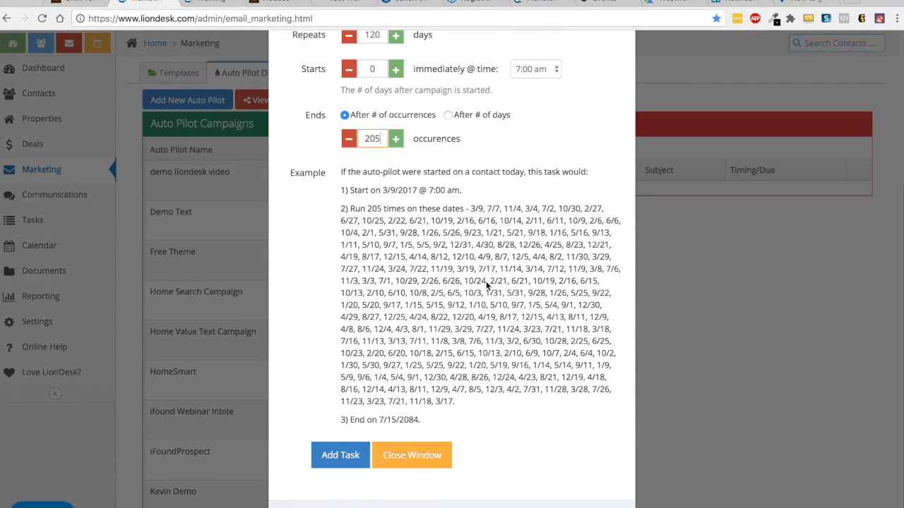
{"action": "left_click", "coordinate": [339, 455]}
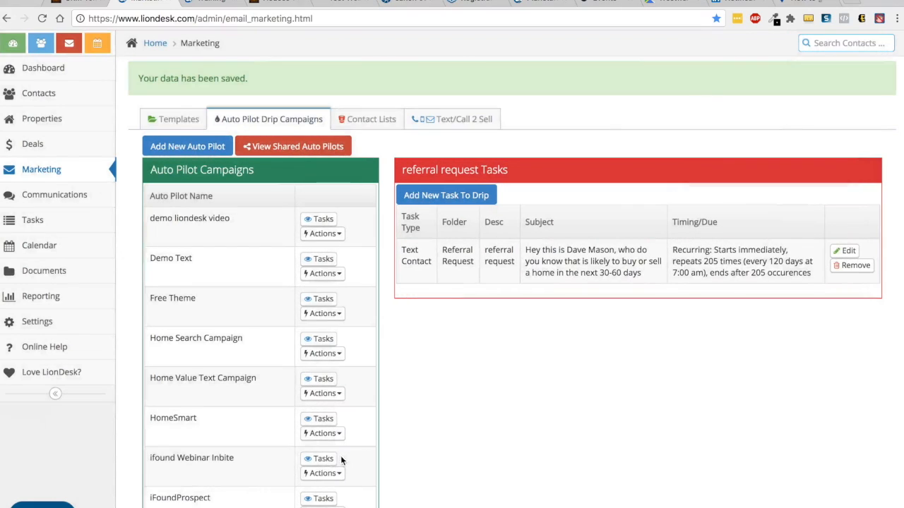
{"action": "mouse_move", "coordinate": [318, 339]}
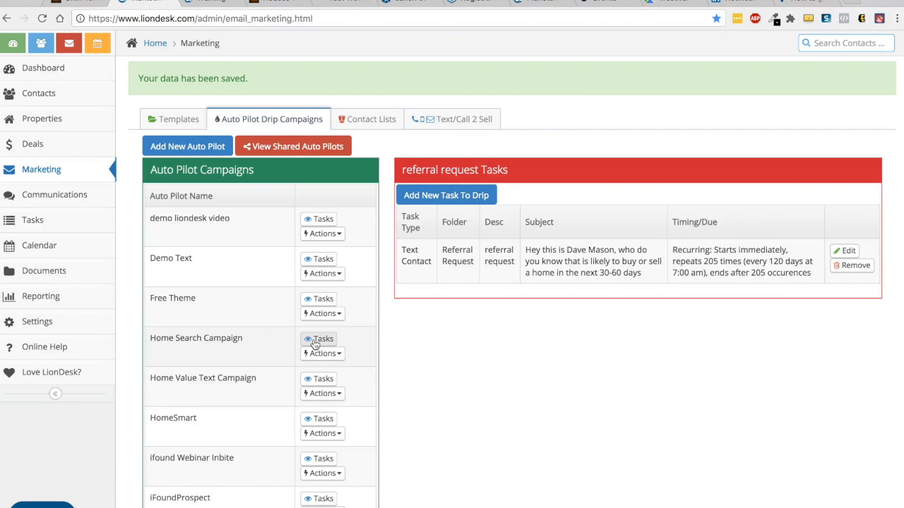